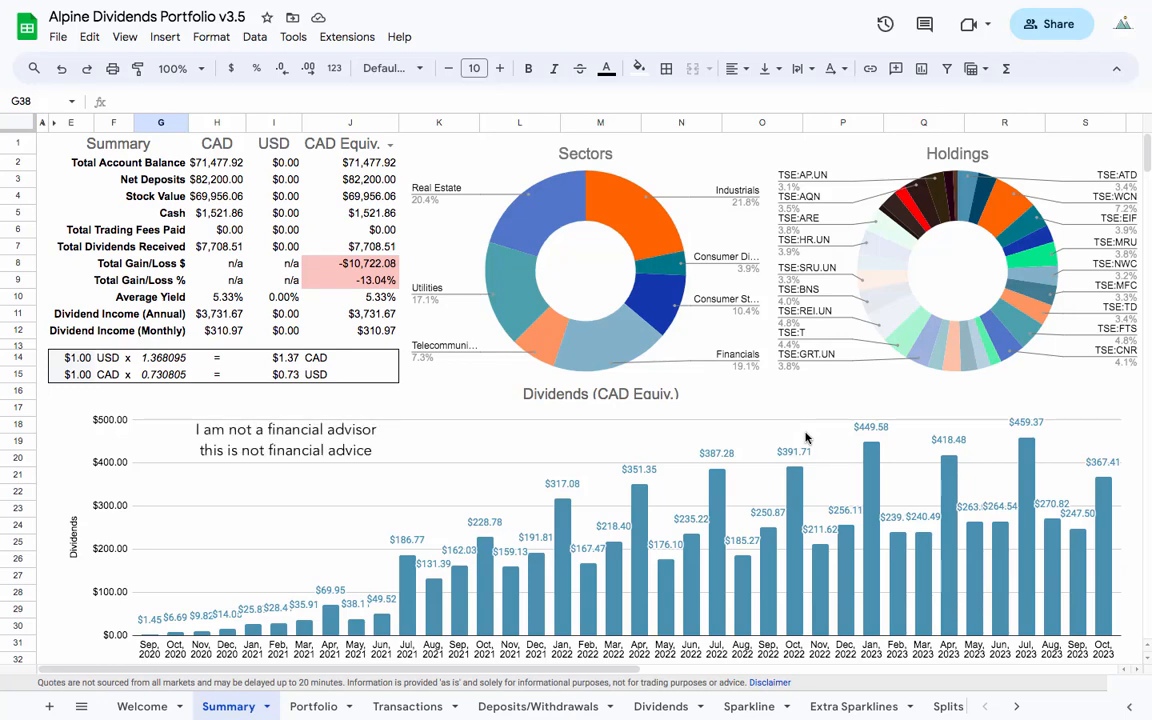
{"action": "mouse_move", "coordinate": [758, 334]}
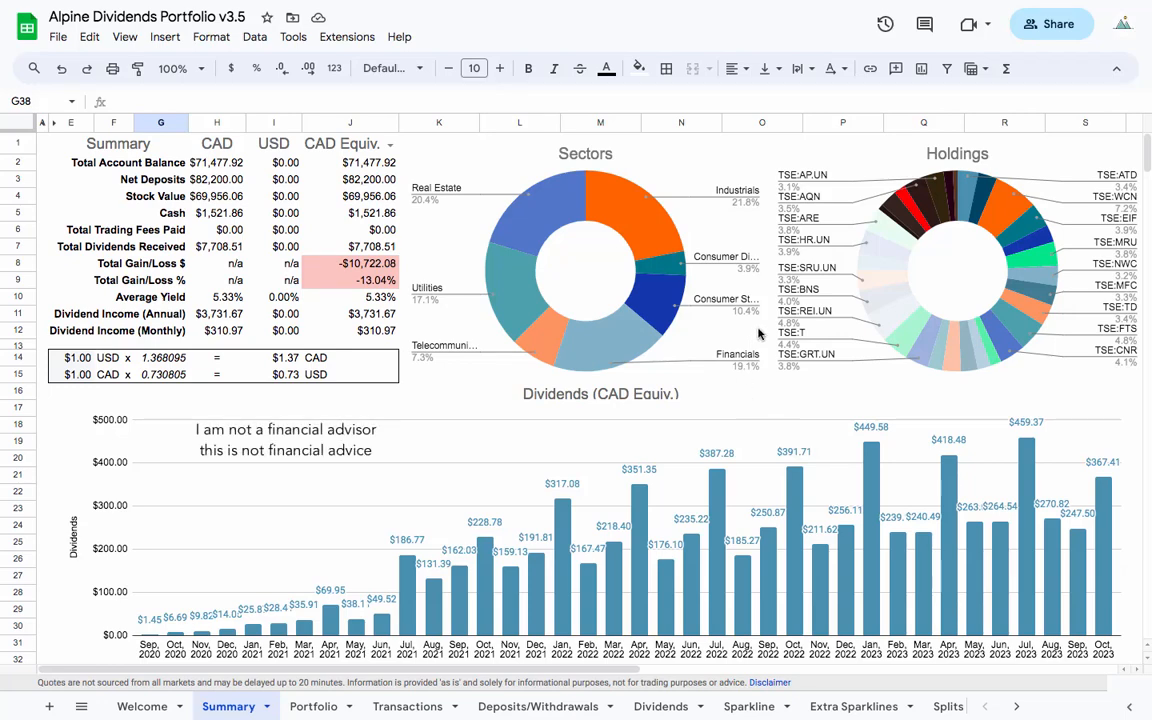
{"action": "mouse_move", "coordinate": [706, 330]}
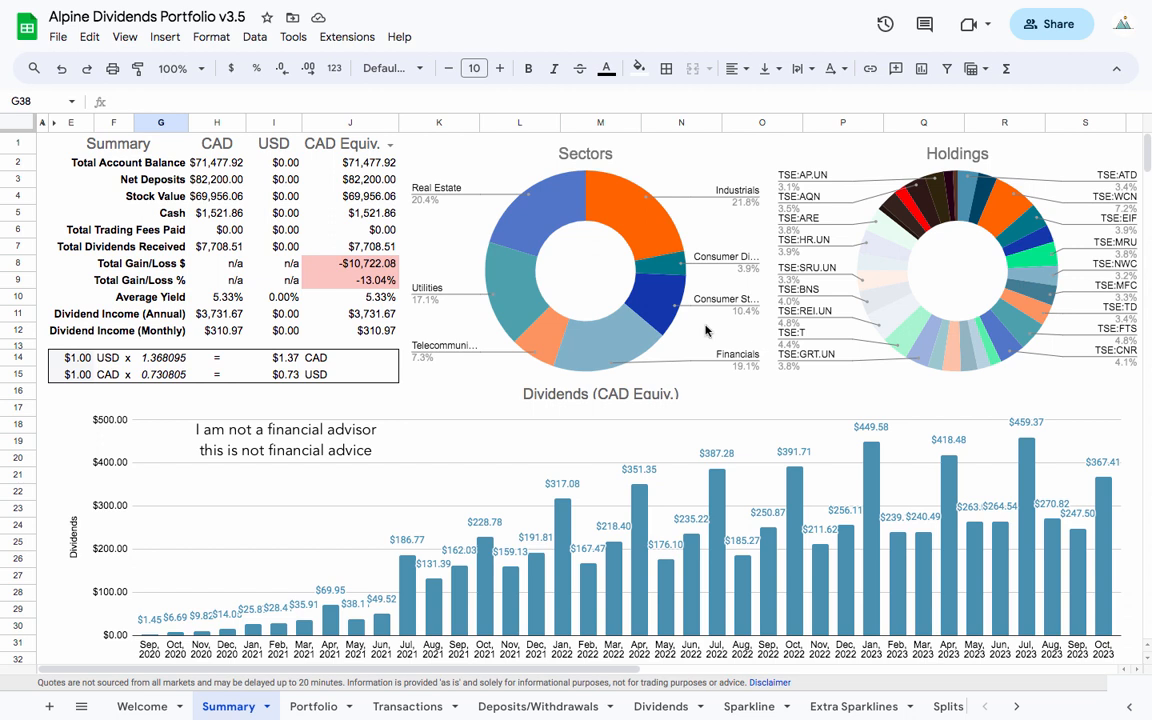
{"action": "mouse_move", "coordinate": [684, 332]}
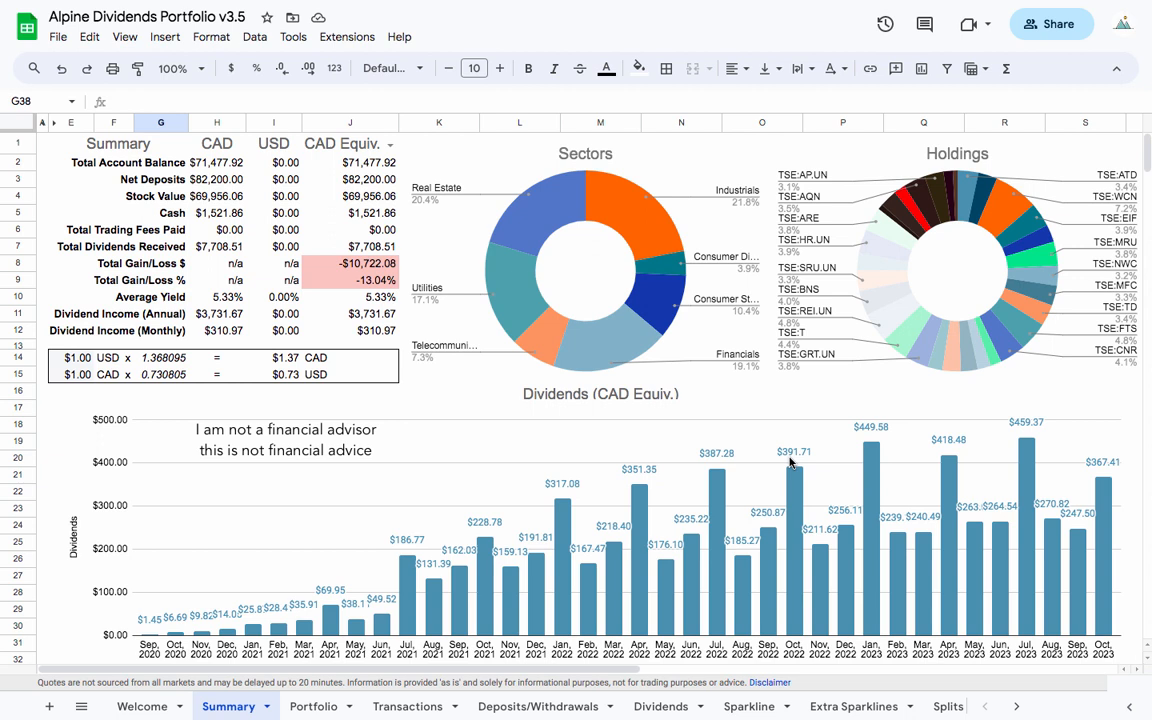
{"action": "mouse_move", "coordinate": [1028, 521]}
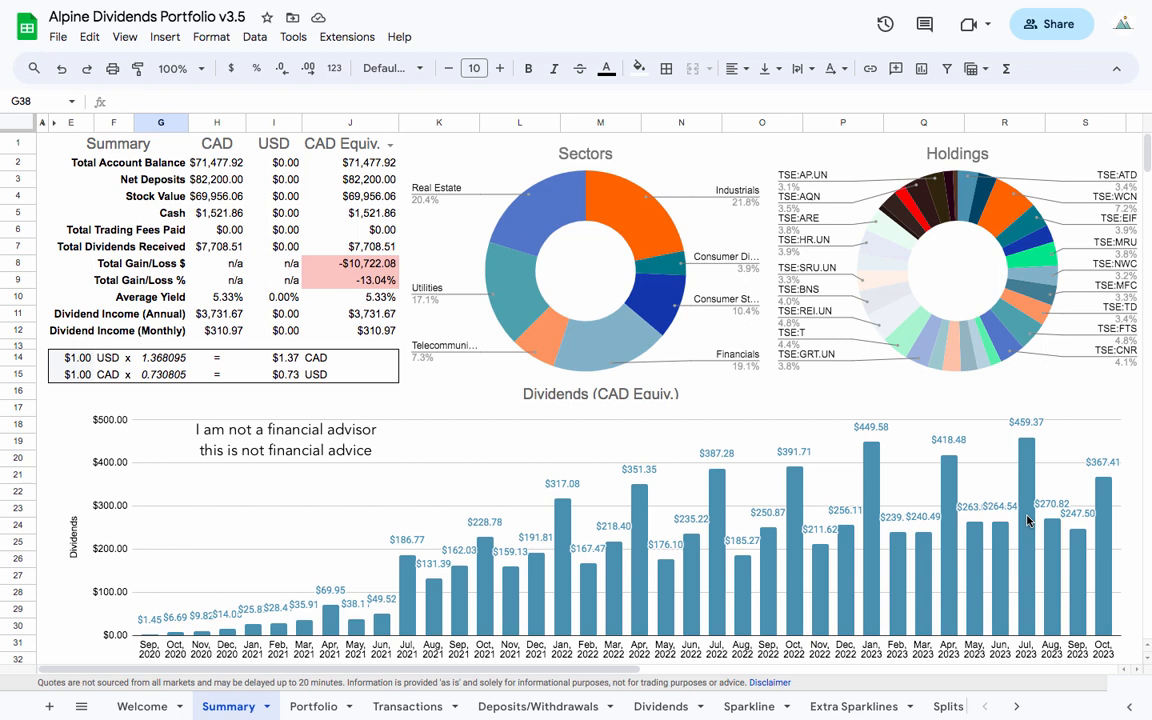
{"action": "mouse_move", "coordinate": [979, 460]}
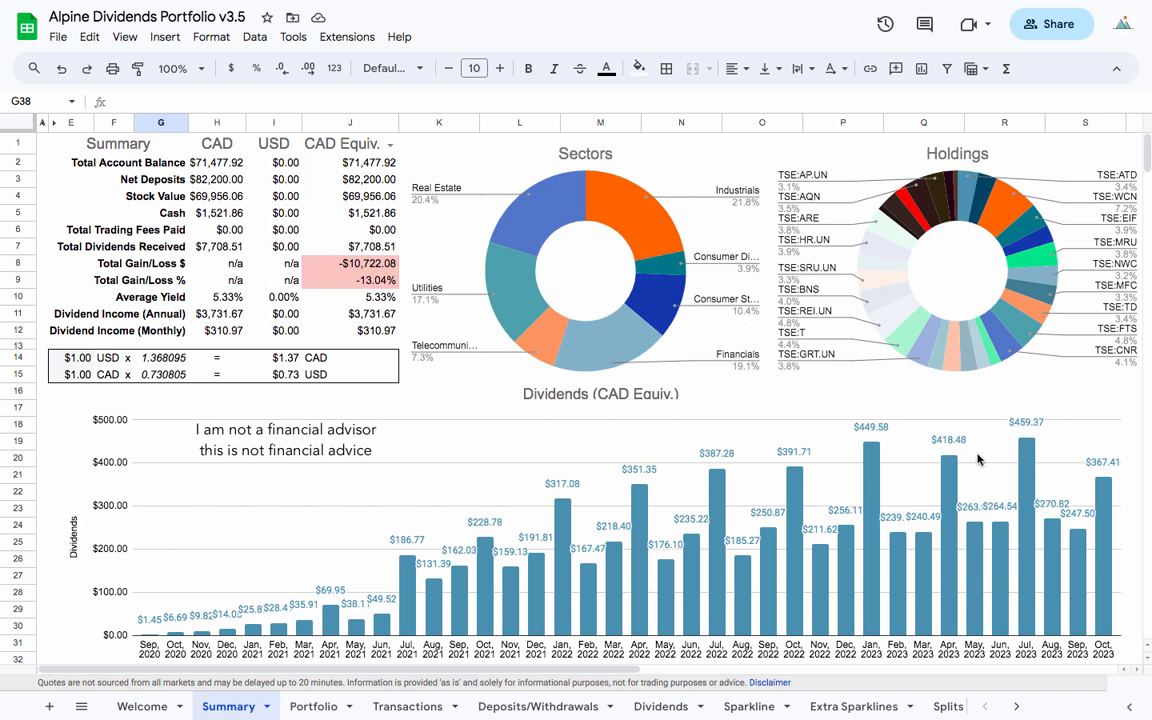
{"action": "mouse_move", "coordinate": [737, 425]}
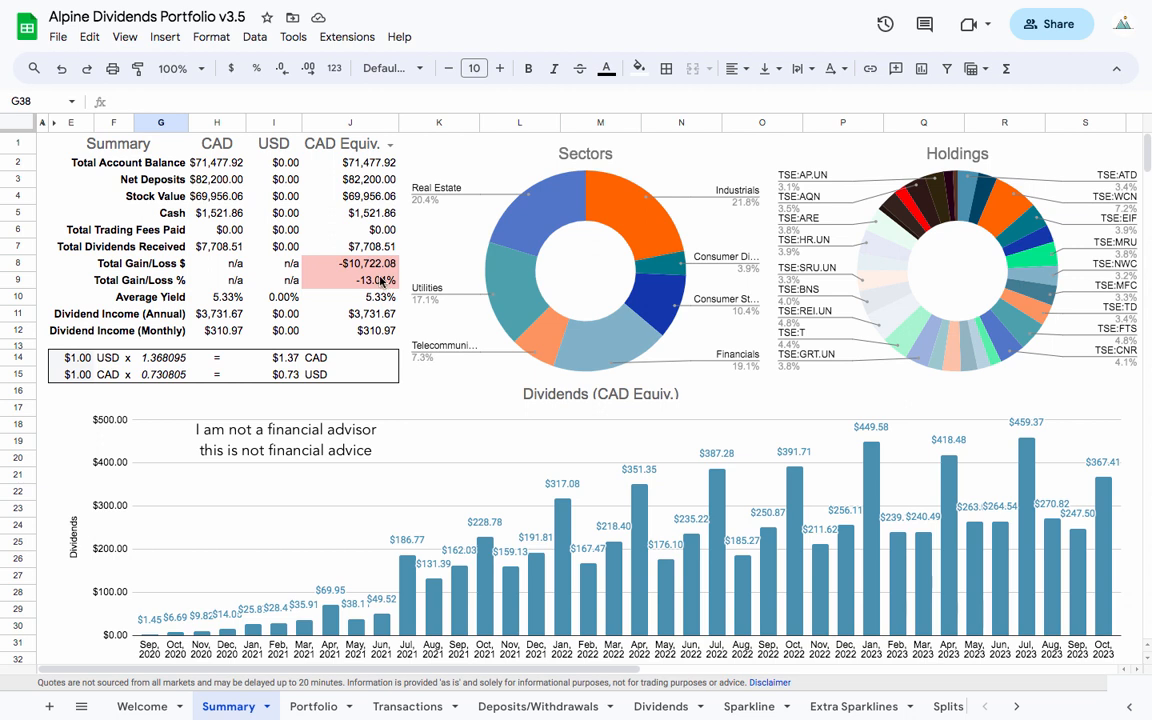
Inspect the Summary's CAD-equivalent formulas for gain/loss, dividends received and cash (J5–J9)
{"action": "left_click", "coordinate": [349, 280]}
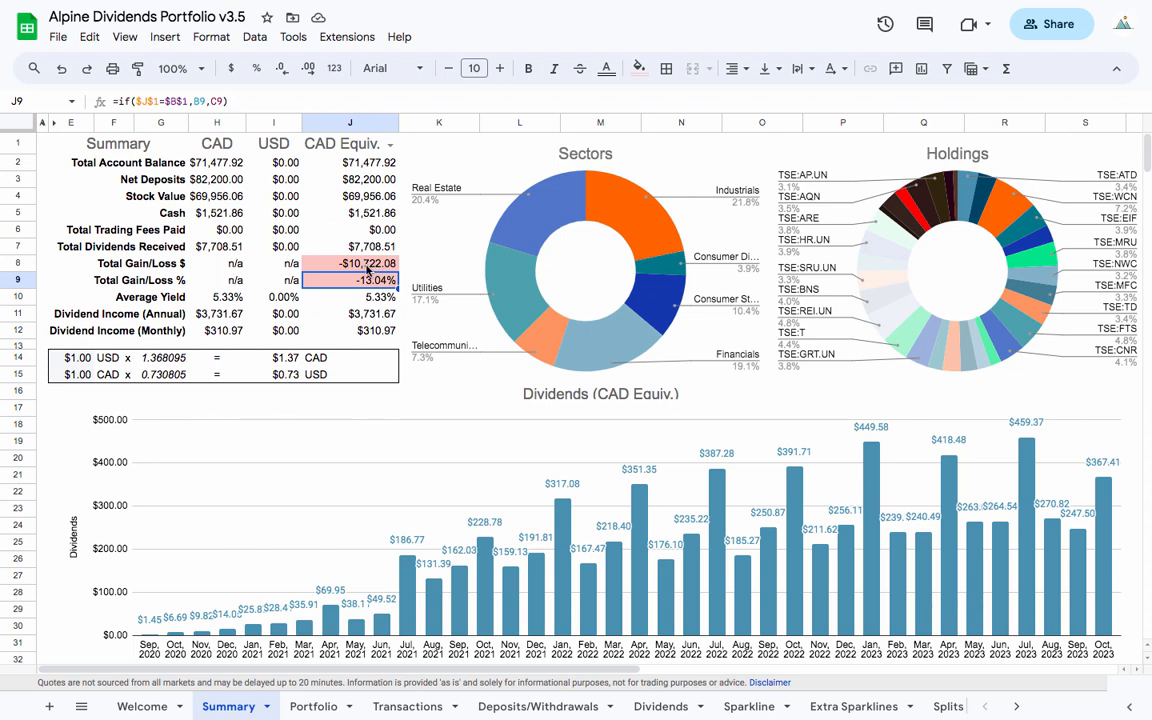
{"action": "mouse_move", "coordinate": [404, 270]}
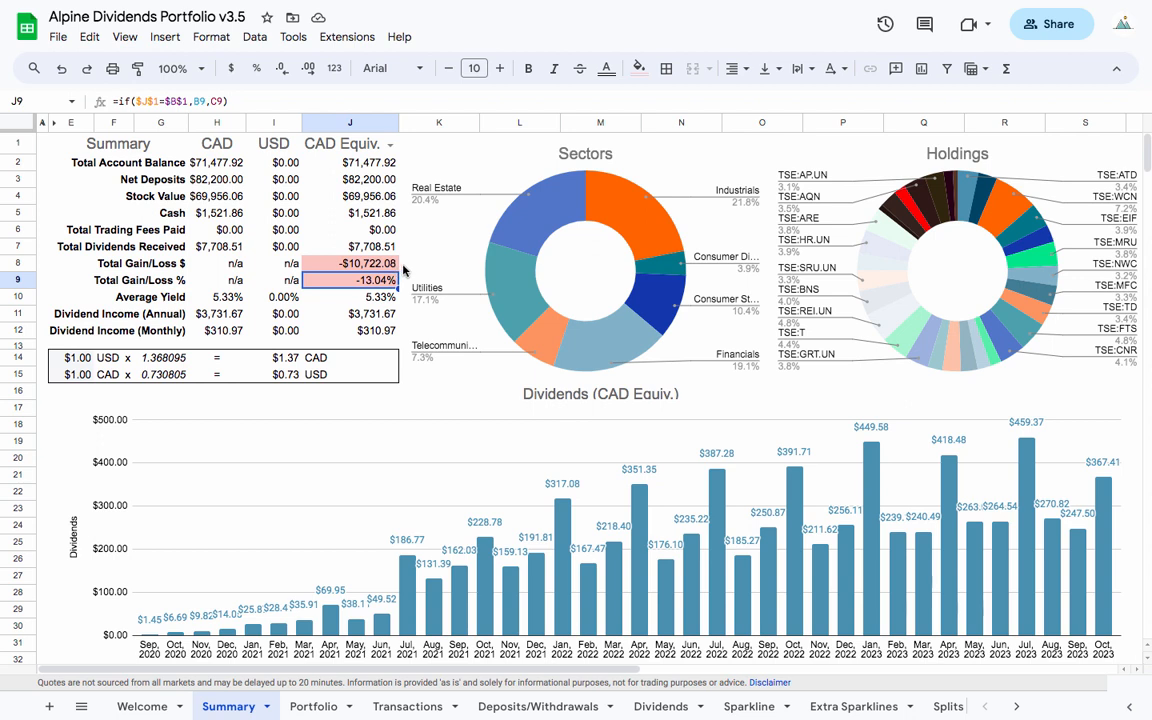
{"action": "left_click", "coordinate": [325, 523]}
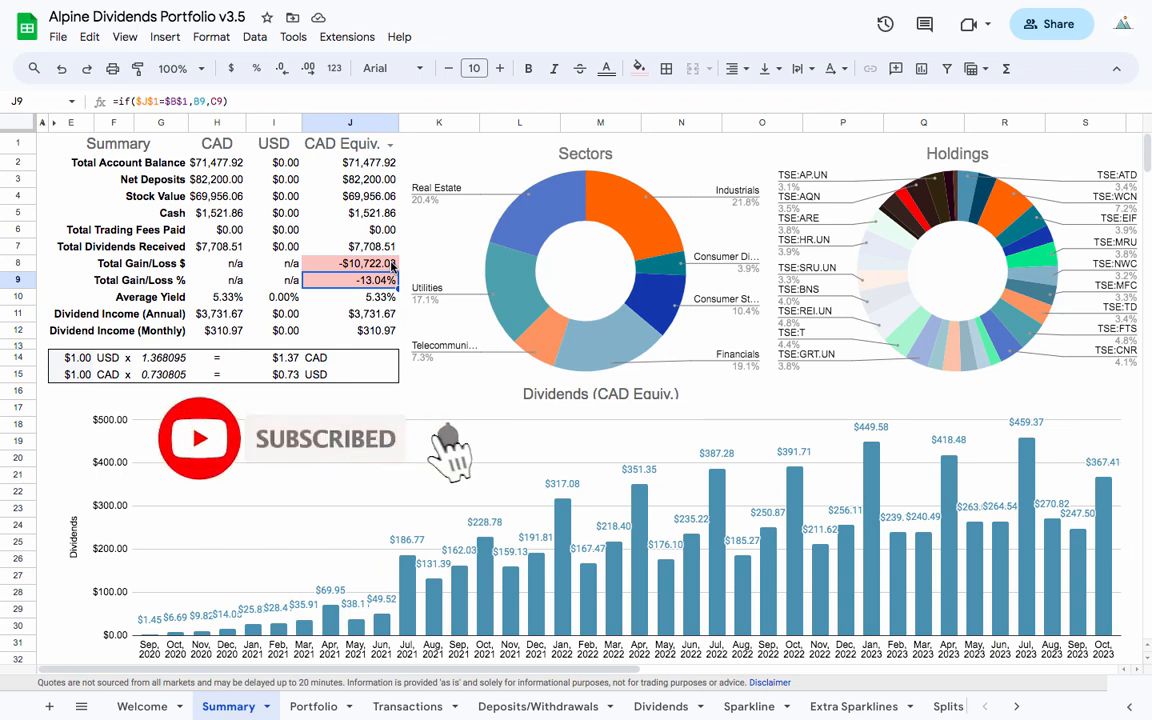
{"action": "left_click", "coordinate": [349, 263]}
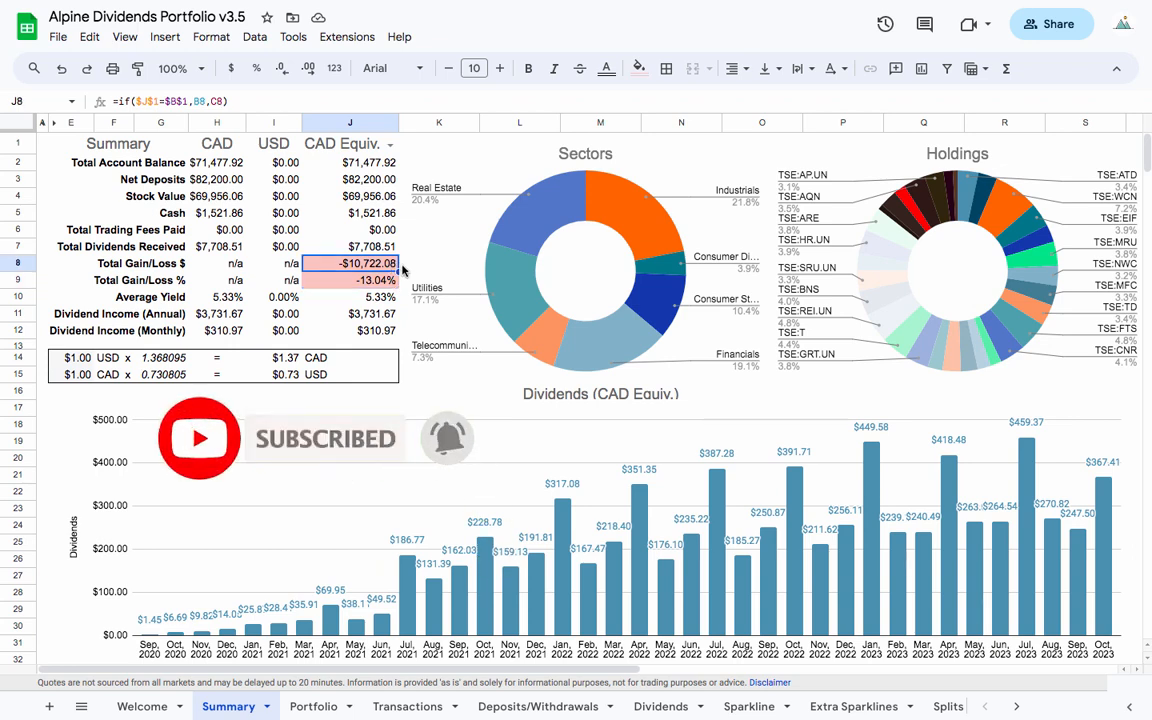
{"action": "left_click", "coordinate": [350, 246]}
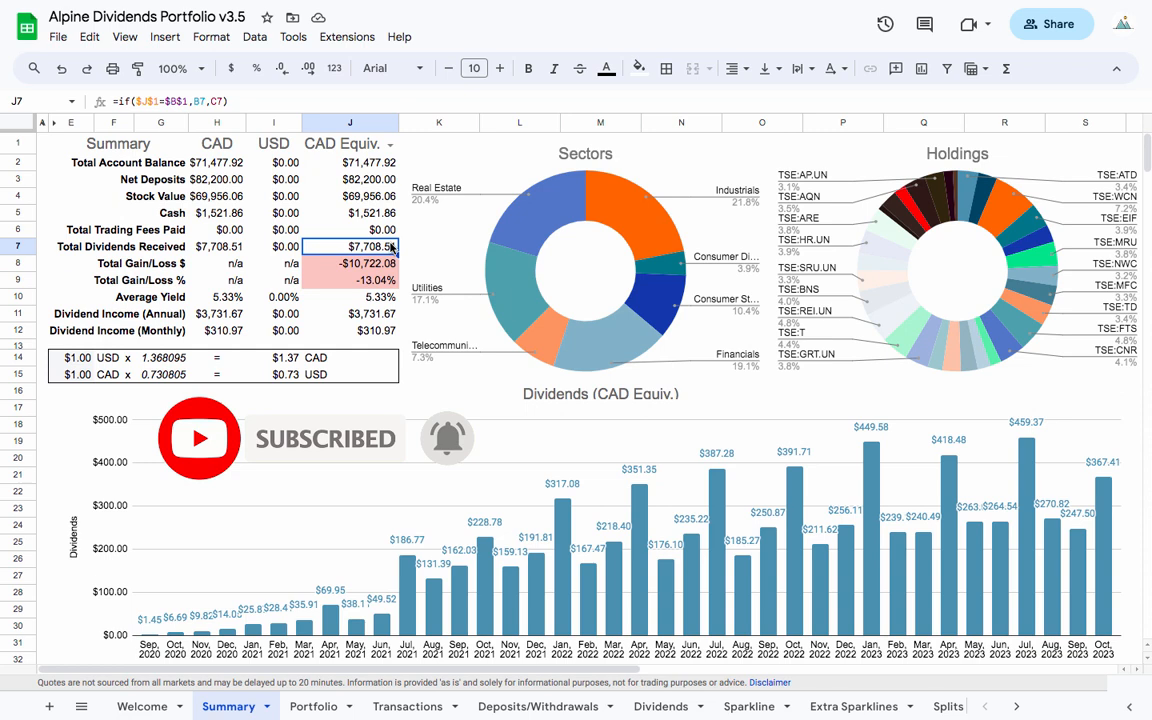
{"action": "left_click", "coordinate": [349, 212]}
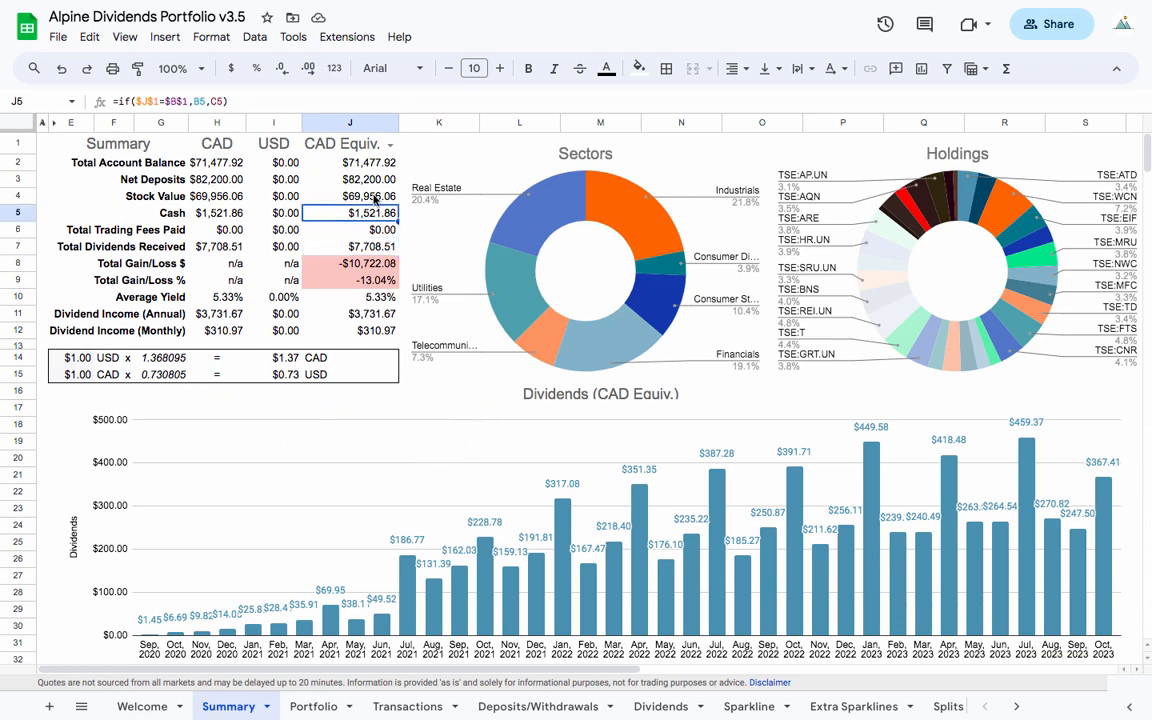
{"action": "left_click", "coordinate": [350, 162]}
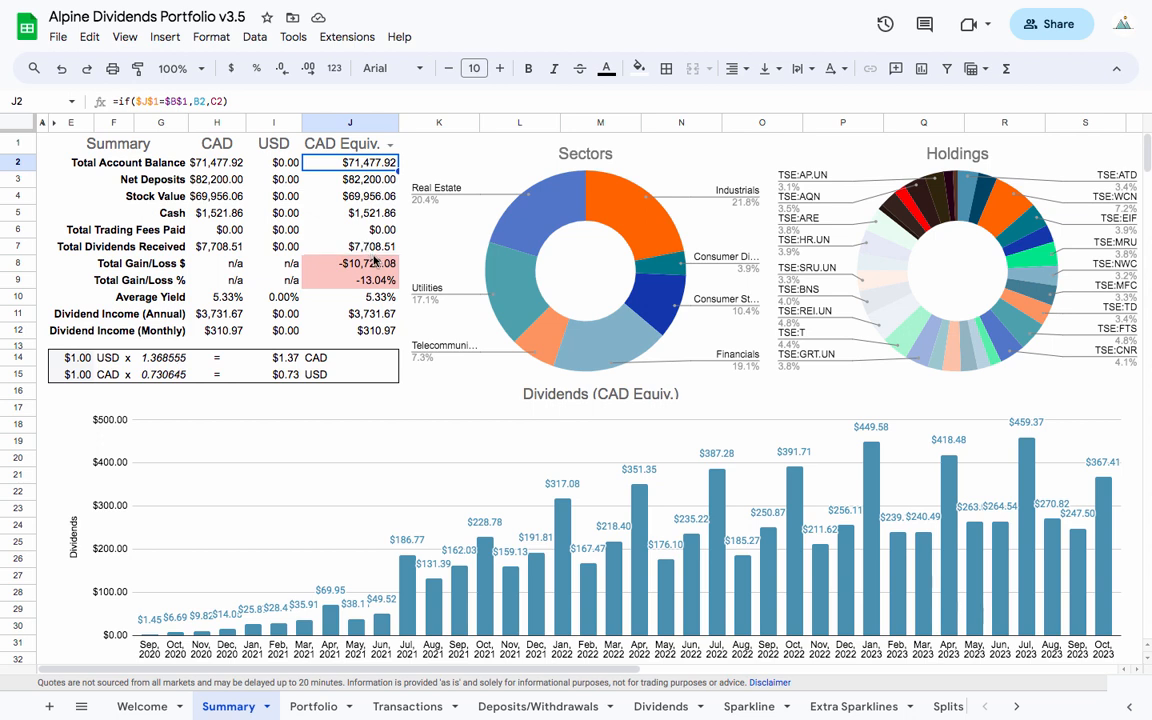
{"action": "left_click", "coordinate": [349, 246]}
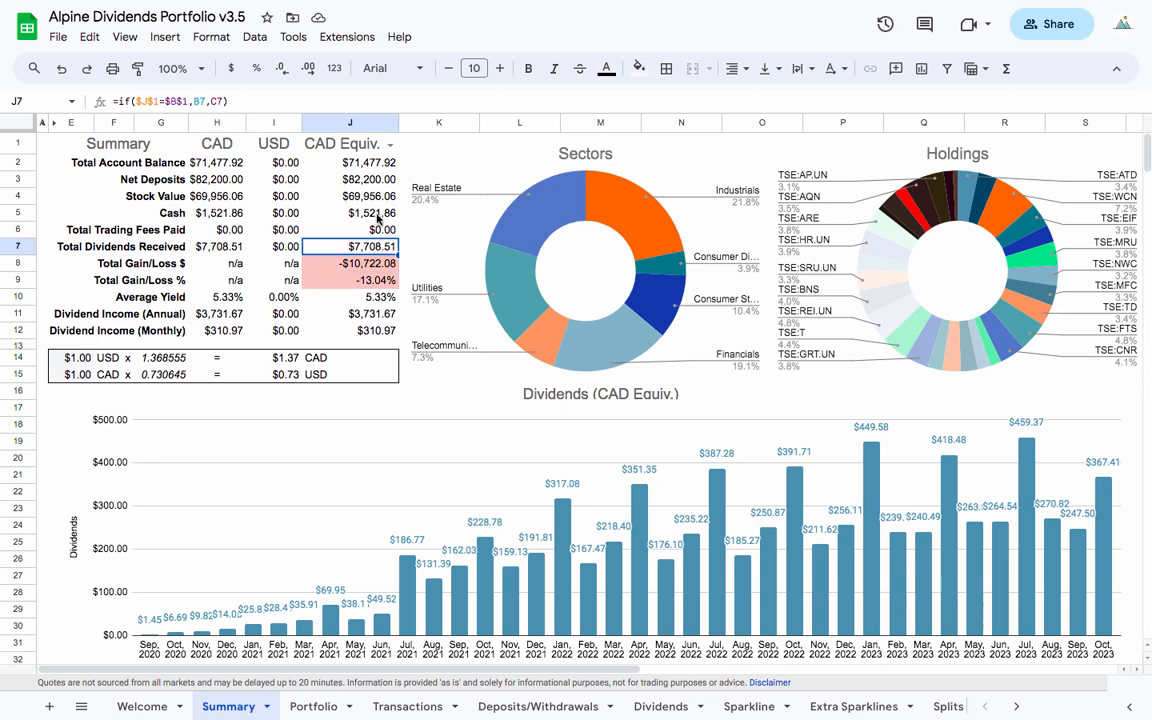
{"action": "left_click", "coordinate": [349, 213]}
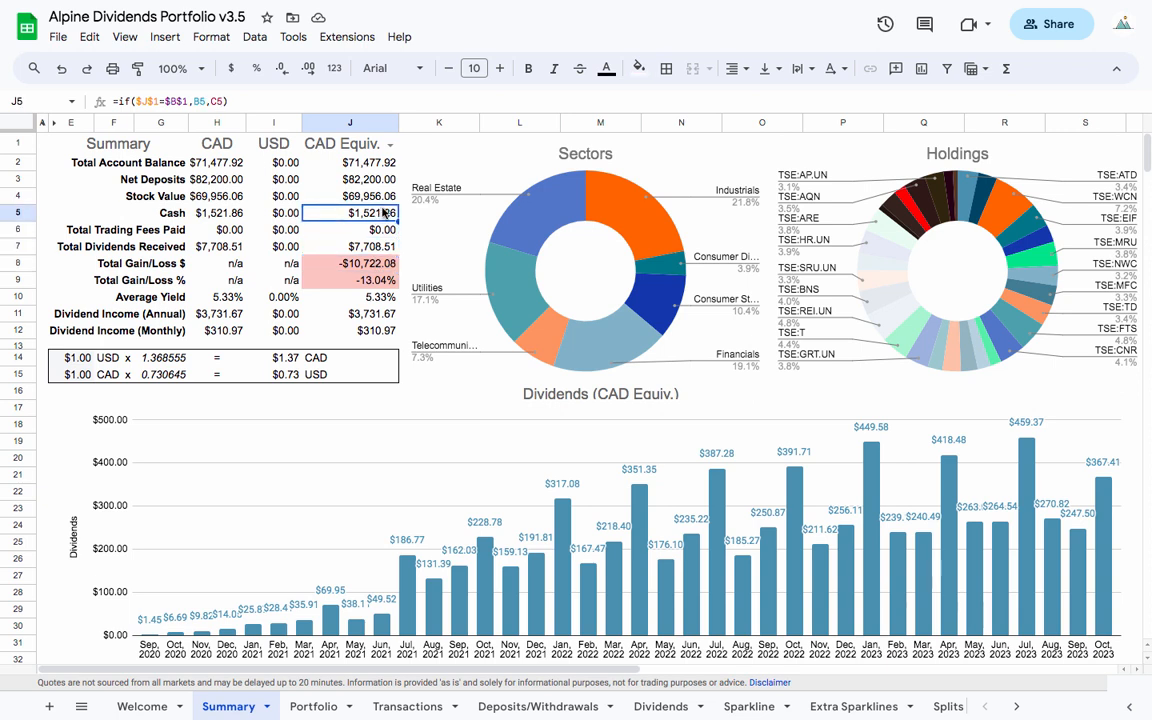
{"action": "mouse_move", "coordinate": [370, 268]}
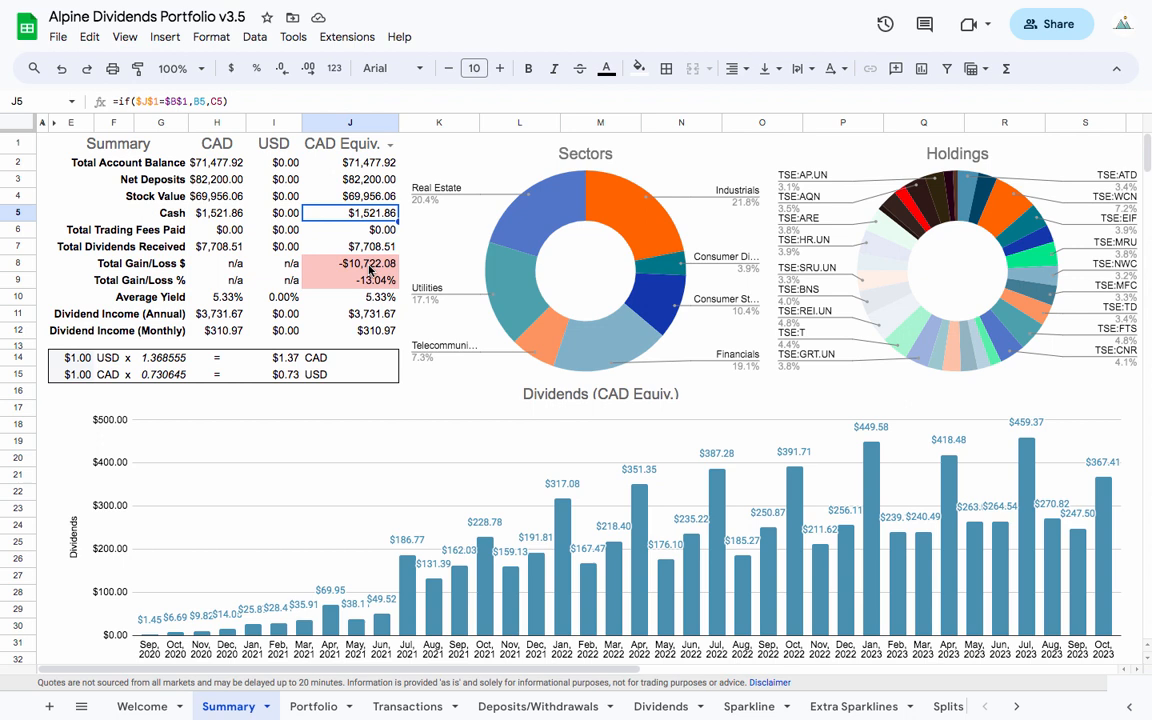
{"action": "mouse_move", "coordinate": [339, 459]}
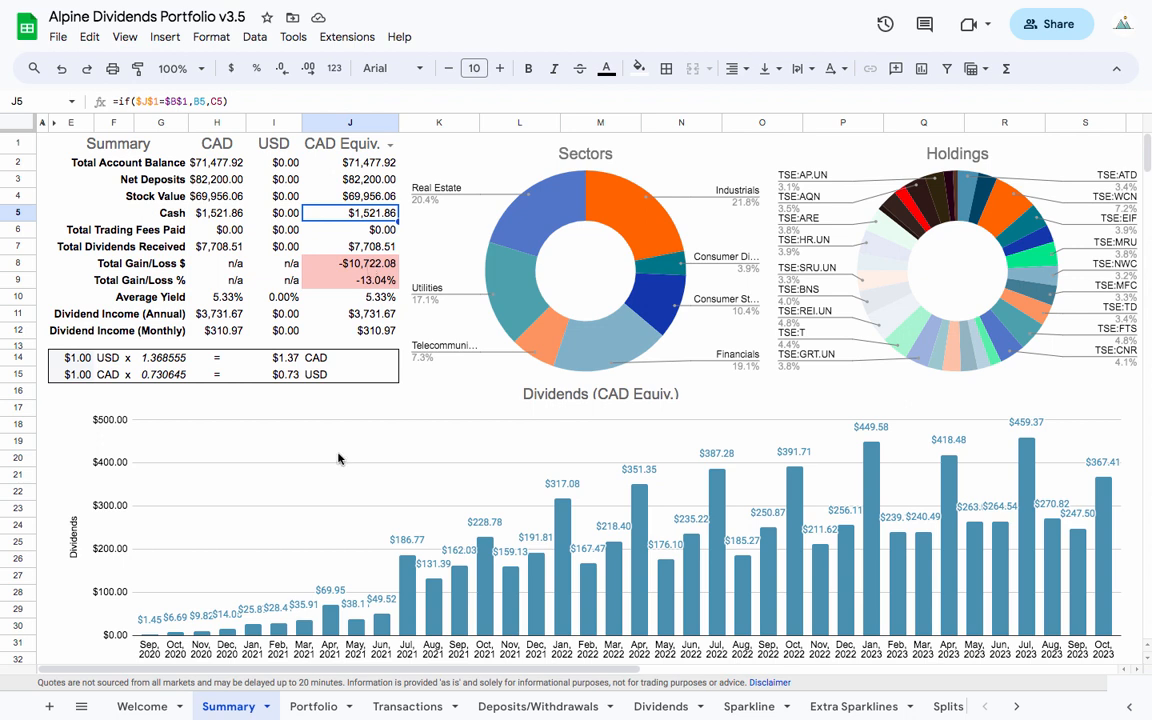
{"action": "mouse_move", "coordinate": [363, 263]}
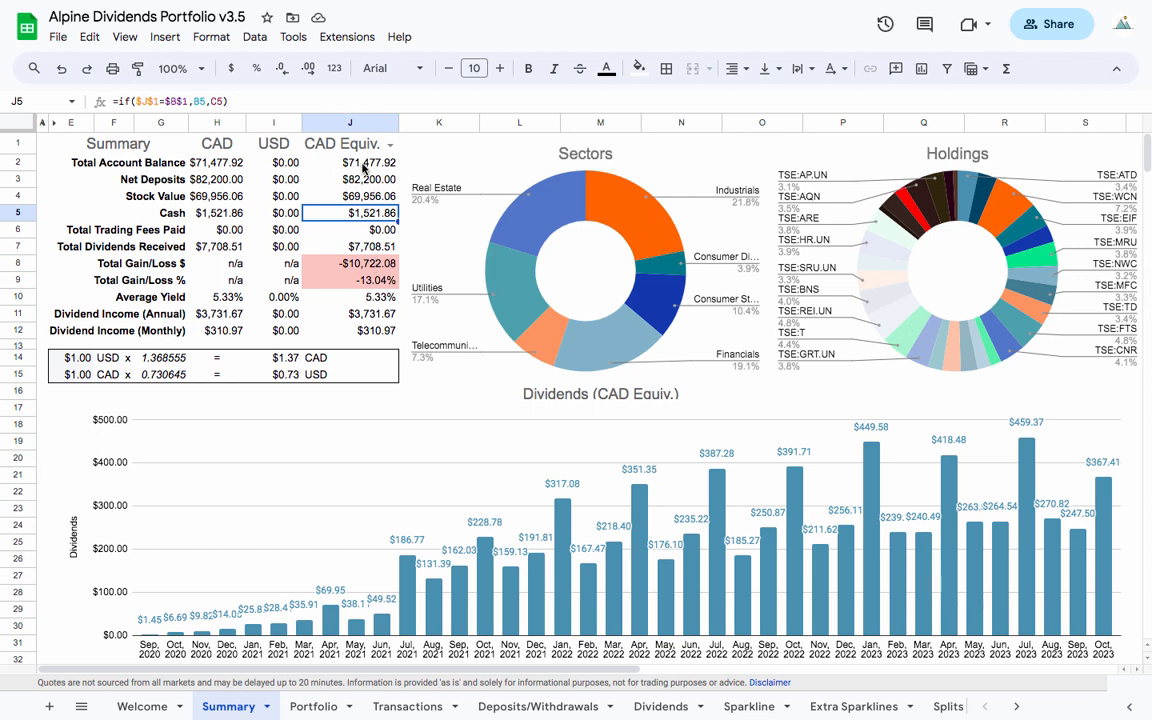
{"action": "mouse_move", "coordinate": [358, 169]}
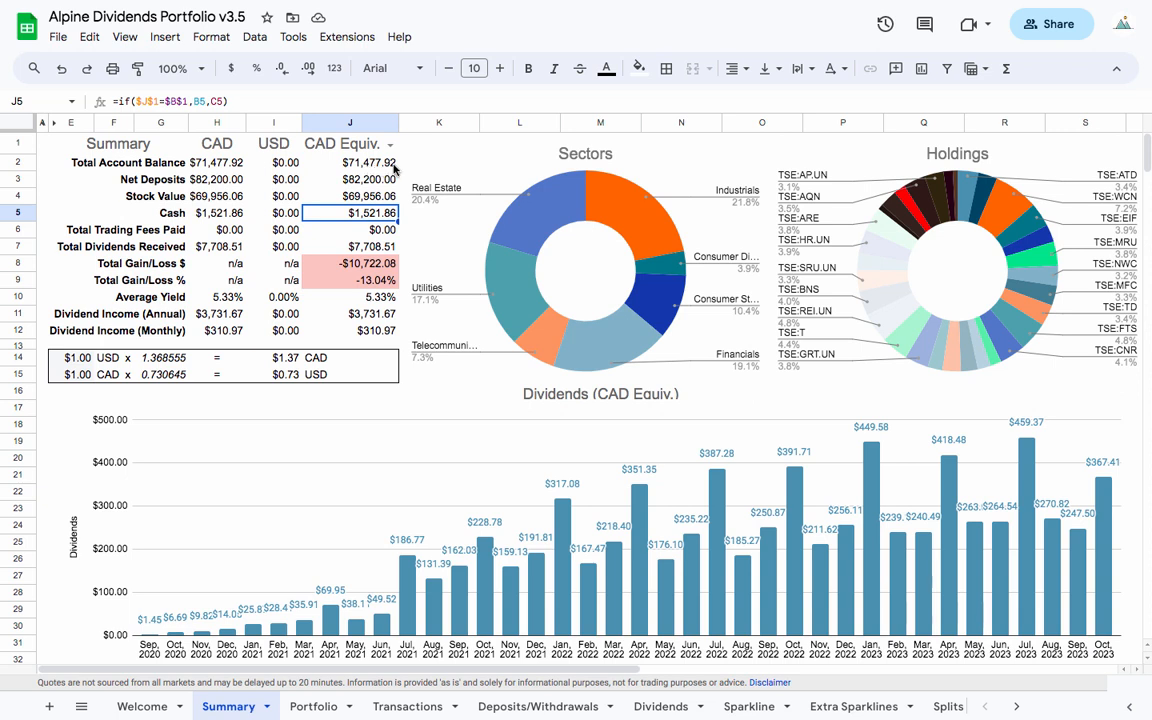
{"action": "mouse_move", "coordinate": [393, 224]}
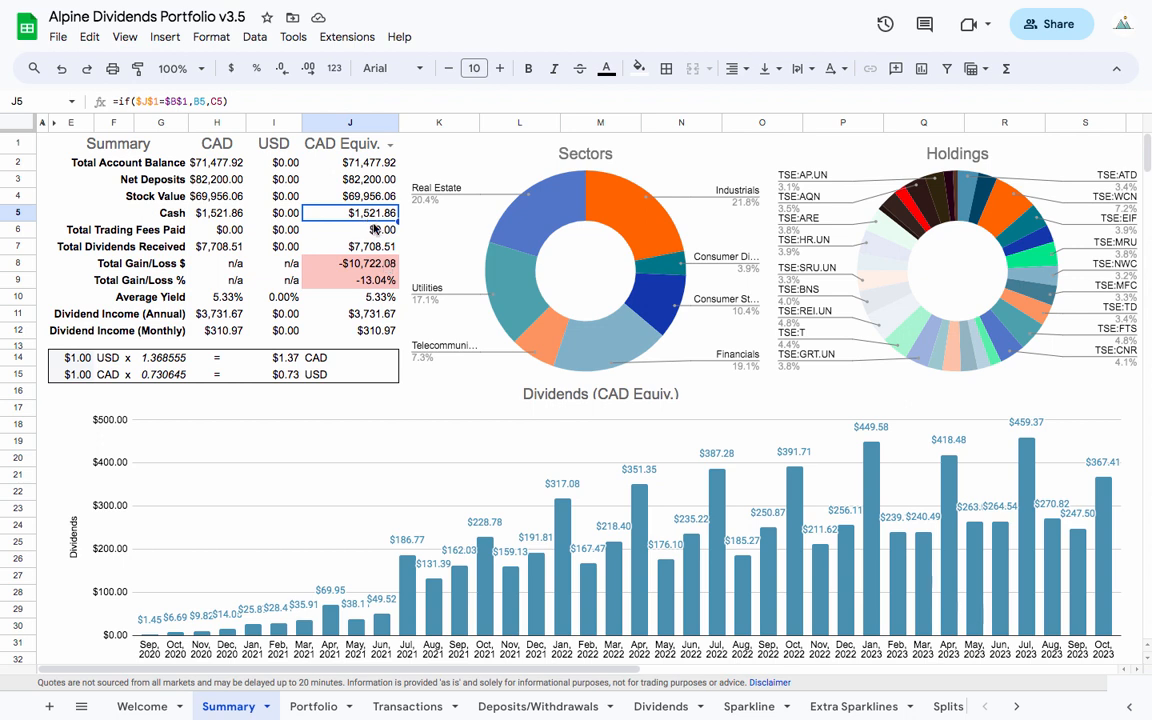
{"action": "mouse_move", "coordinate": [378, 226]}
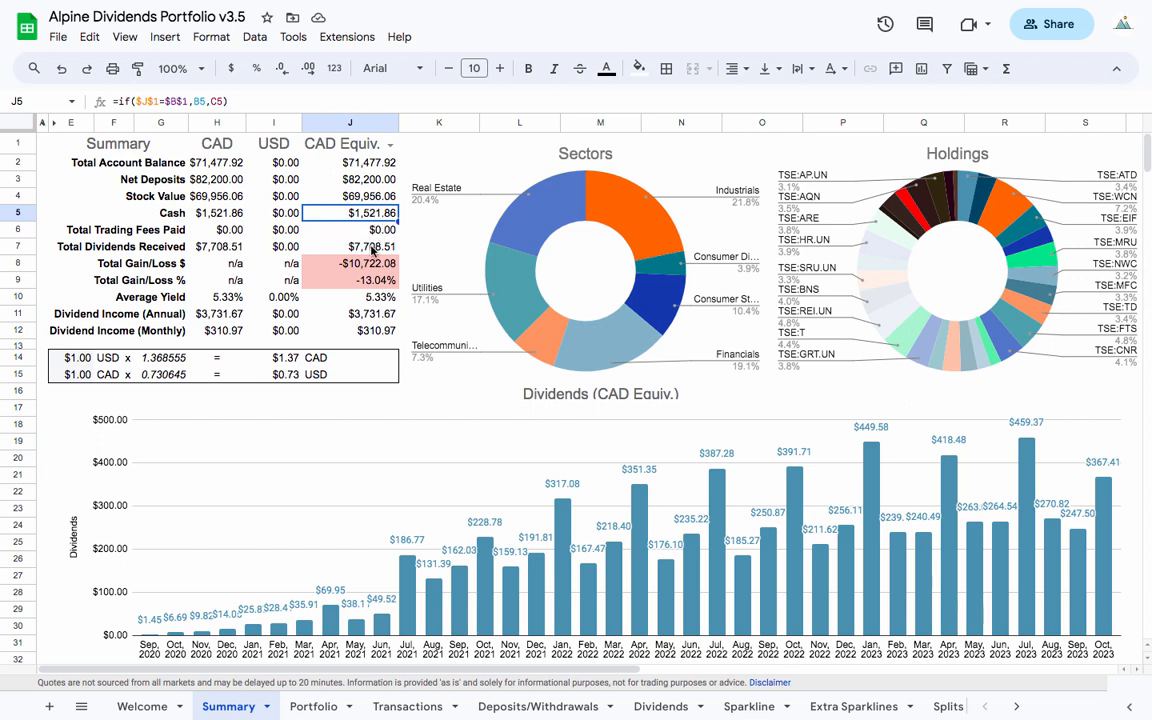
Review the CAD-equivalent formulas for dividends, net deposits, account balance, average yield and annual income
{"action": "left_click", "coordinate": [349, 246]}
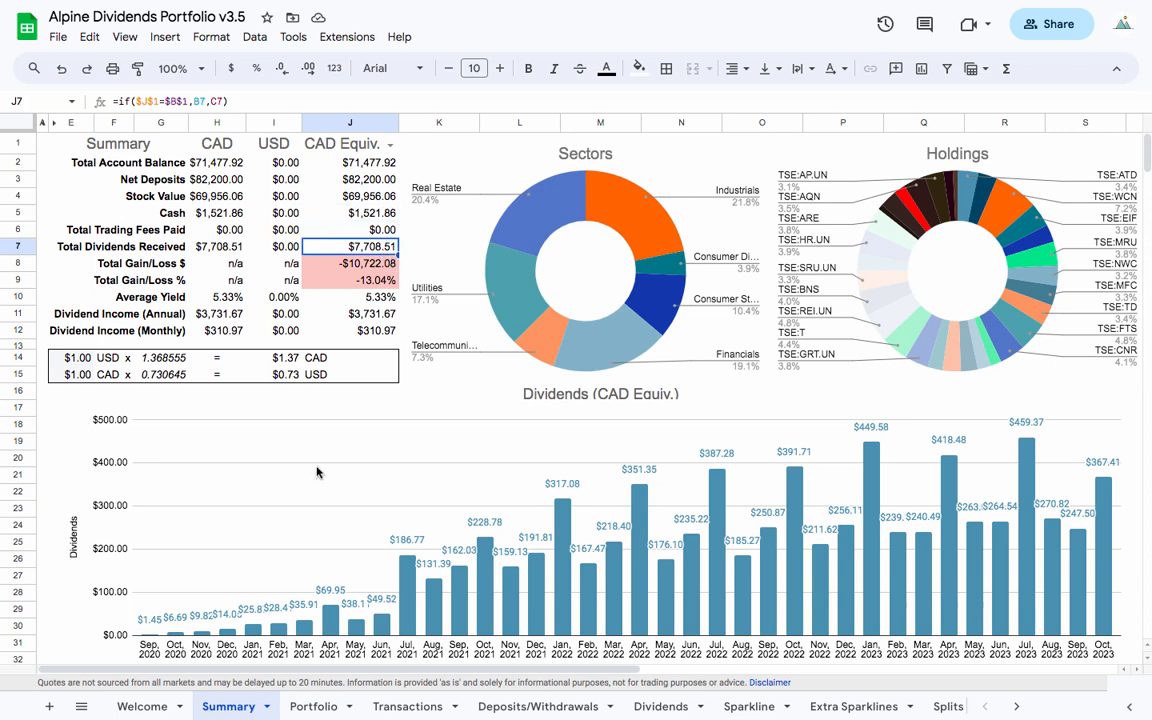
{"action": "mouse_move", "coordinate": [349, 247]}
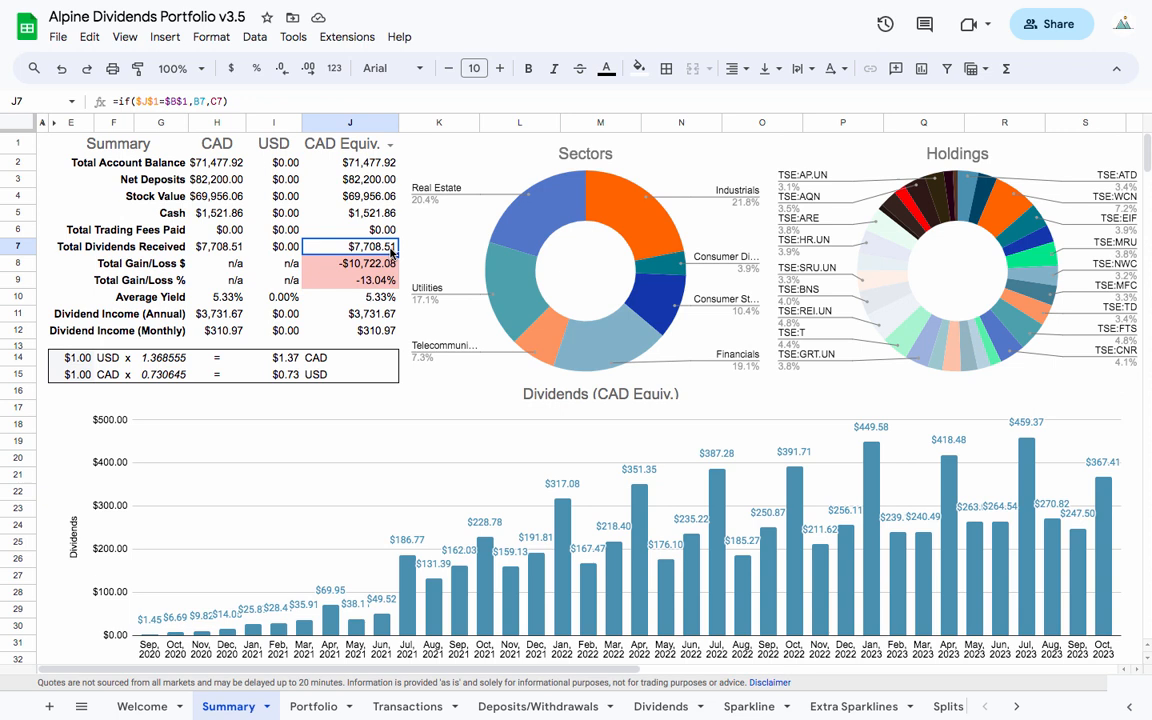
{"action": "left_click", "coordinate": [349, 263]}
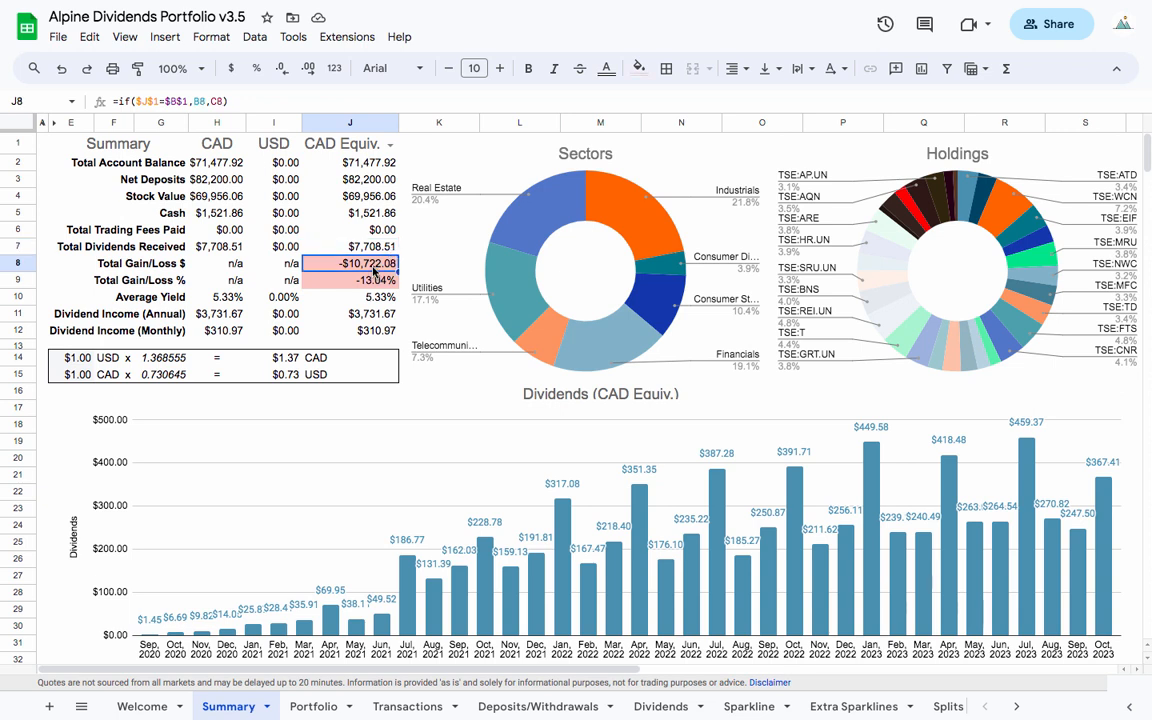
{"action": "left_click", "coordinate": [349, 246]}
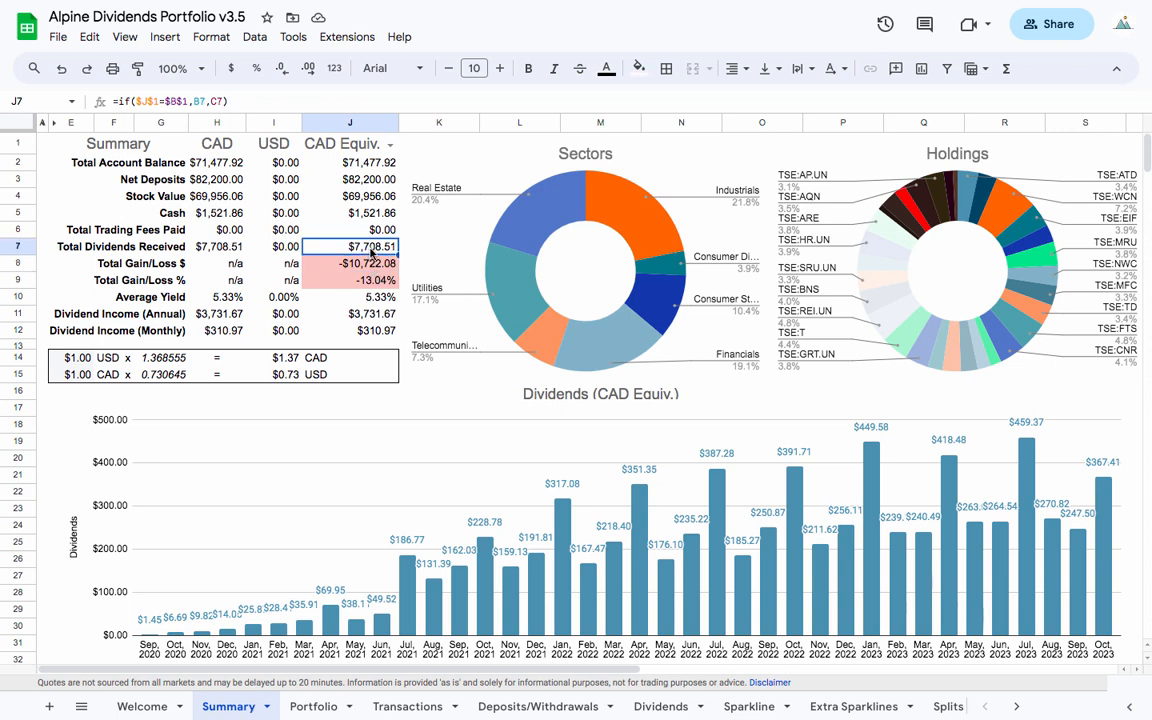
{"action": "left_click", "coordinate": [350, 179]}
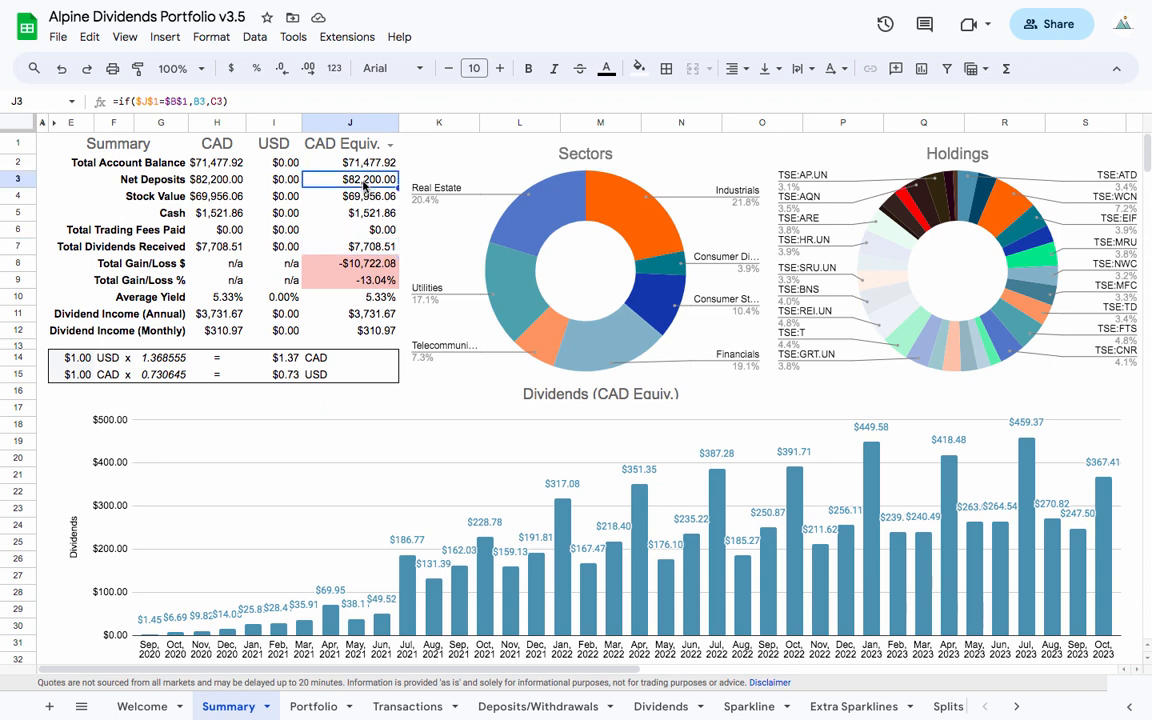
{"action": "left_click", "coordinate": [350, 162]}
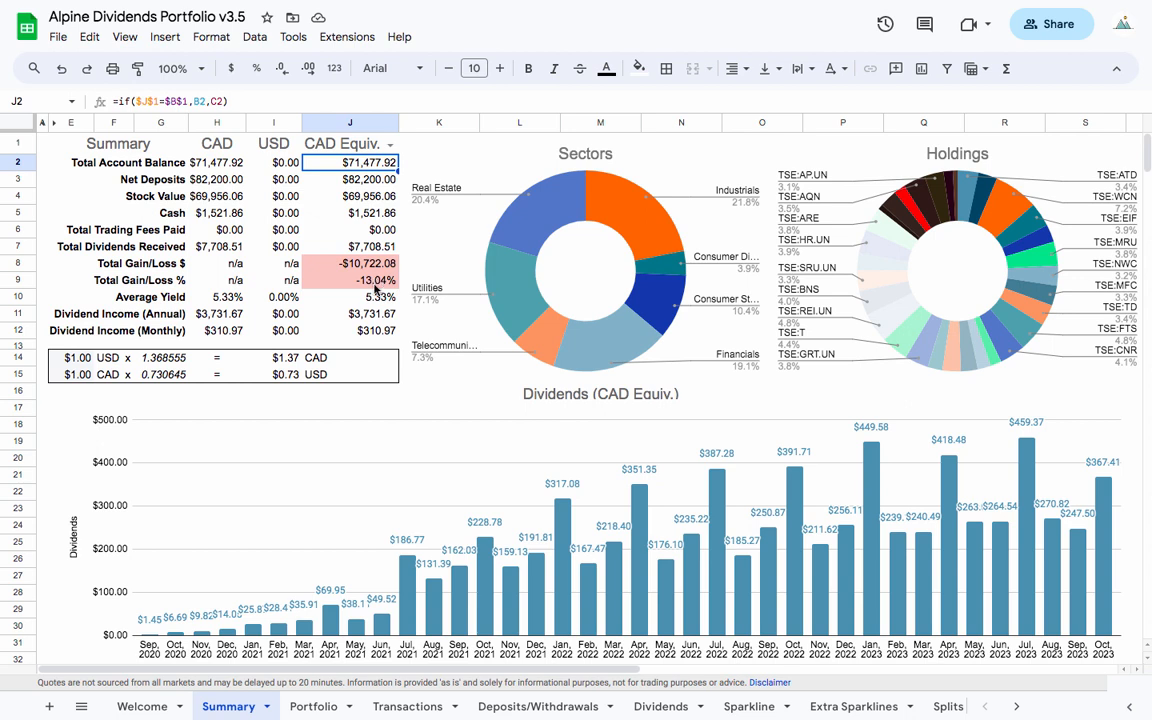
{"action": "left_click", "coordinate": [349, 297]}
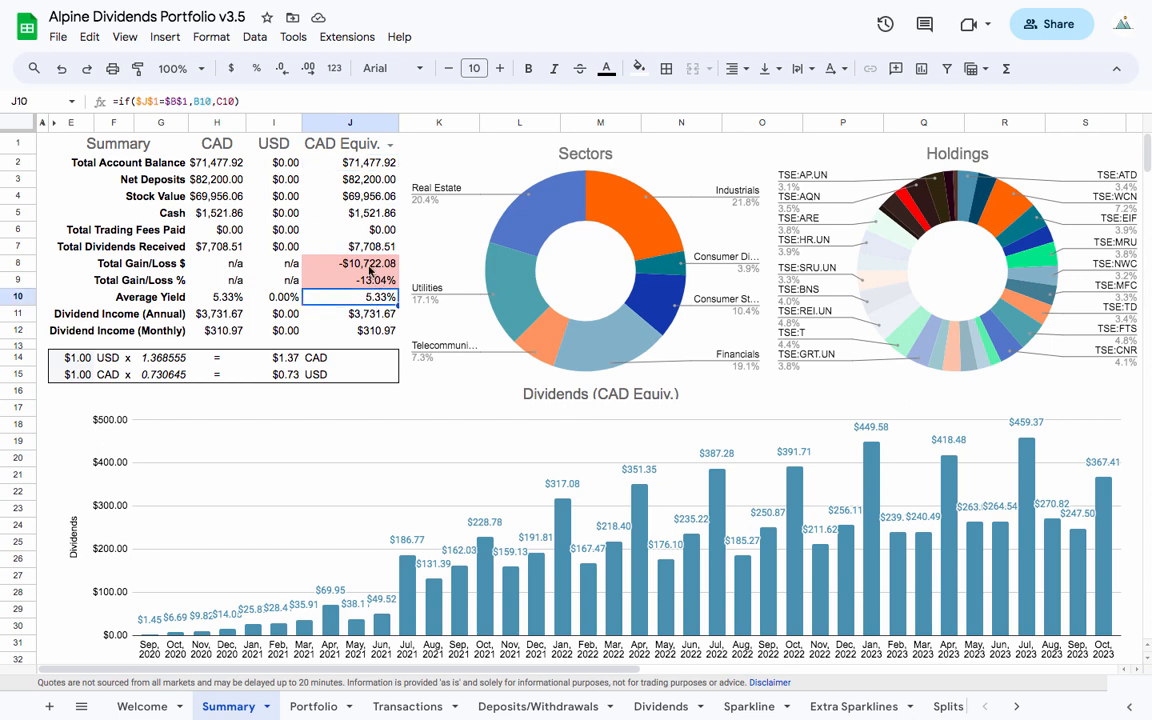
{"action": "left_click", "coordinate": [349, 313]}
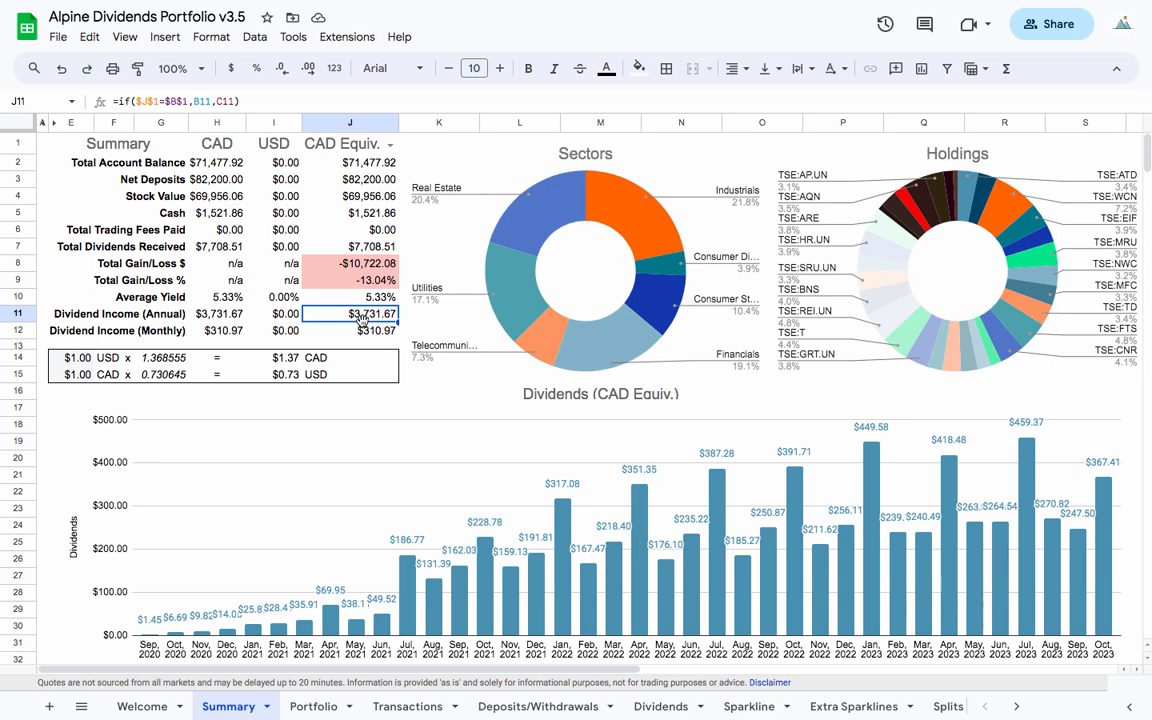
{"action": "mouse_move", "coordinate": [380, 324]}
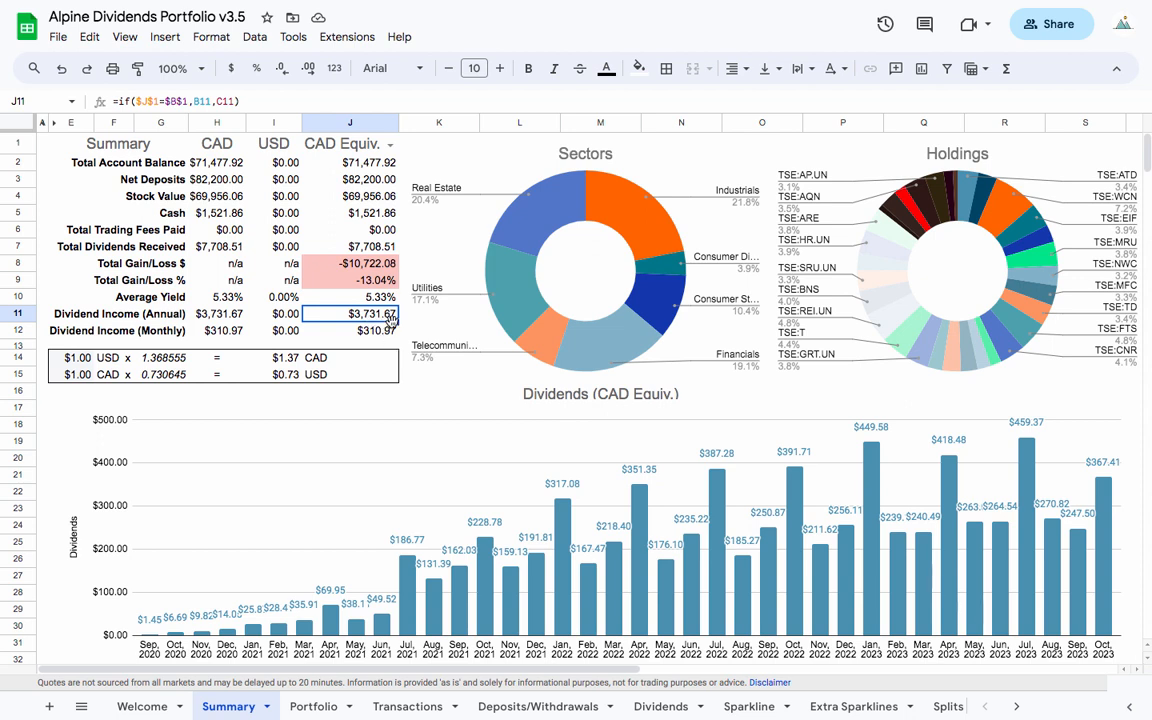
{"action": "mouse_move", "coordinate": [871, 458]}
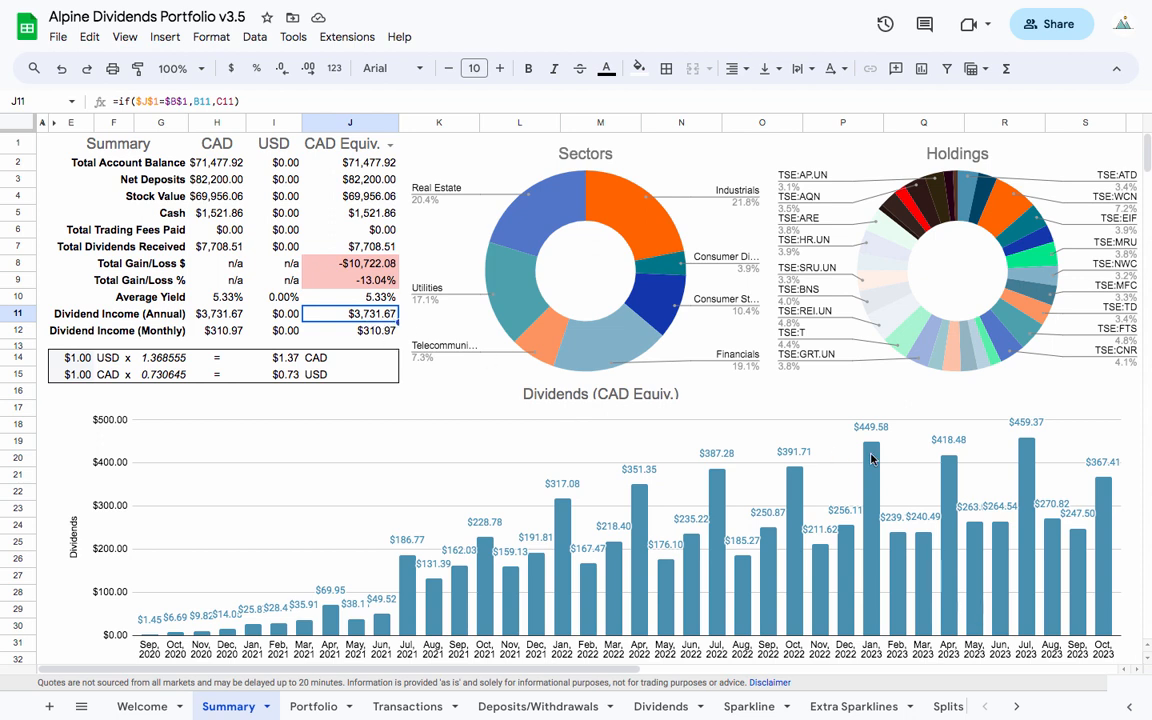
{"action": "mouse_move", "coordinate": [708, 397]}
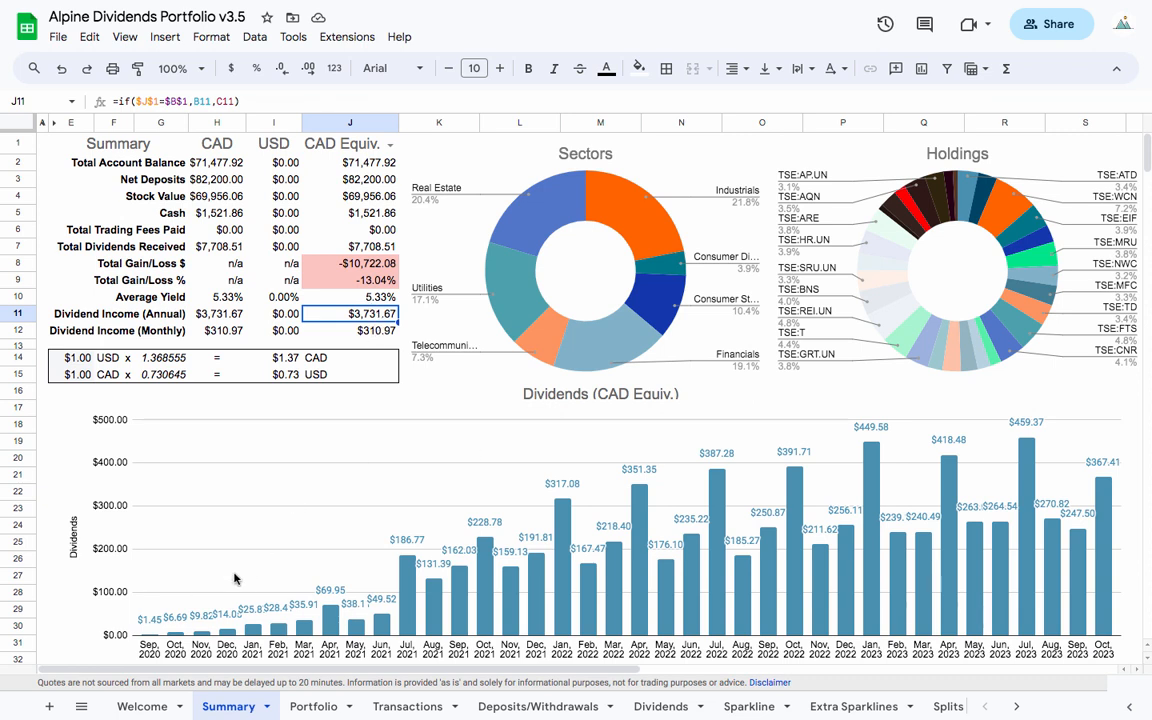
{"action": "mouse_move", "coordinate": [341, 447]}
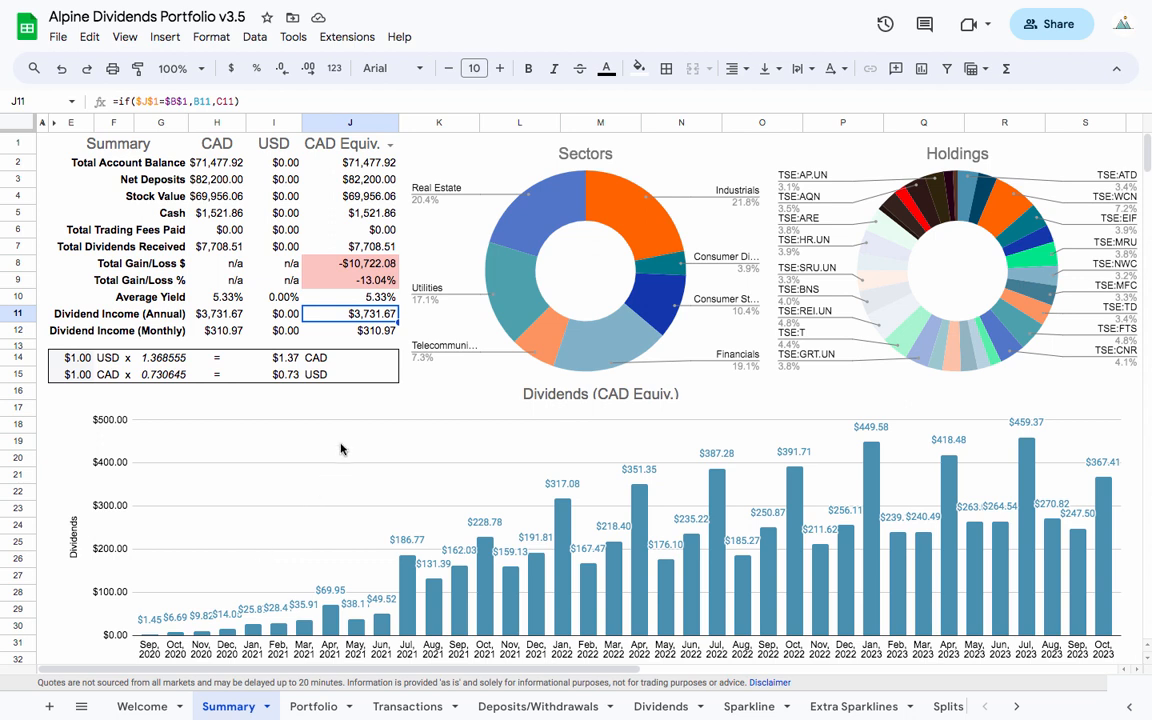
{"action": "mouse_move", "coordinate": [332, 695]}
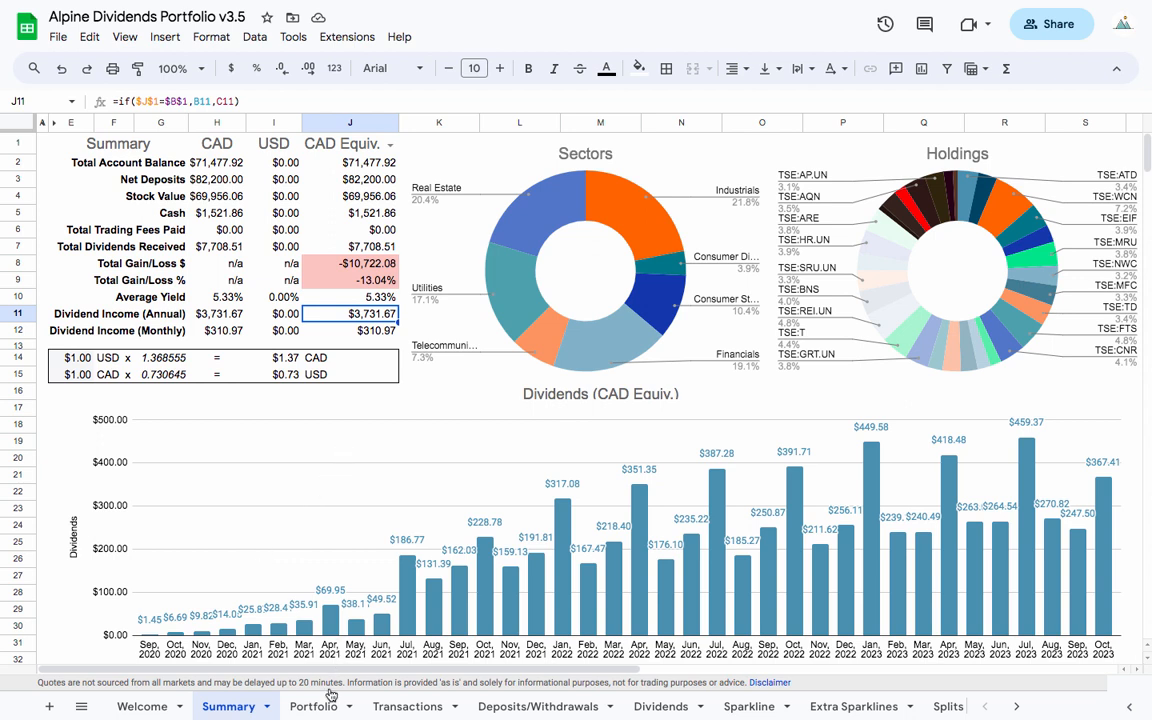
On Portfolio, inspect name and average-price formulas for Couche-Tard, Waste Connections, Exchange Income and Fortis
{"action": "left_click", "coordinate": [310, 707]}
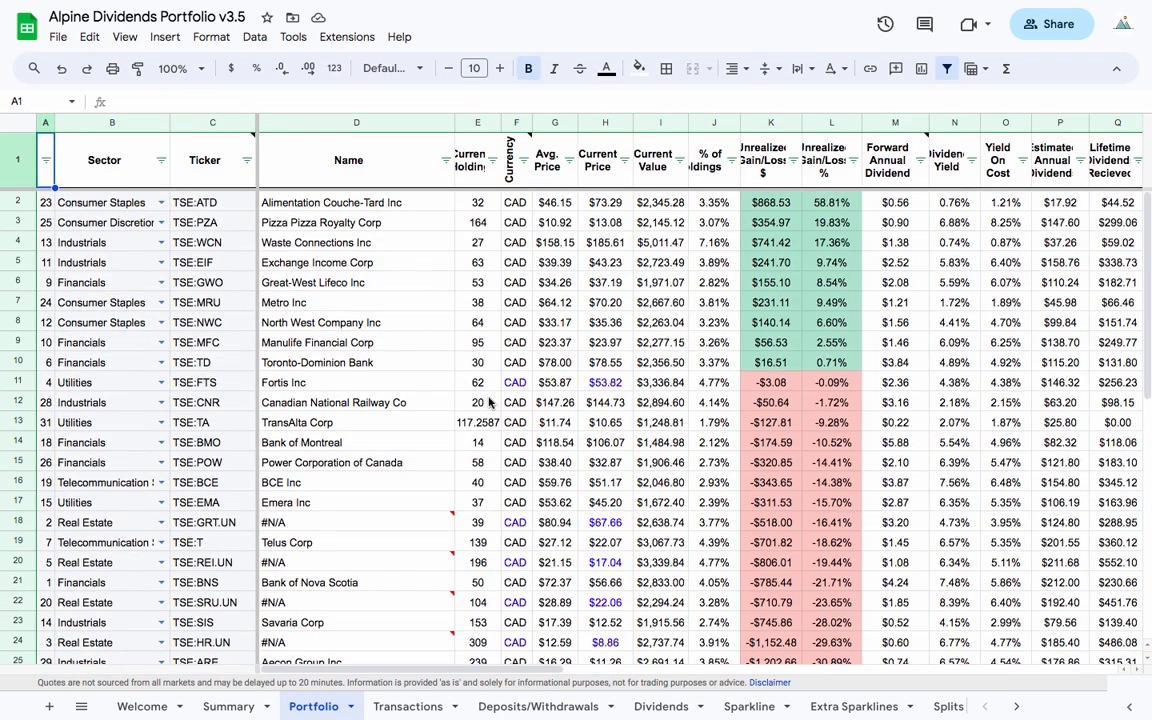
{"action": "mouse_move", "coordinate": [406, 378]}
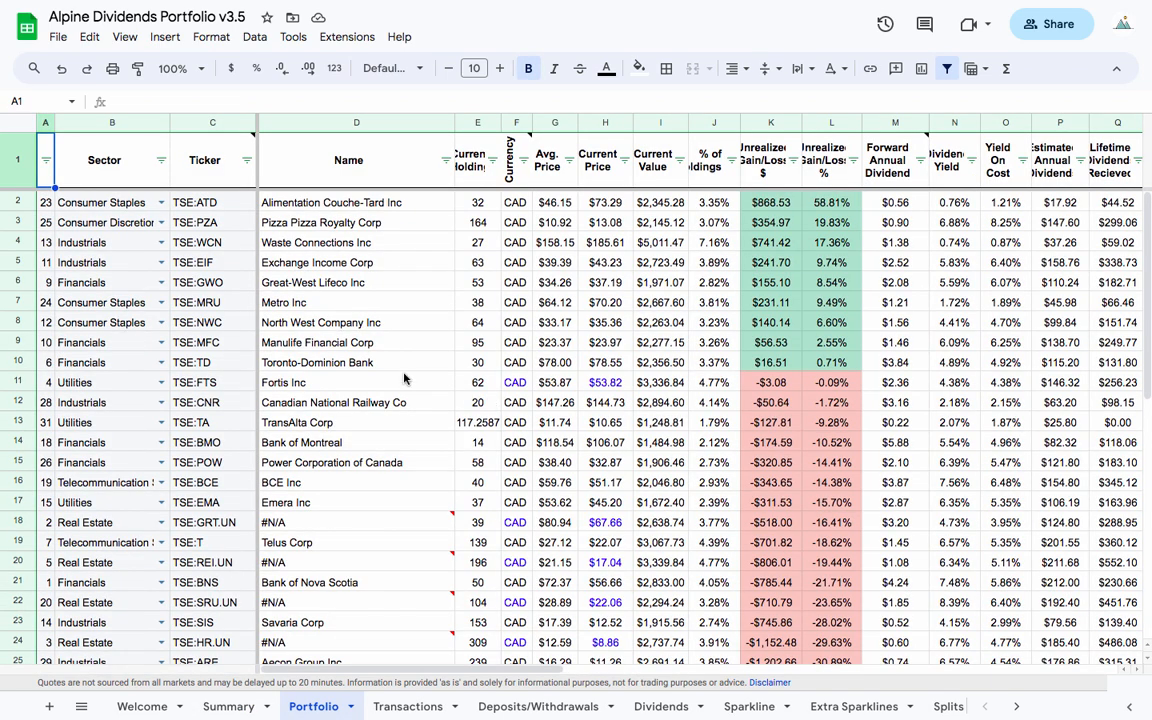
{"action": "mouse_move", "coordinate": [279, 543]}
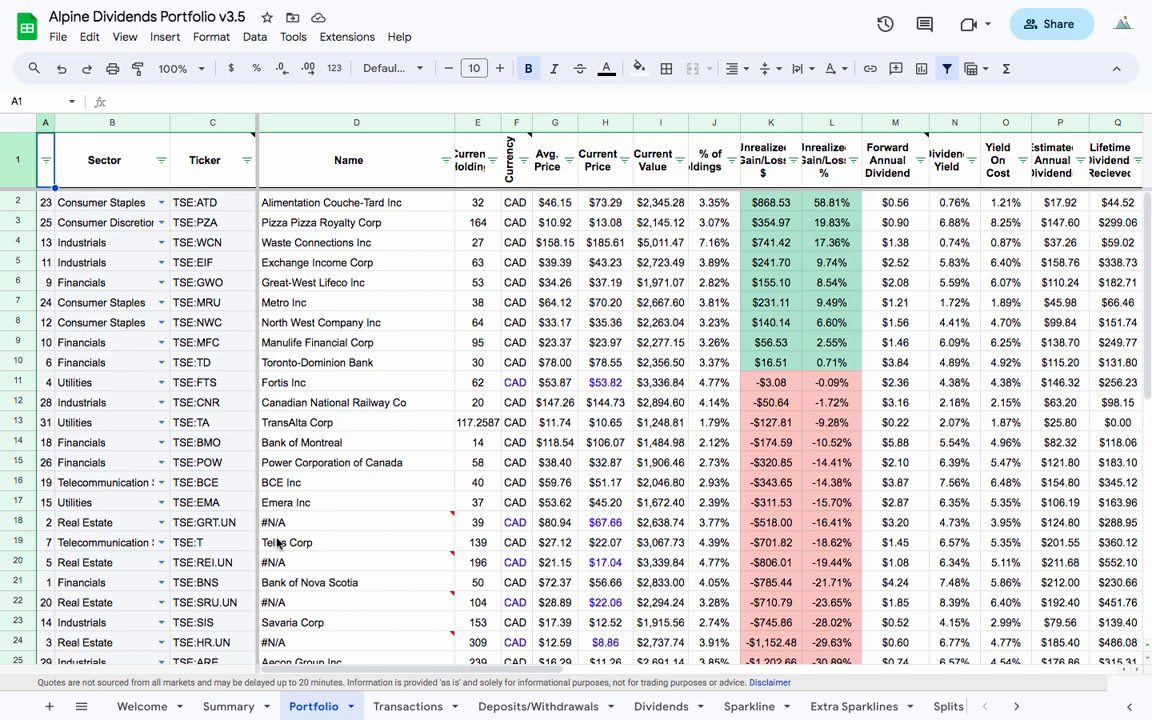
{"action": "scroll", "scroll_direction": "down", "scroll_amount": 3}
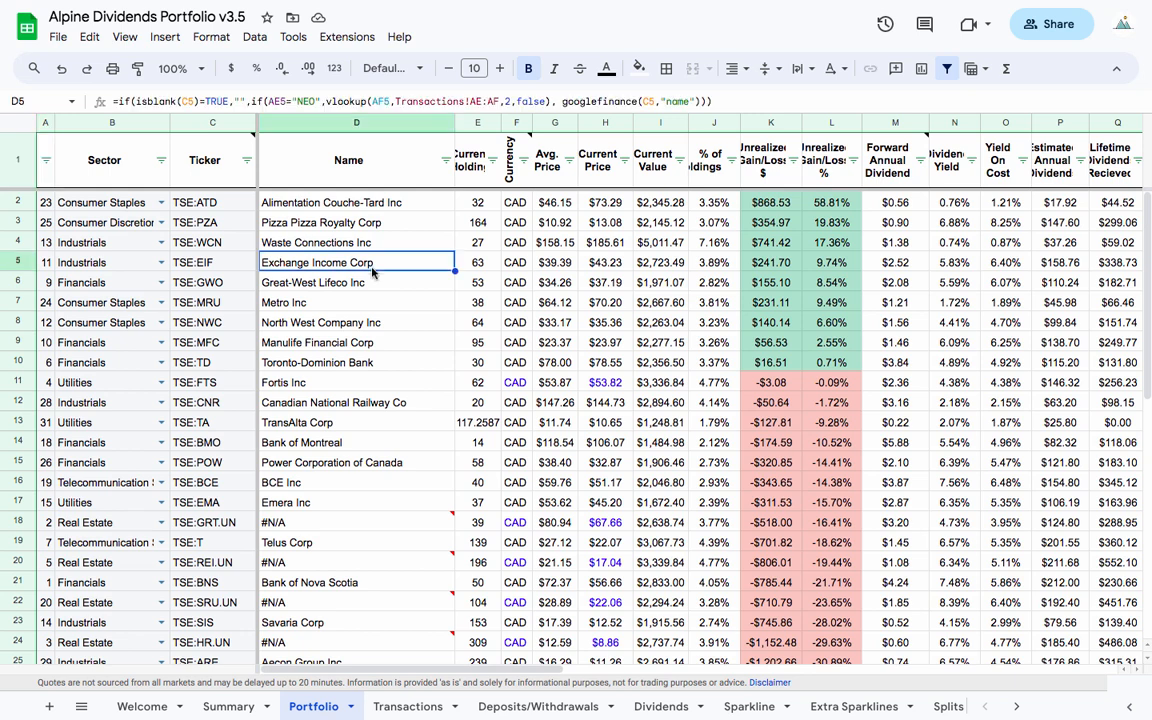
{"action": "left_click", "coordinate": [356, 402]}
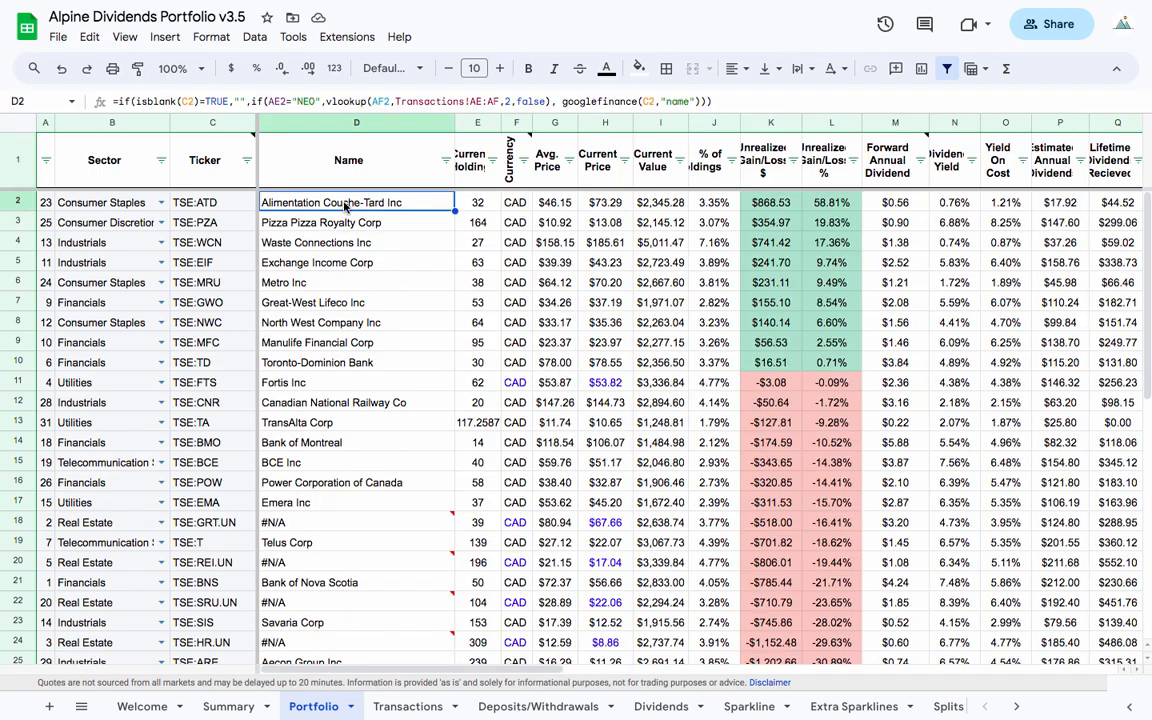
{"action": "mouse_move", "coordinate": [383, 207]}
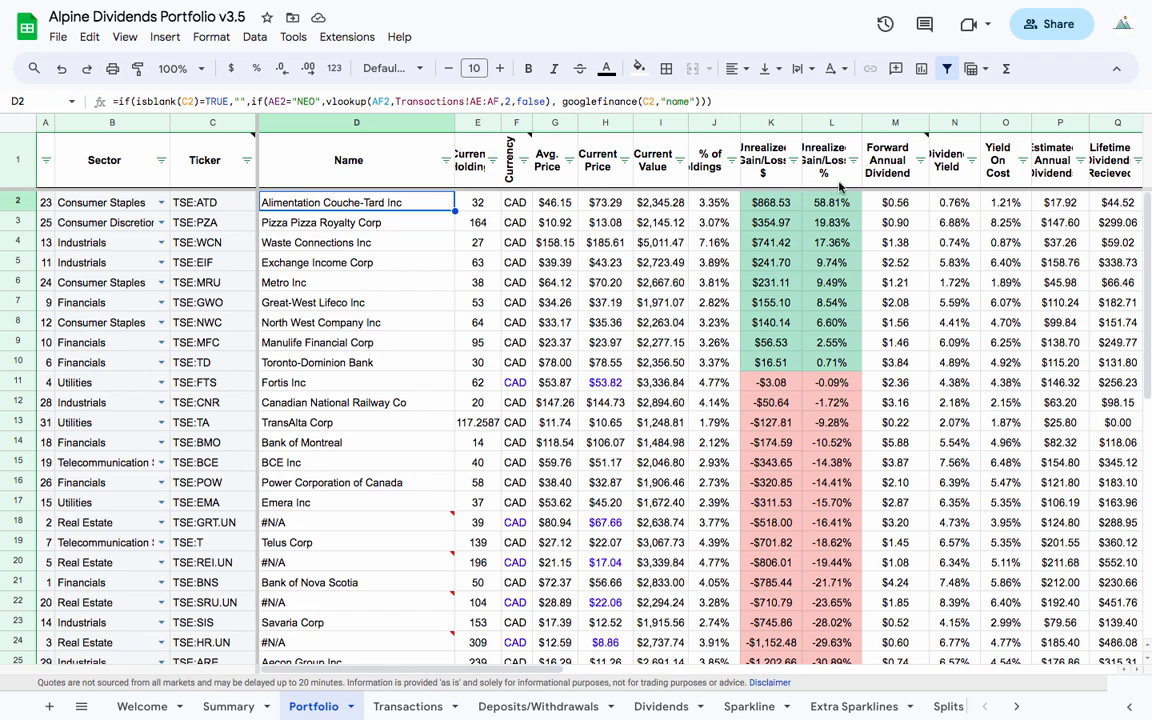
{"action": "mouse_move", "coordinate": [664, 240]}
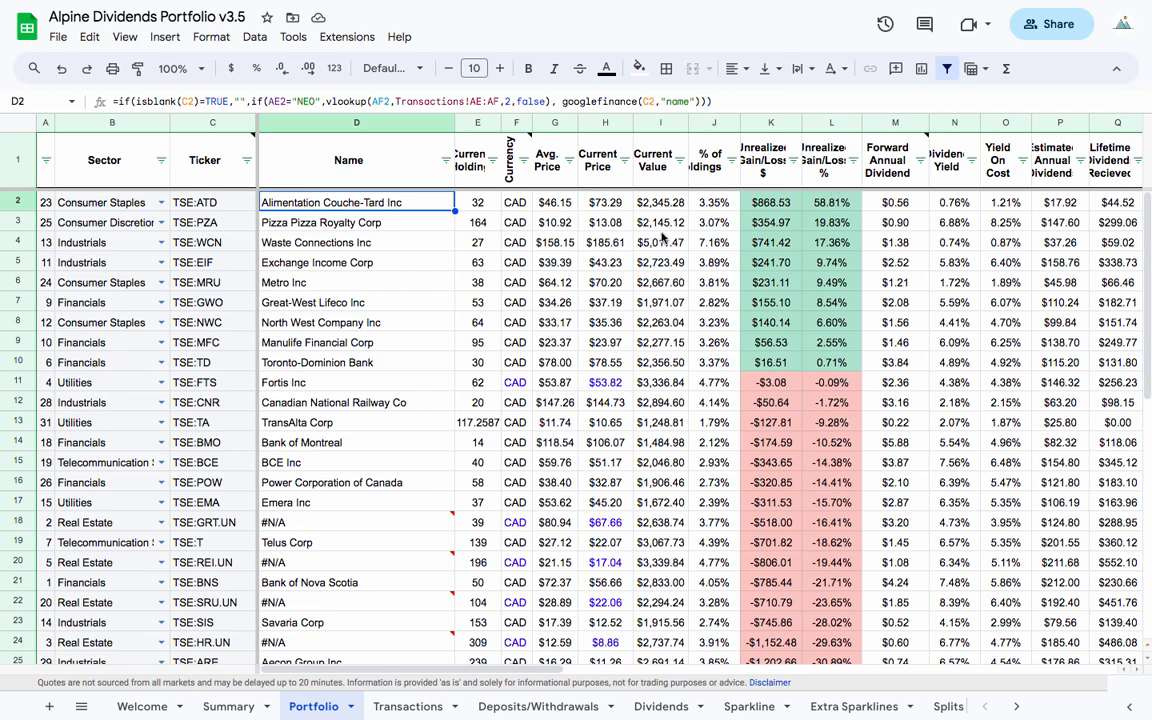
{"action": "left_click", "coordinate": [554, 222]}
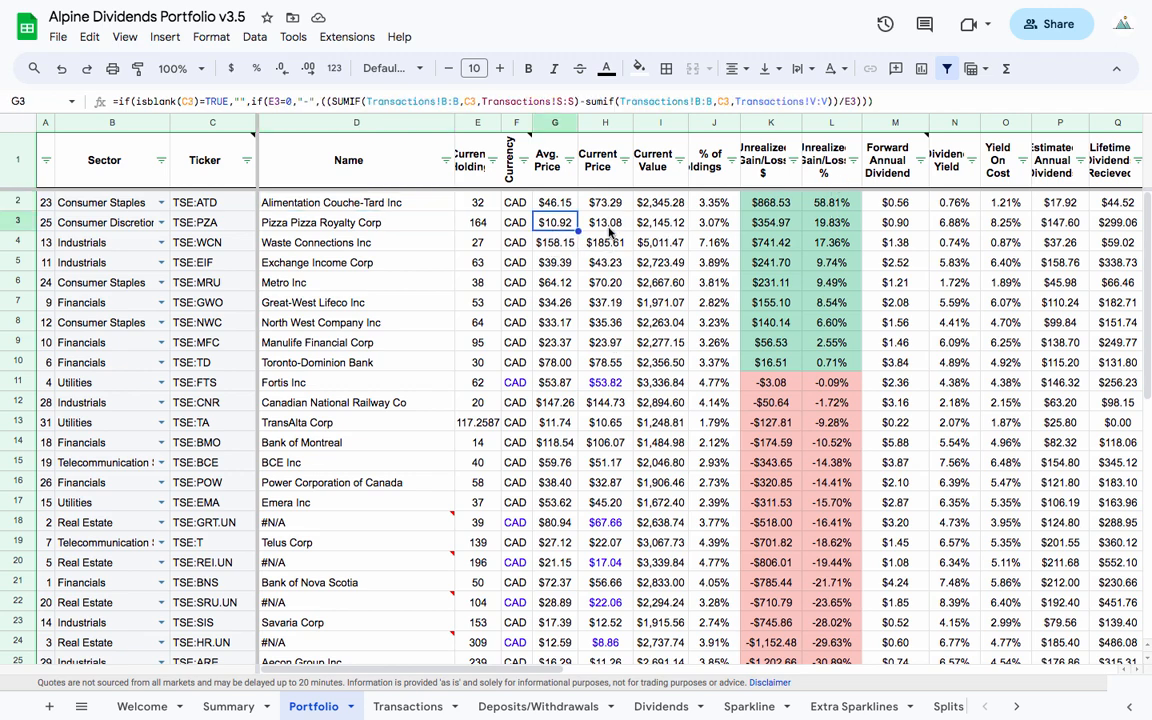
{"action": "left_click", "coordinate": [348, 242]}
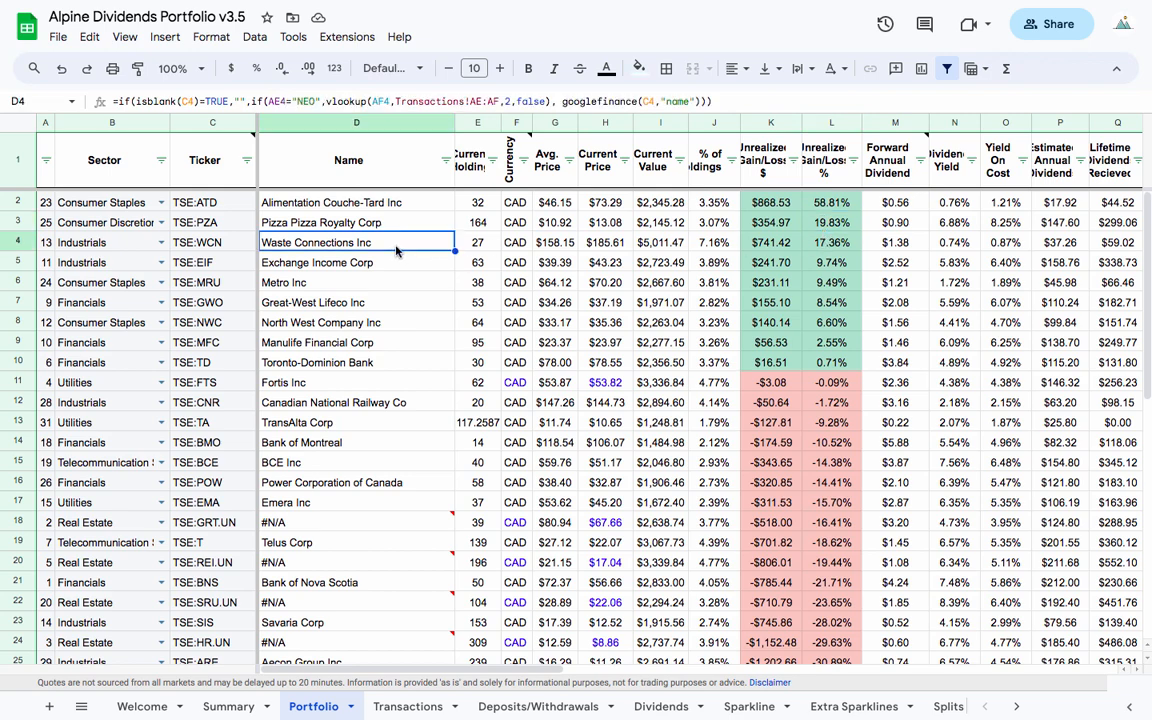
{"action": "left_click", "coordinate": [357, 262]}
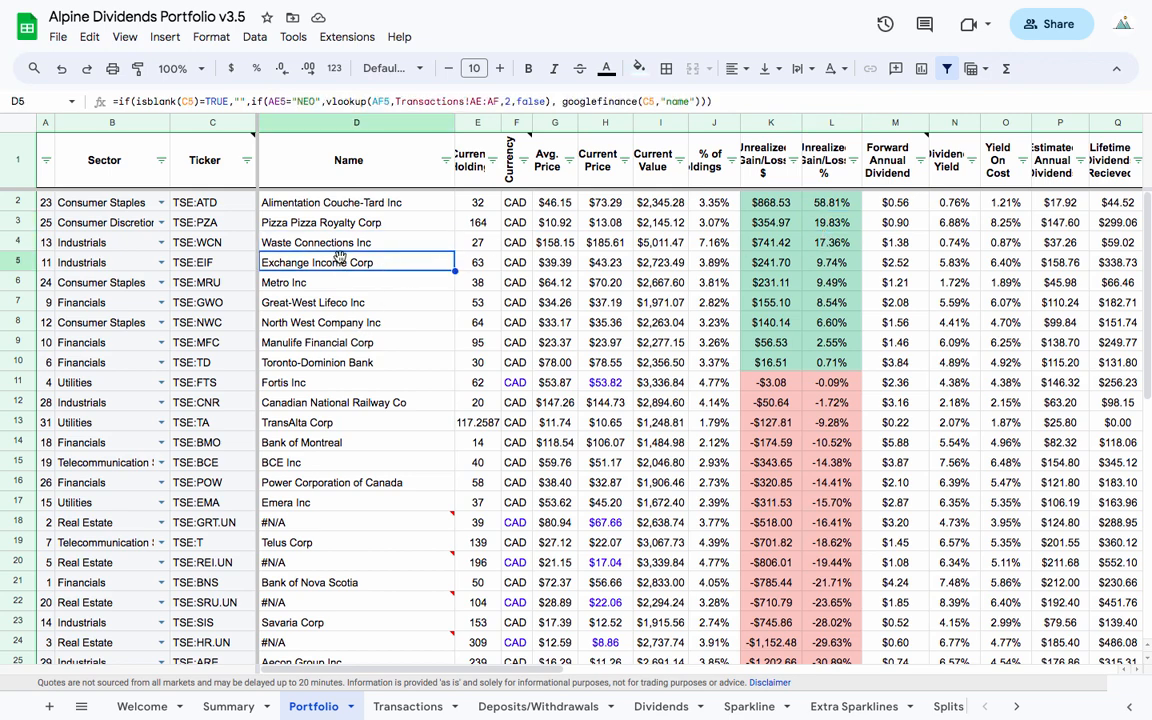
{"action": "left_click", "coordinate": [356, 382]}
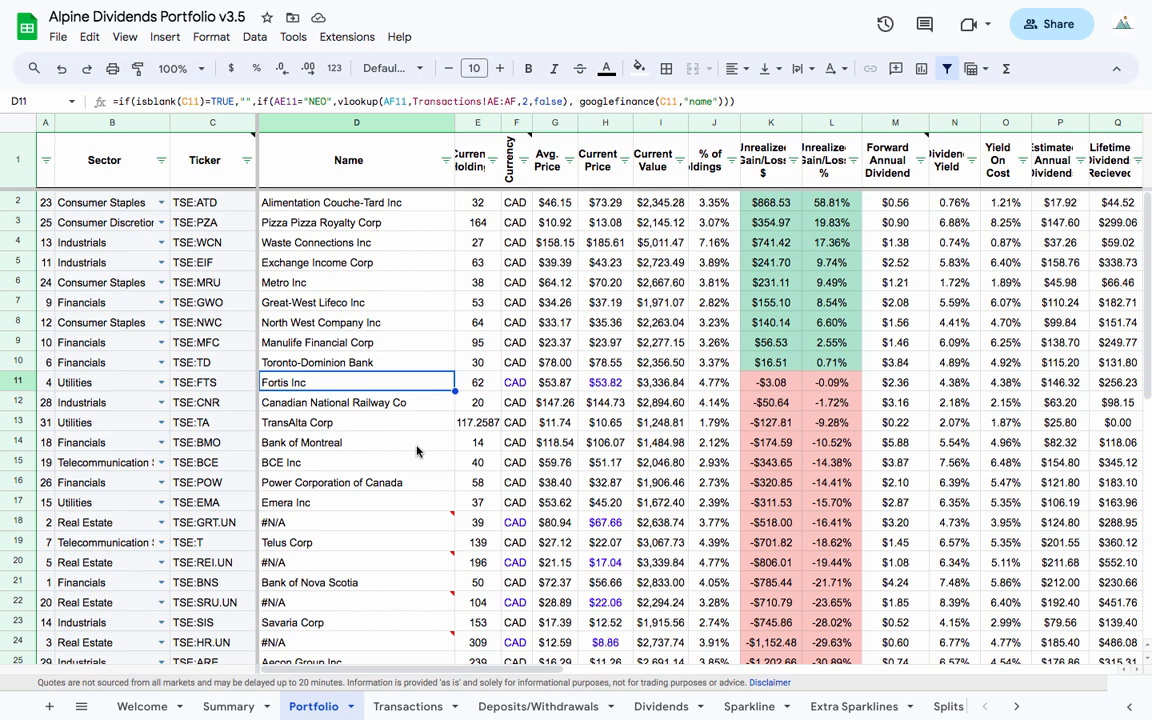
{"action": "scroll", "scroll_direction": "down", "scroll_amount": 3}
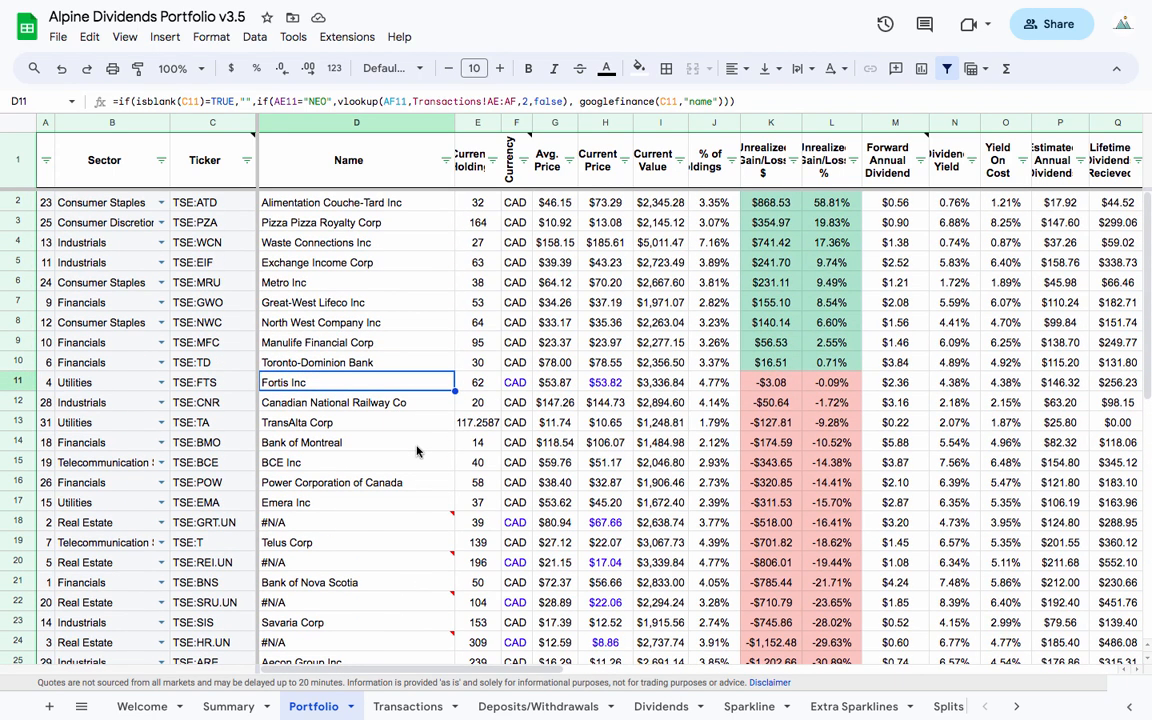
{"action": "scroll", "scroll_direction": "down", "scroll_amount": 3}
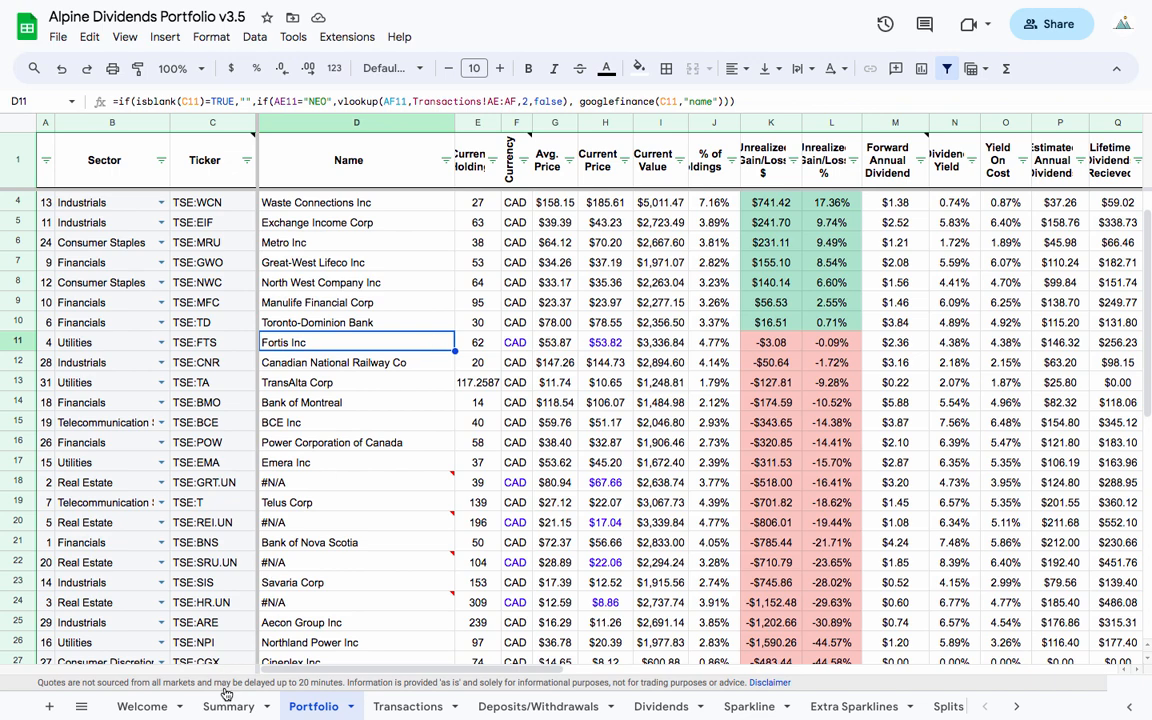
Check the Cineplex and Aecon Group rows and the % of holdings formula
{"action": "left_click", "coordinate": [216, 706]}
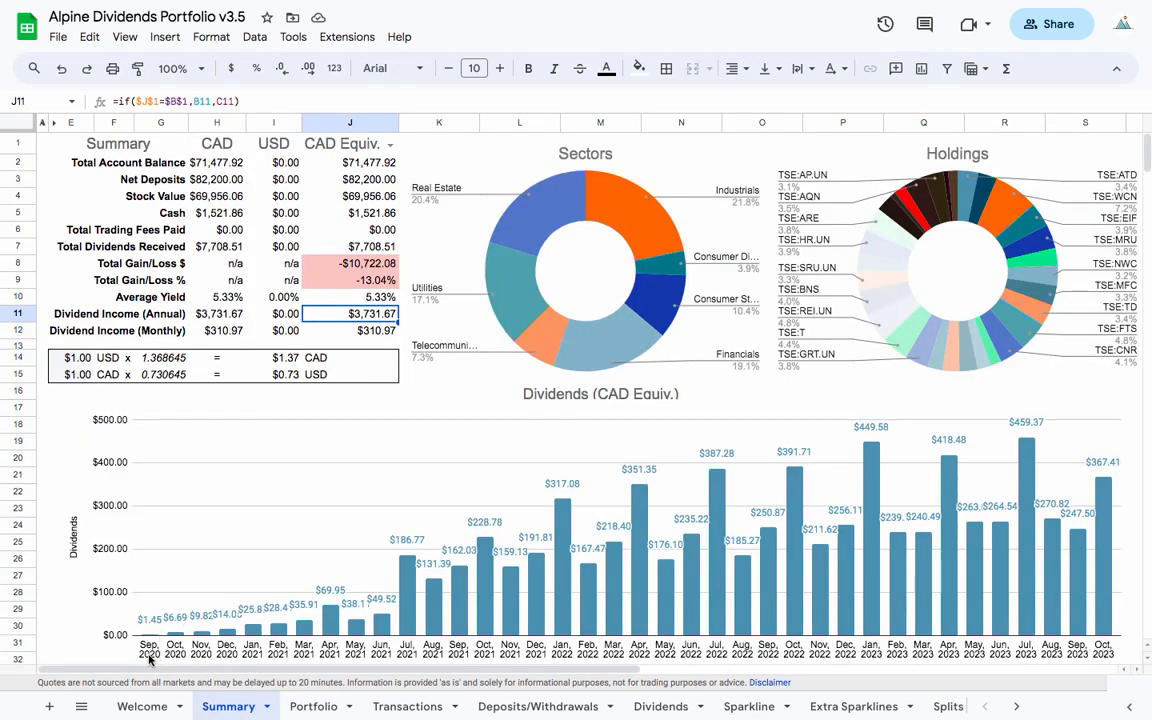
{"action": "mouse_move", "coordinate": [384, 706]}
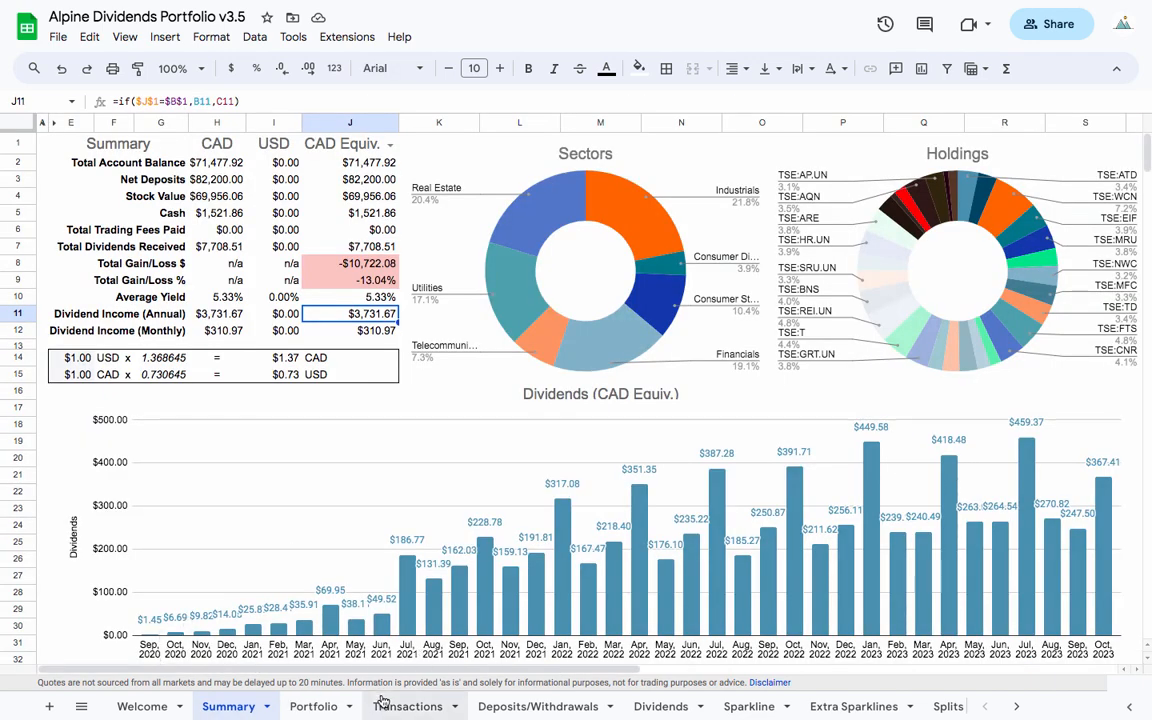
{"action": "left_click", "coordinate": [314, 707]}
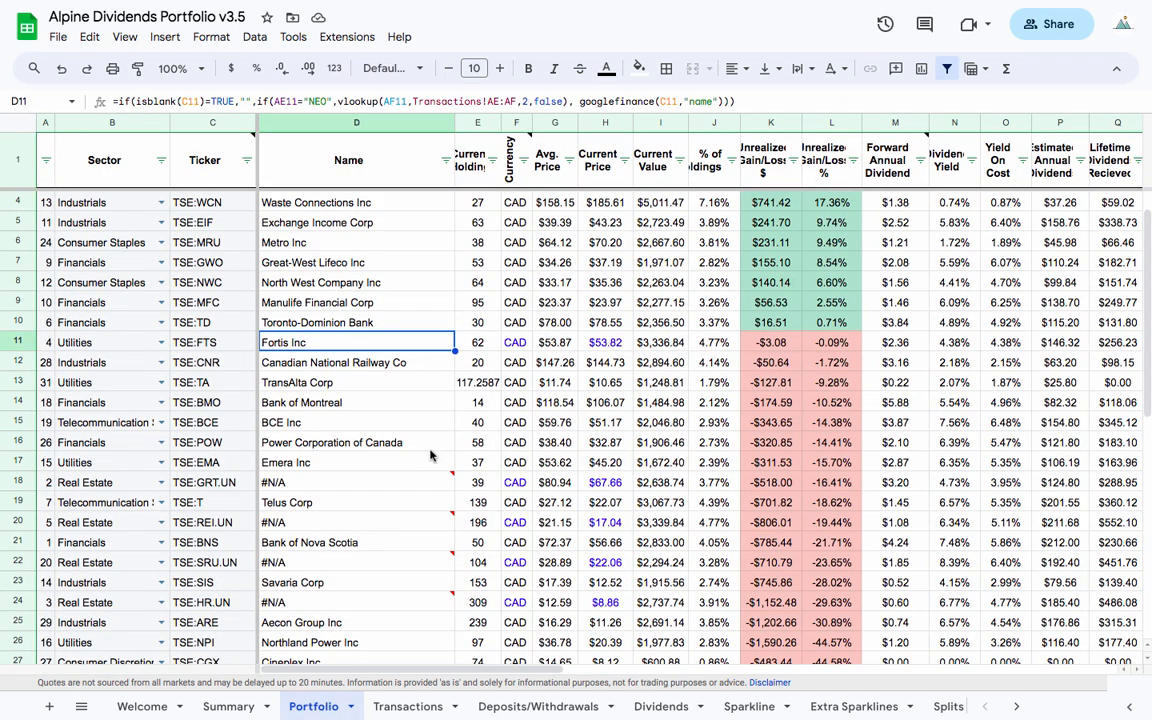
{"action": "scroll", "scroll_direction": "down", "scroll_amount": 3}
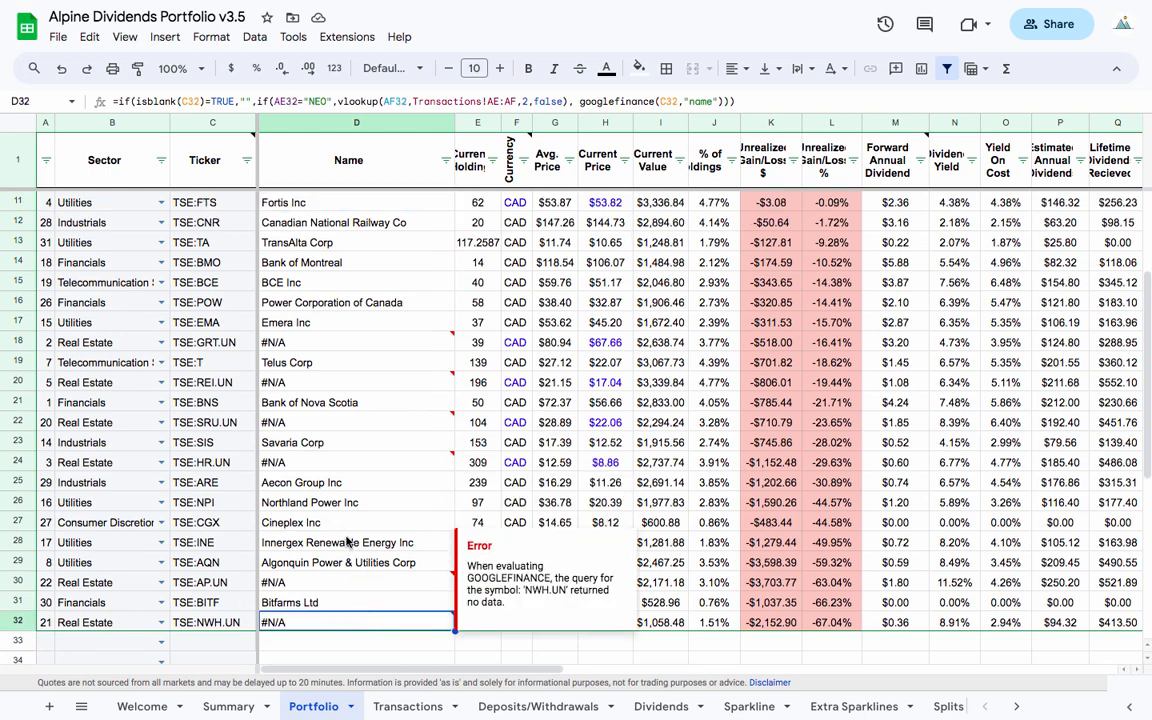
{"action": "left_click", "coordinate": [355, 542]}
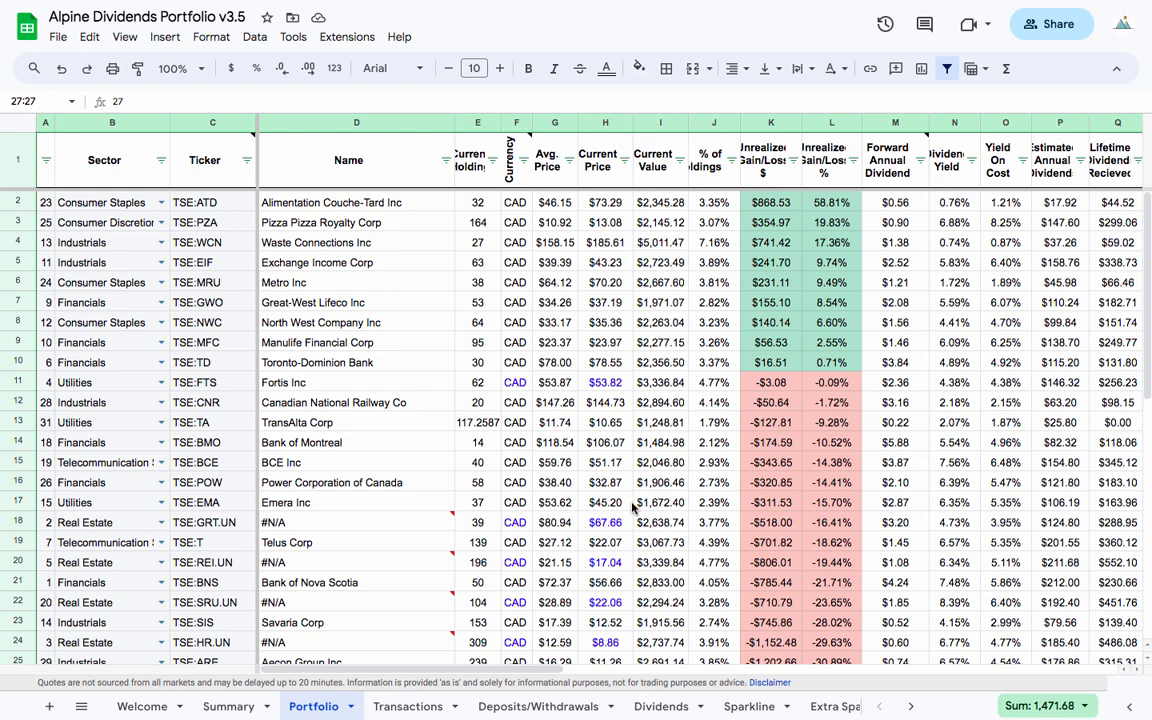
{"action": "left_click", "coordinate": [712, 202]}
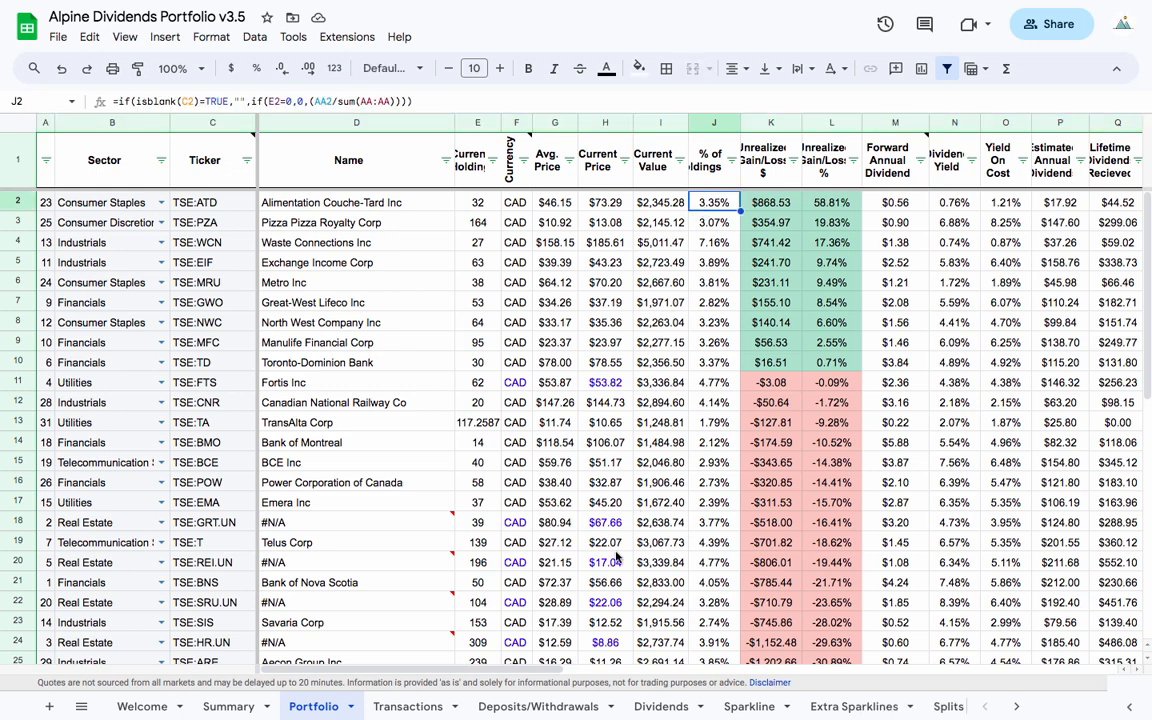
{"action": "scroll", "scroll_direction": "down", "scroll_amount": 3}
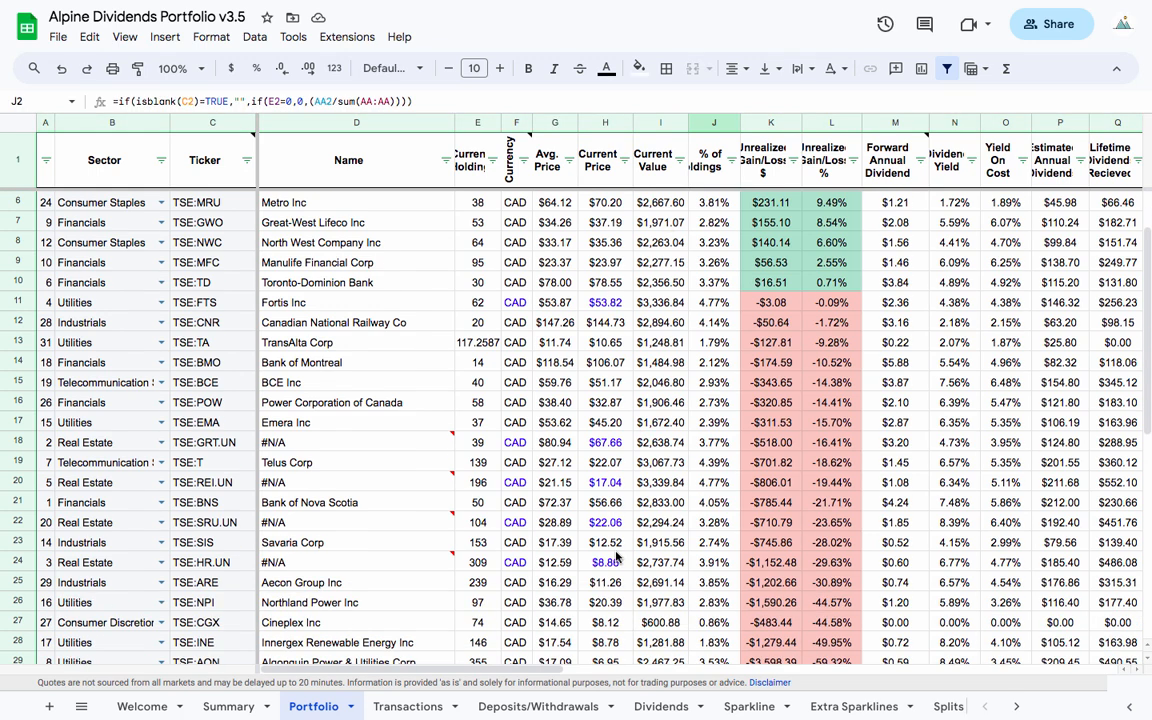
{"action": "scroll", "scroll_direction": "down", "scroll_amount": 3}
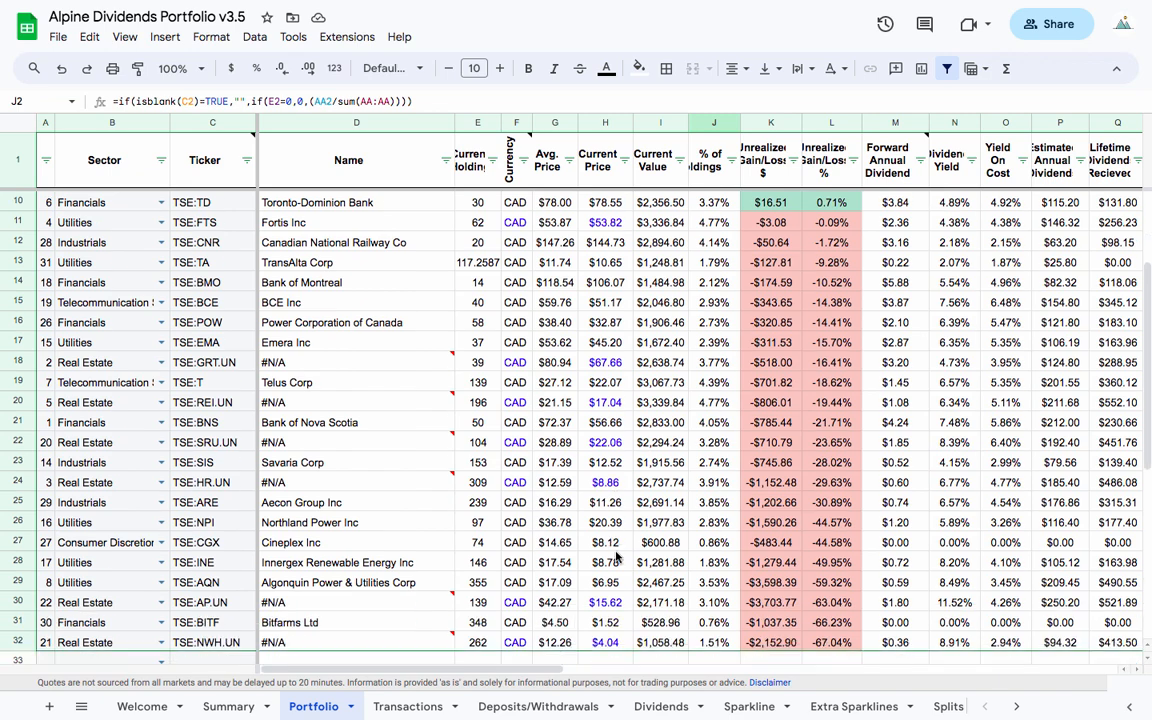
{"action": "mouse_move", "coordinate": [484, 515]}
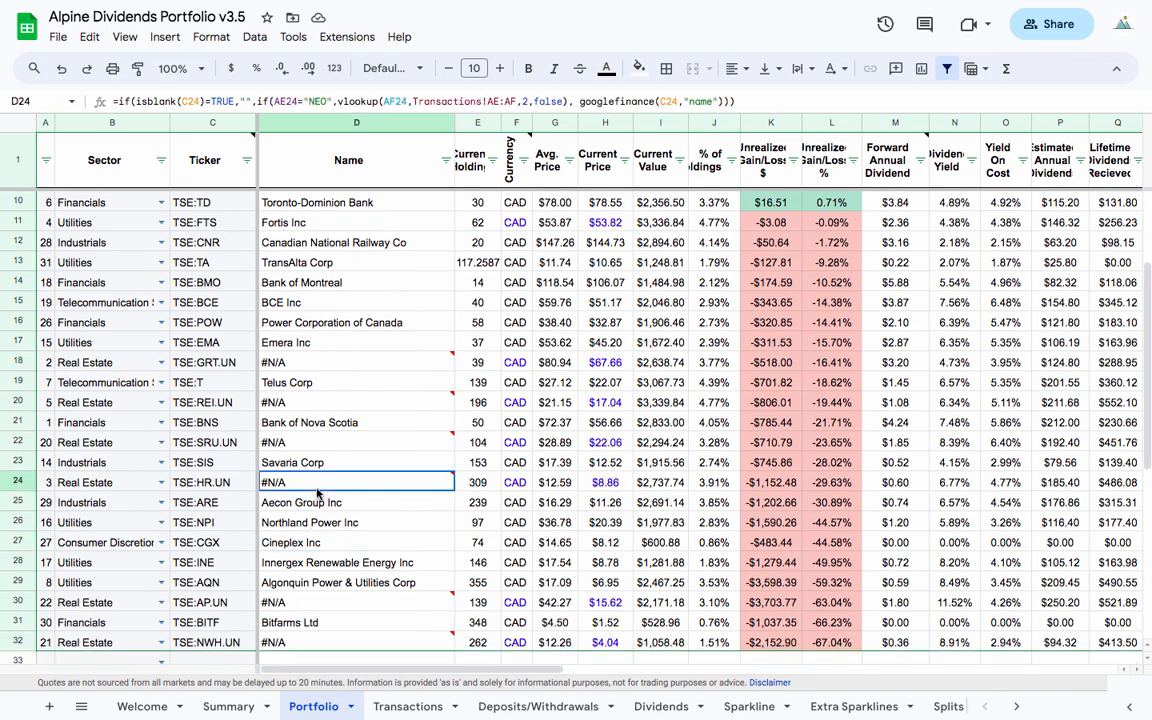
{"action": "left_click", "coordinate": [356, 502]}
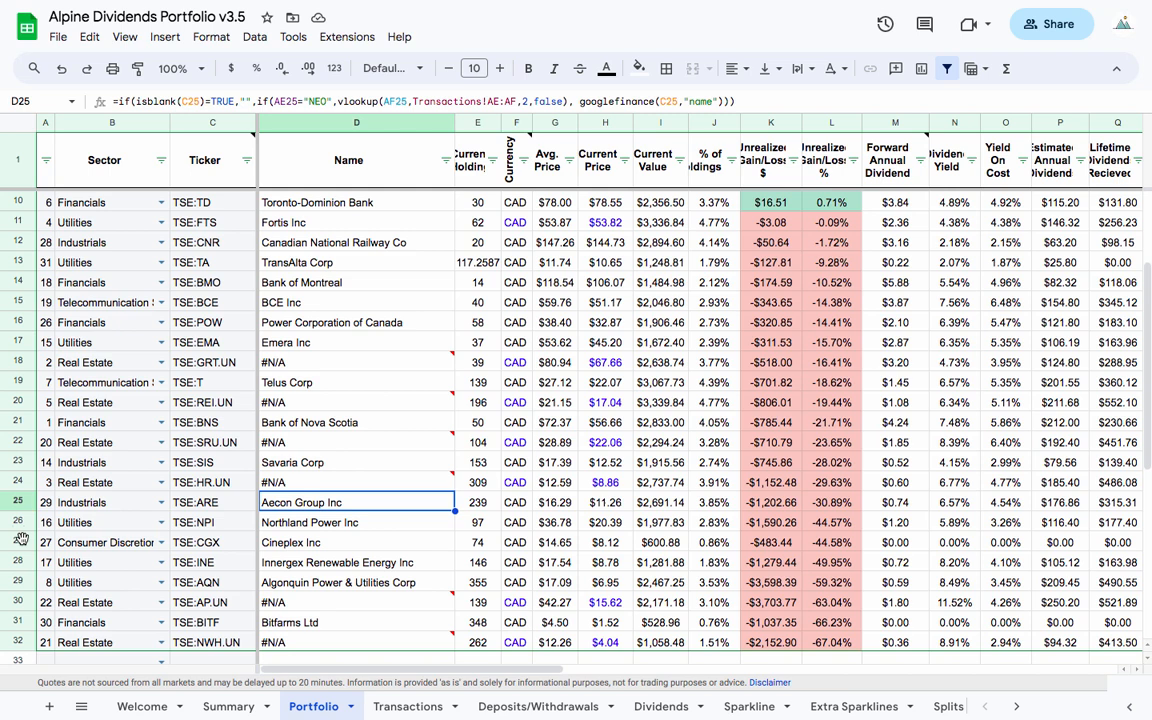
{"action": "left_click", "coordinate": [16, 562]}
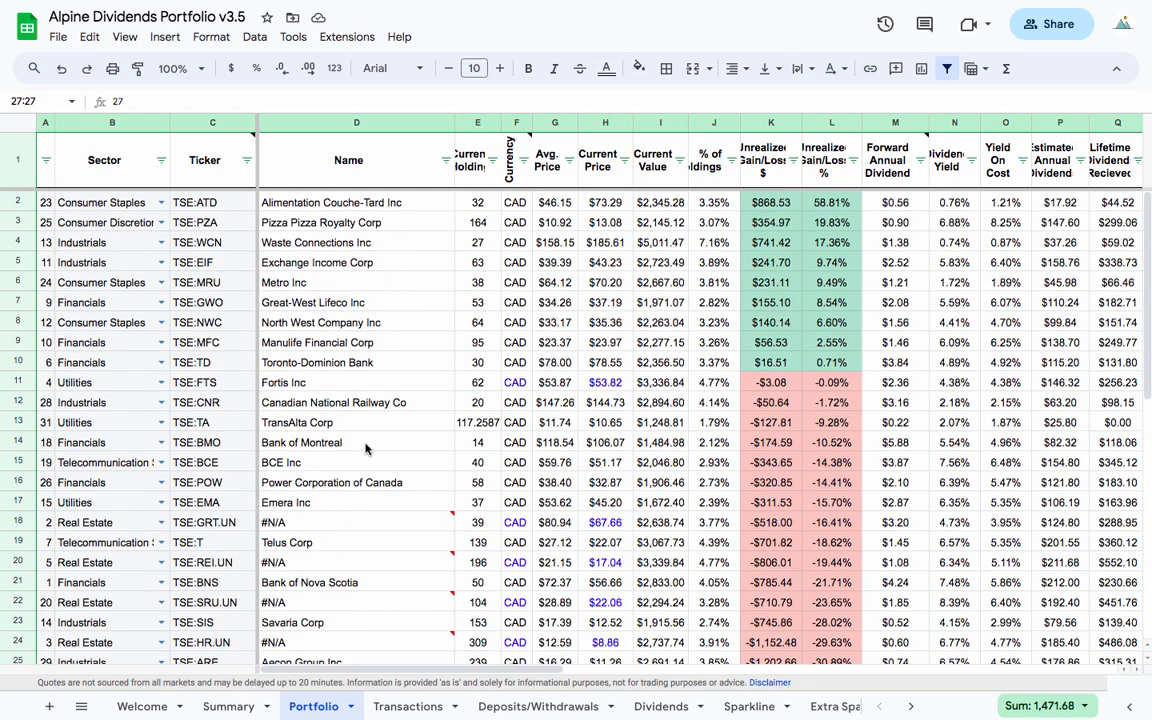
{"action": "scroll", "scroll_direction": "down", "scroll_amount": 3}
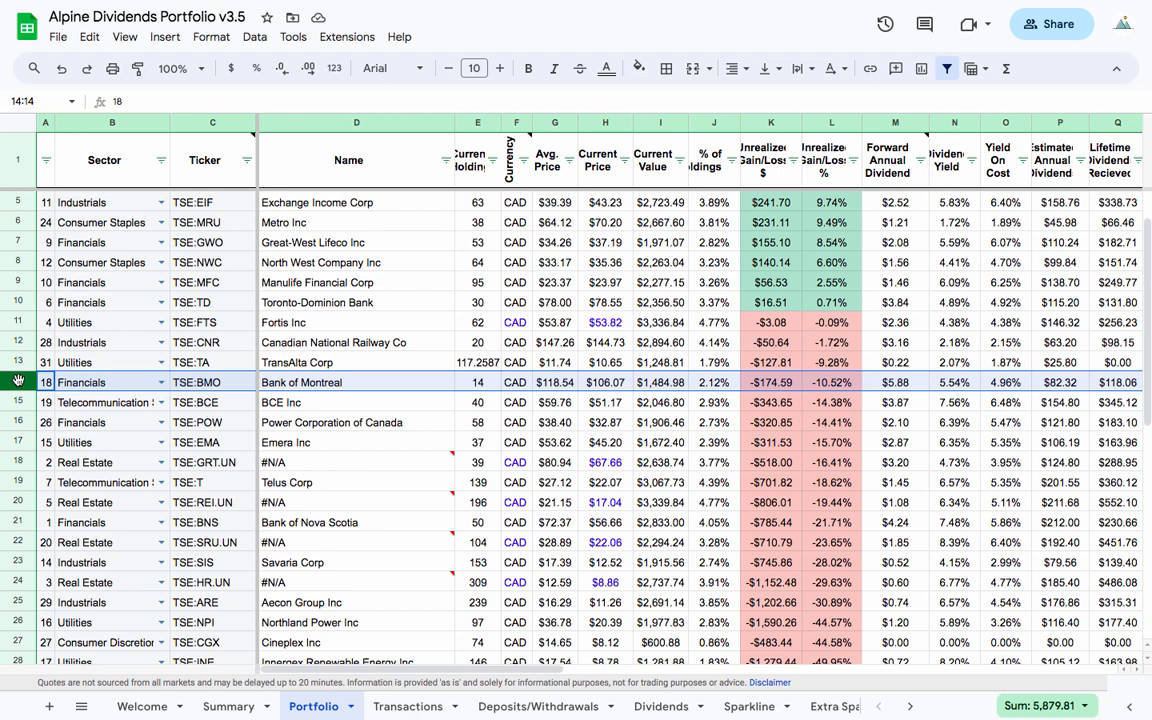
{"action": "mouse_move", "coordinate": [329, 389]}
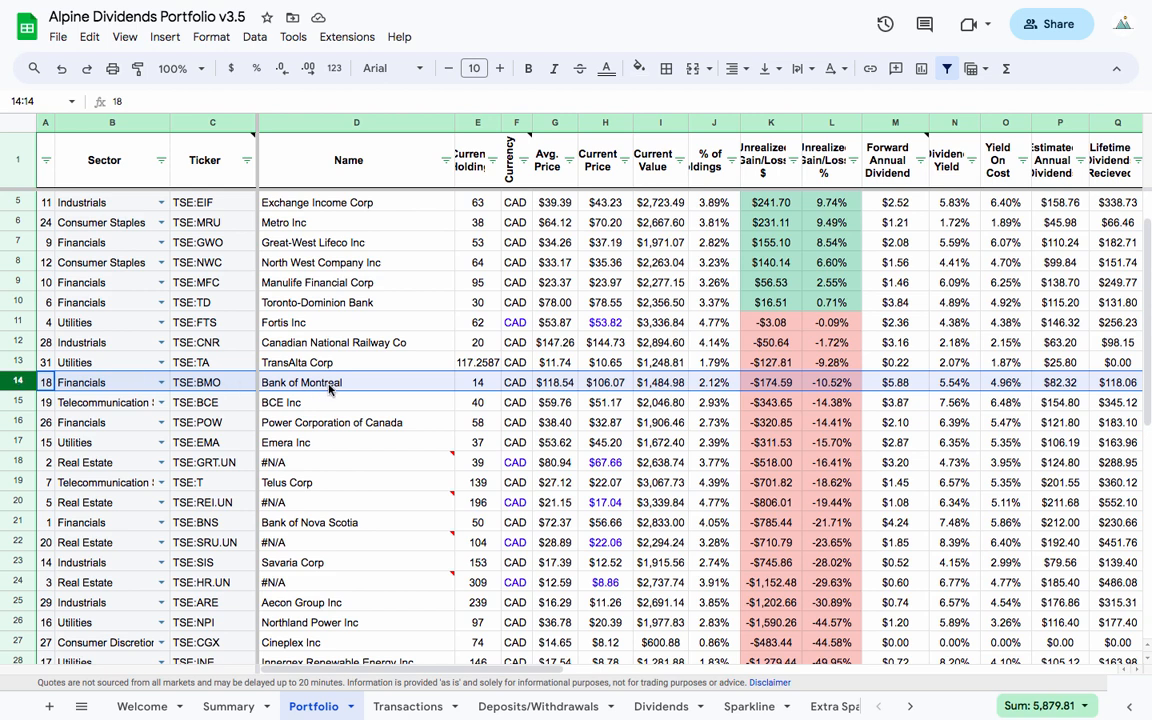
{"action": "mouse_move", "coordinate": [403, 390]}
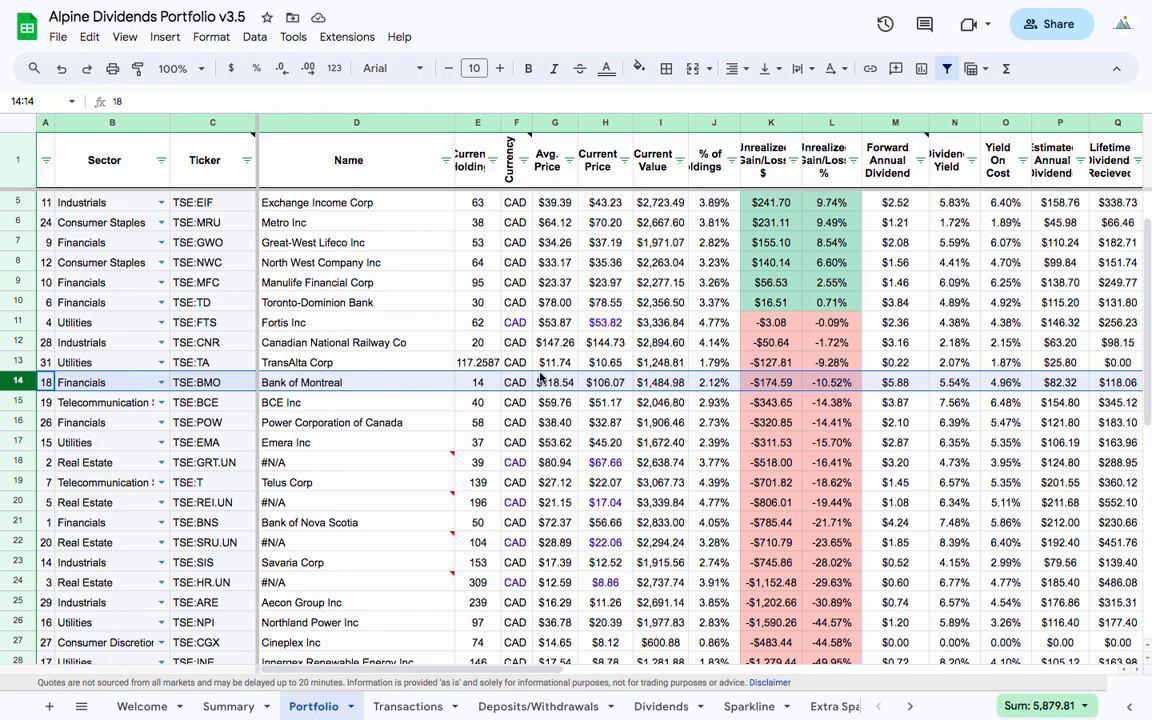
Pick out the Northland Power Inc row, then view Wealthsimple's TFSA activity history
{"action": "left_click", "coordinate": [477, 382]}
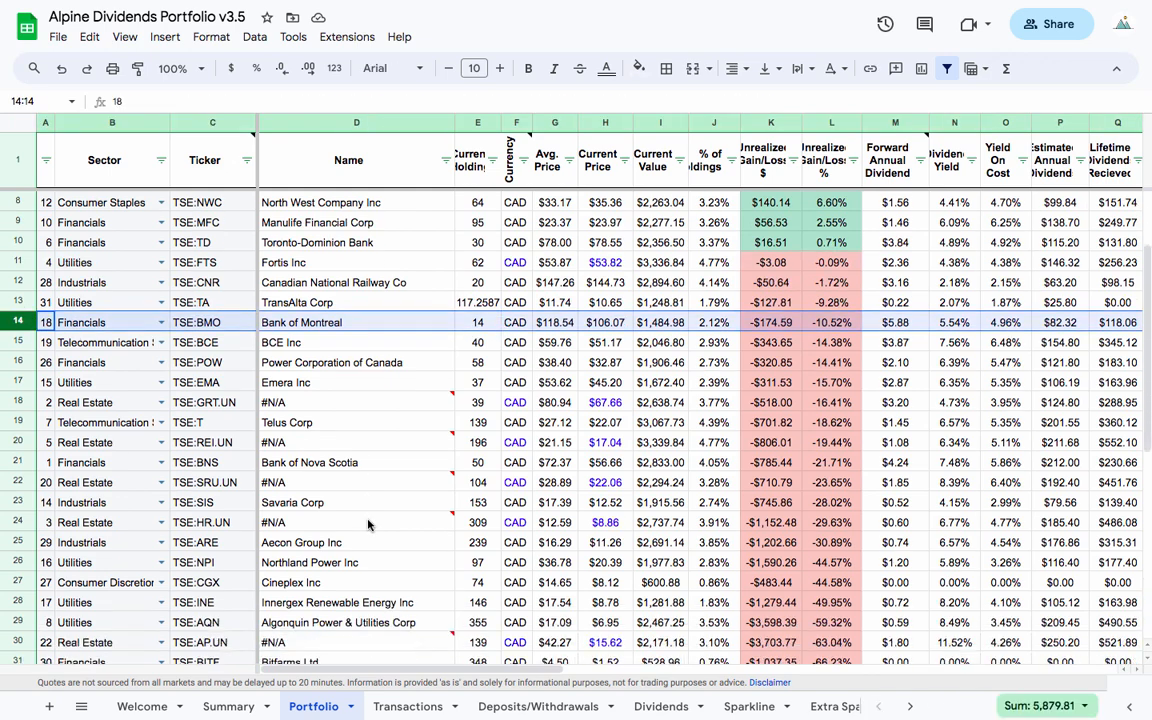
{"action": "left_click", "coordinate": [90, 563]}
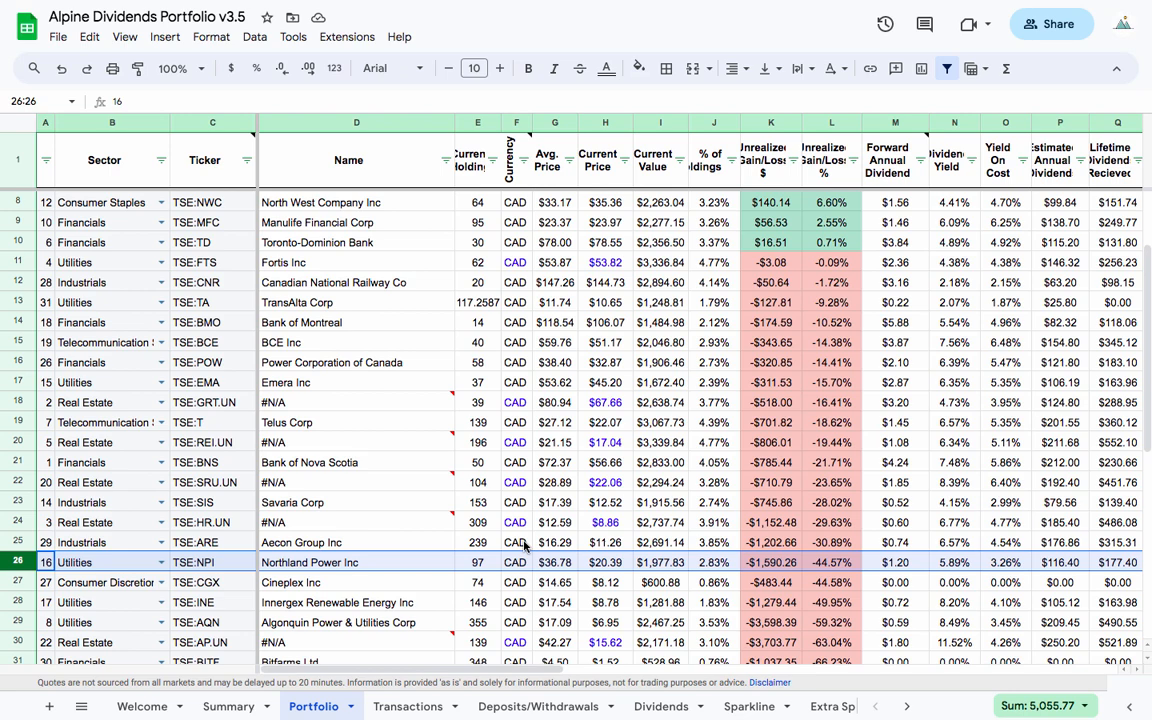
{"action": "scroll", "scroll_direction": "down", "scroll_amount": 3}
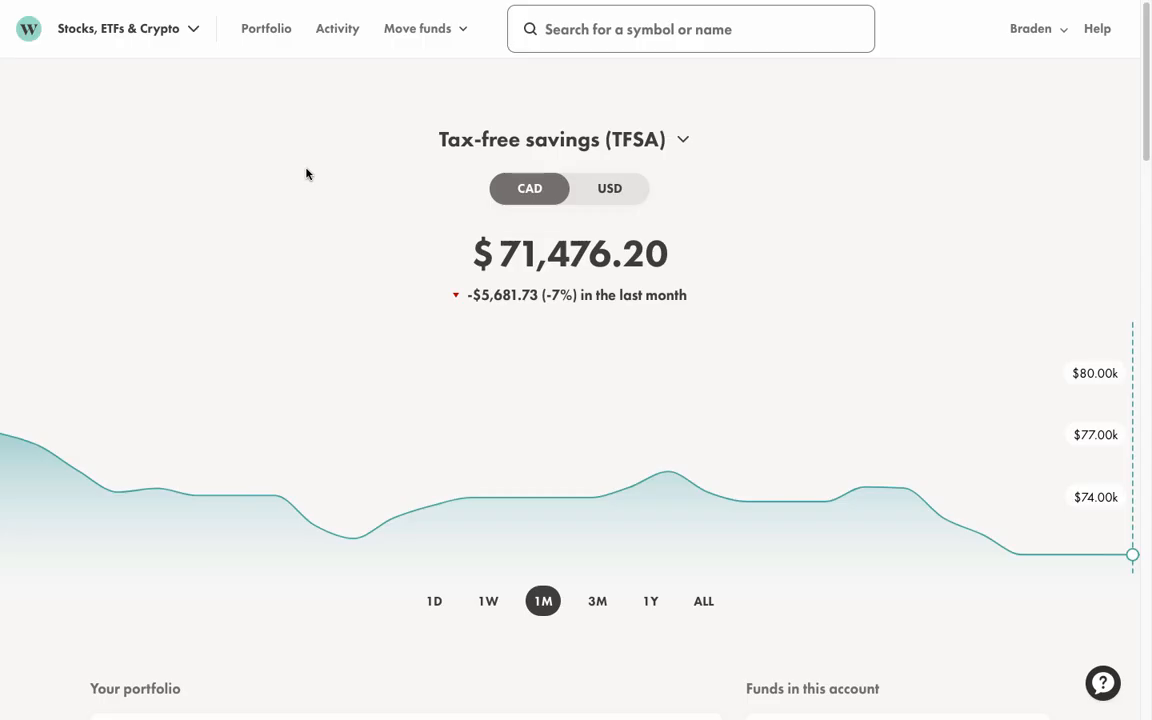
{"action": "mouse_move", "coordinate": [312, 226]}
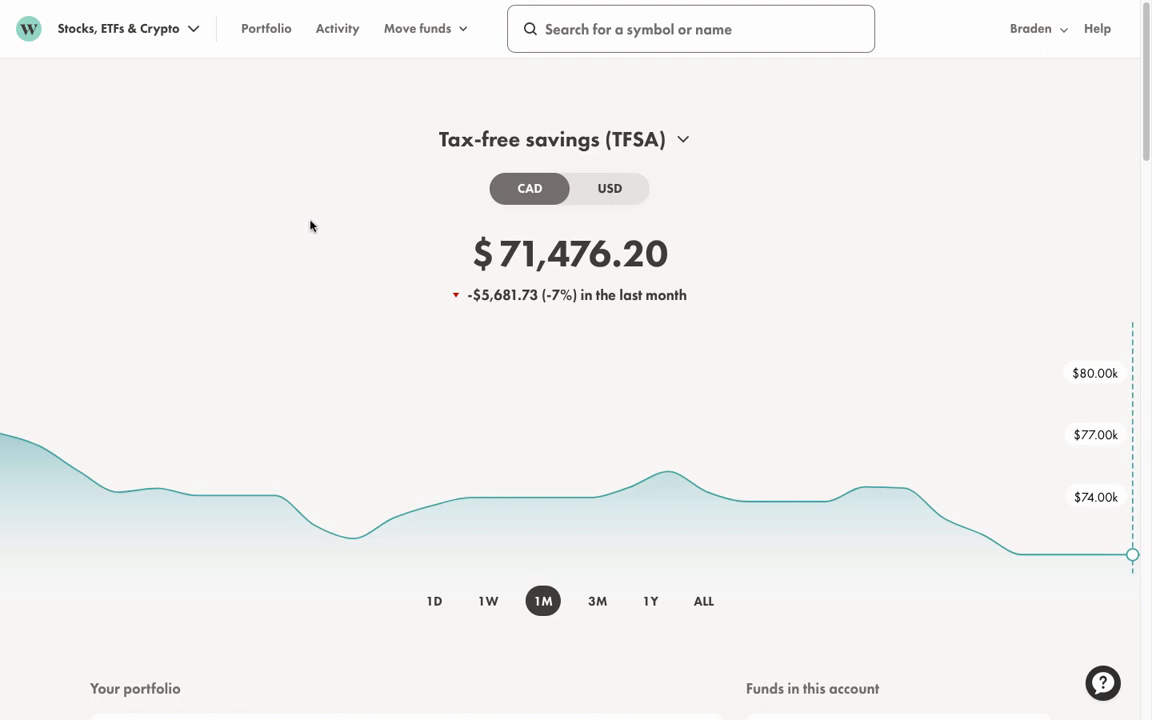
{"action": "mouse_move", "coordinate": [339, 44]}
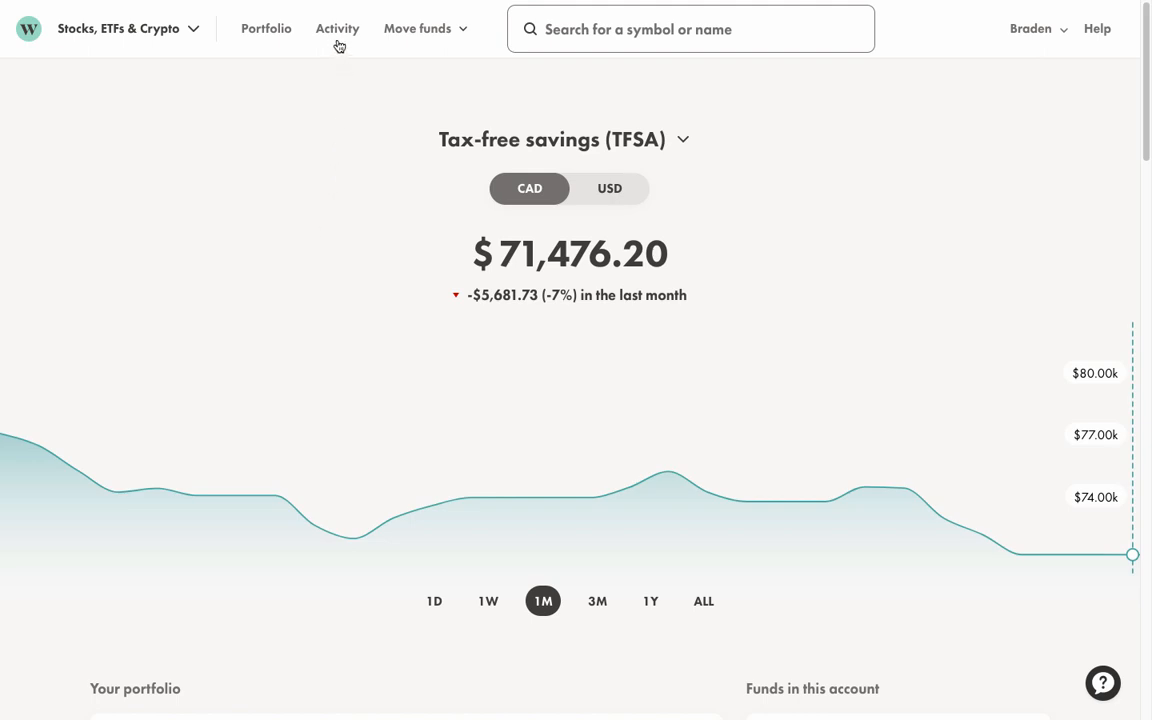
{"action": "mouse_move", "coordinate": [341, 50]}
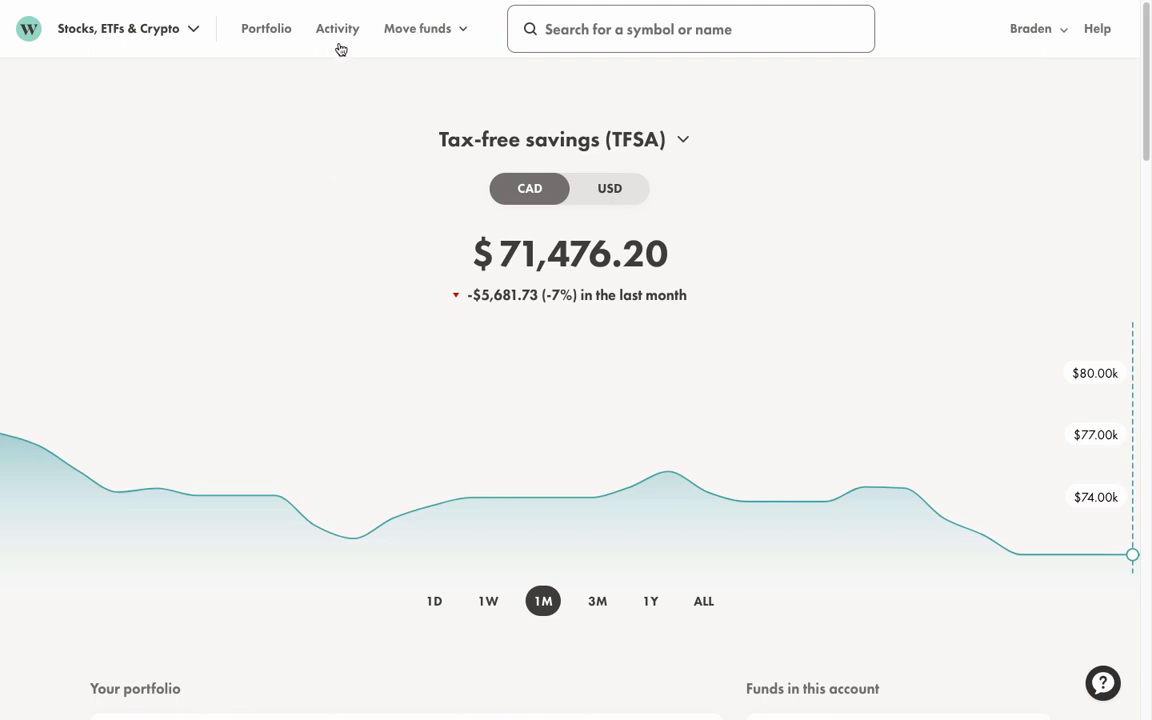
{"action": "left_click", "coordinate": [337, 28]}
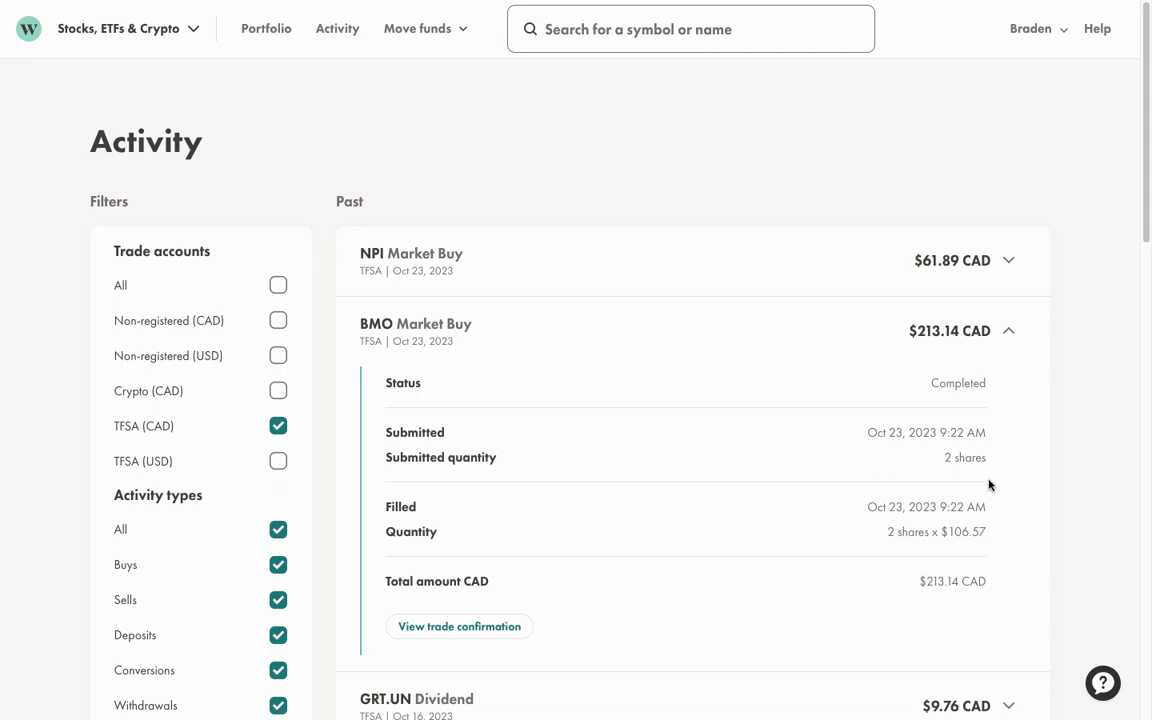
{"action": "mouse_move", "coordinate": [956, 279]}
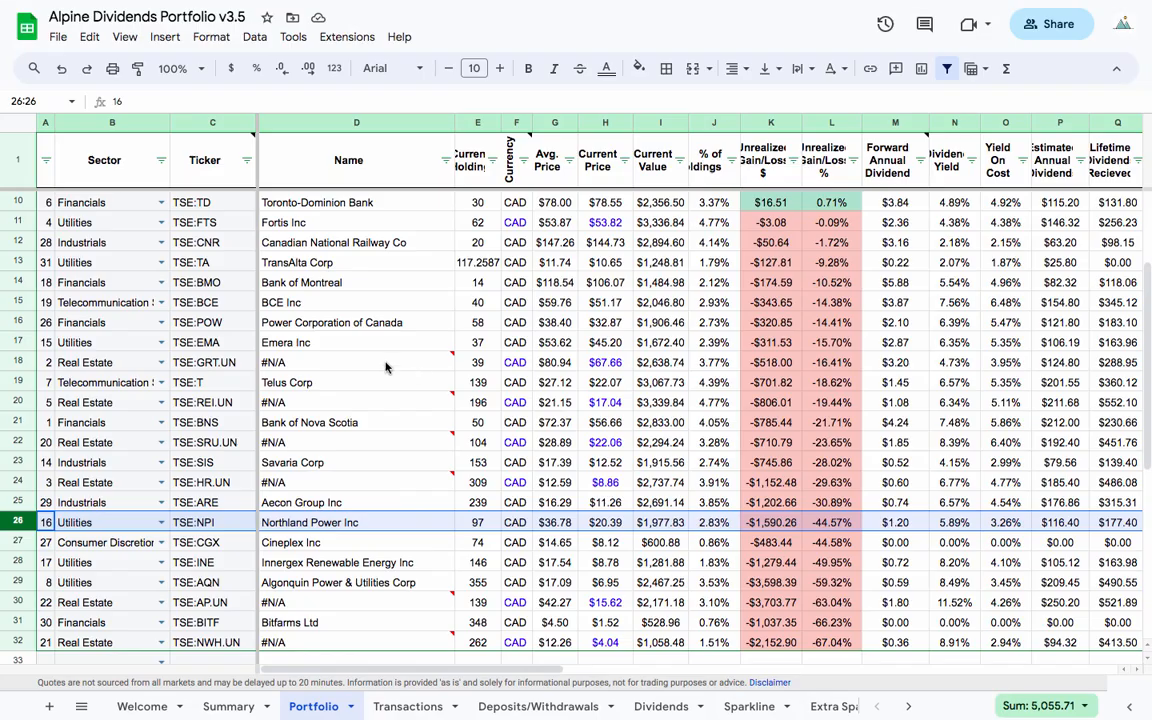
Check the Bank of Montreal name and Northland Power holding formulas, then go to Transactions
{"action": "left_click", "coordinate": [356, 282]}
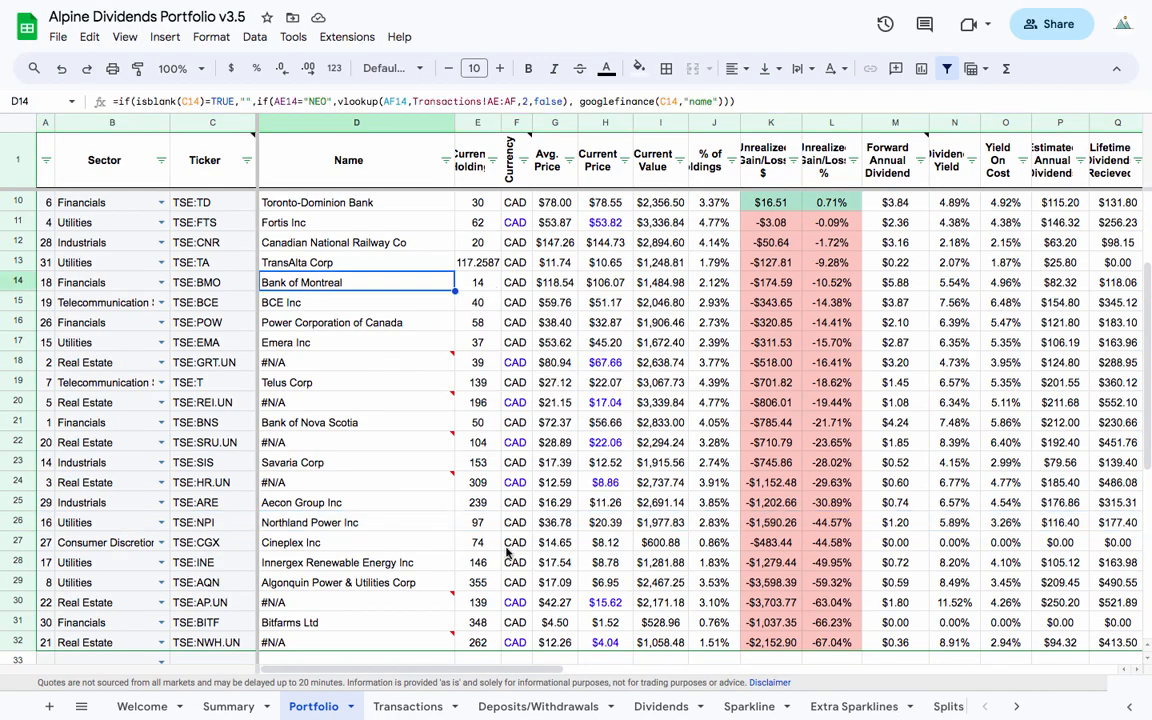
{"action": "left_click", "coordinate": [467, 522]}
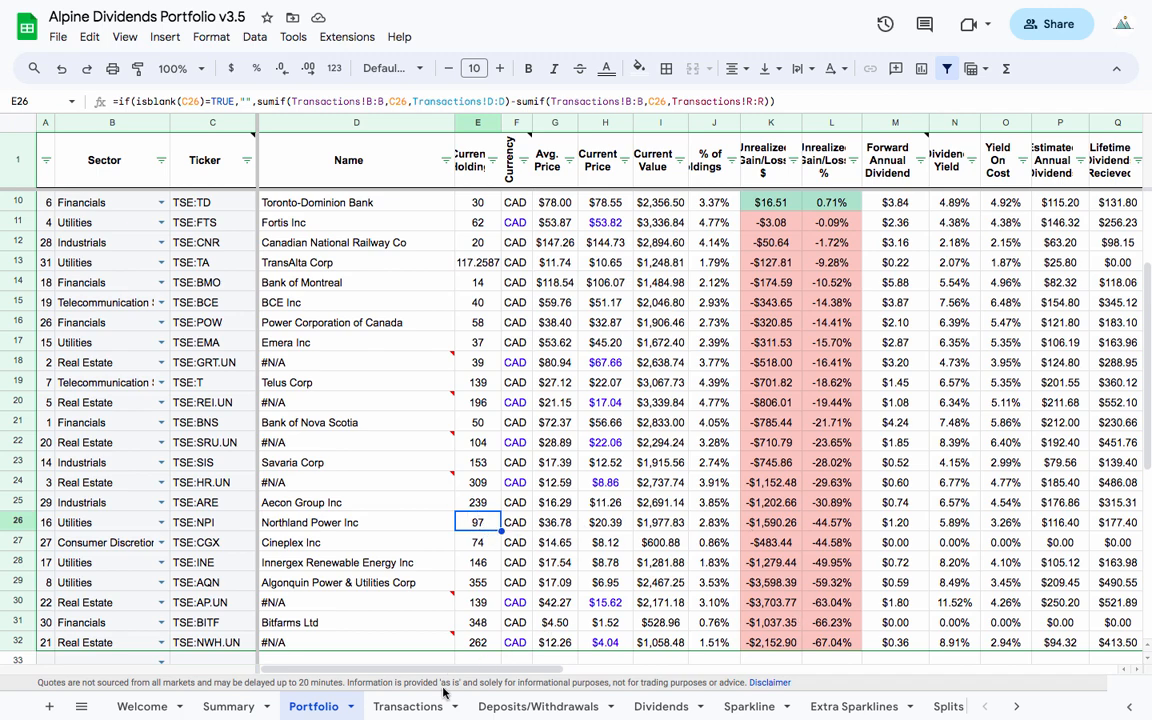
{"action": "left_click", "coordinate": [410, 706]}
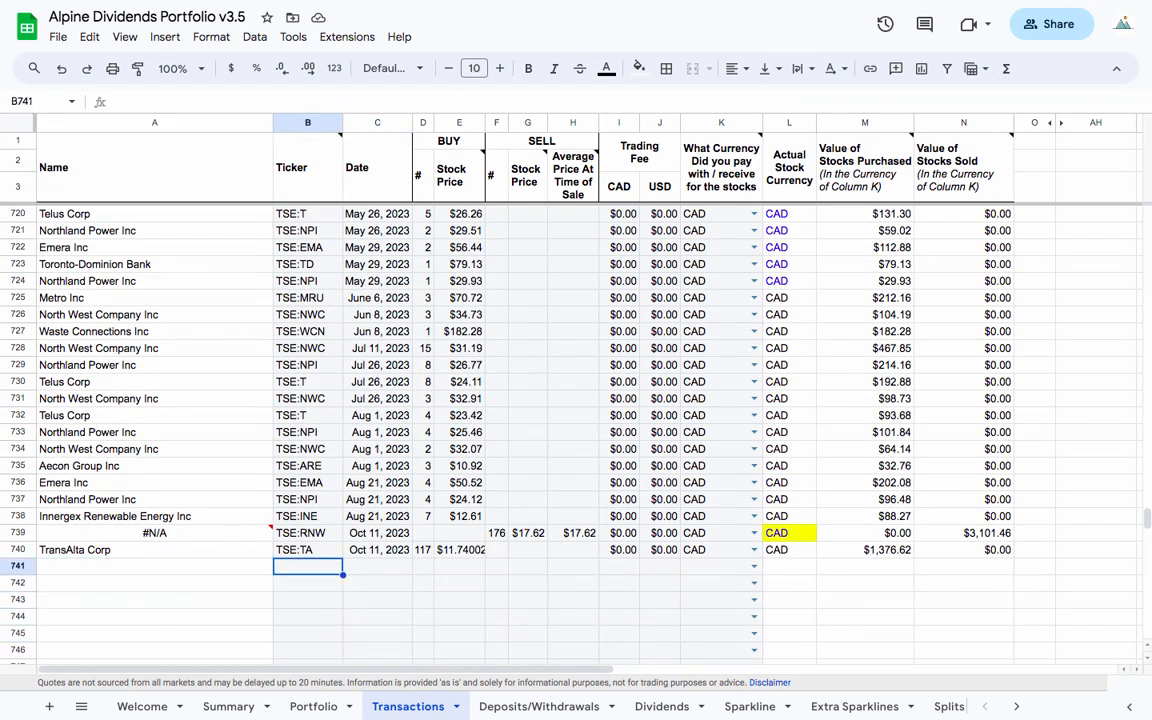
Fill the TSE:BMO and TSE:NPI buy rows with prices 106.57 and 20.63, zero fees, CAD
{"action": "type", "text": "TSE:BMO"}
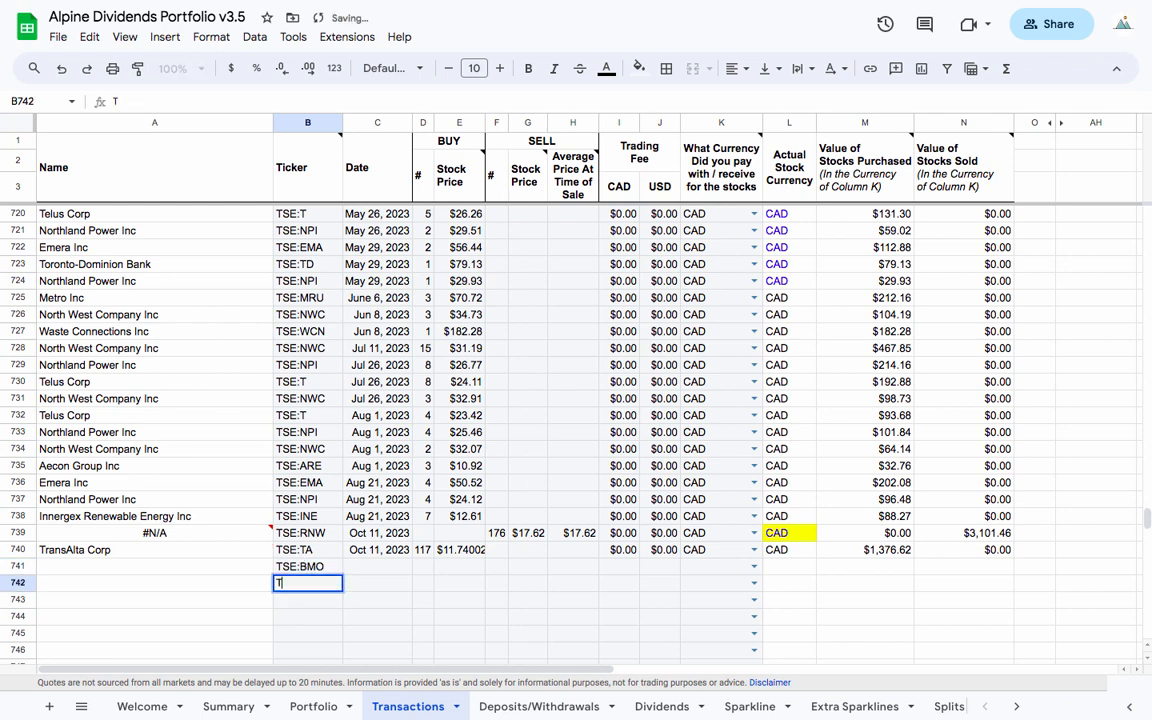
{"action": "type", "text": "SE:NPI"}
{"action": "left_click", "coordinate": [377, 566]}
{"action": "type", "text": "Oct 23, 2023"}
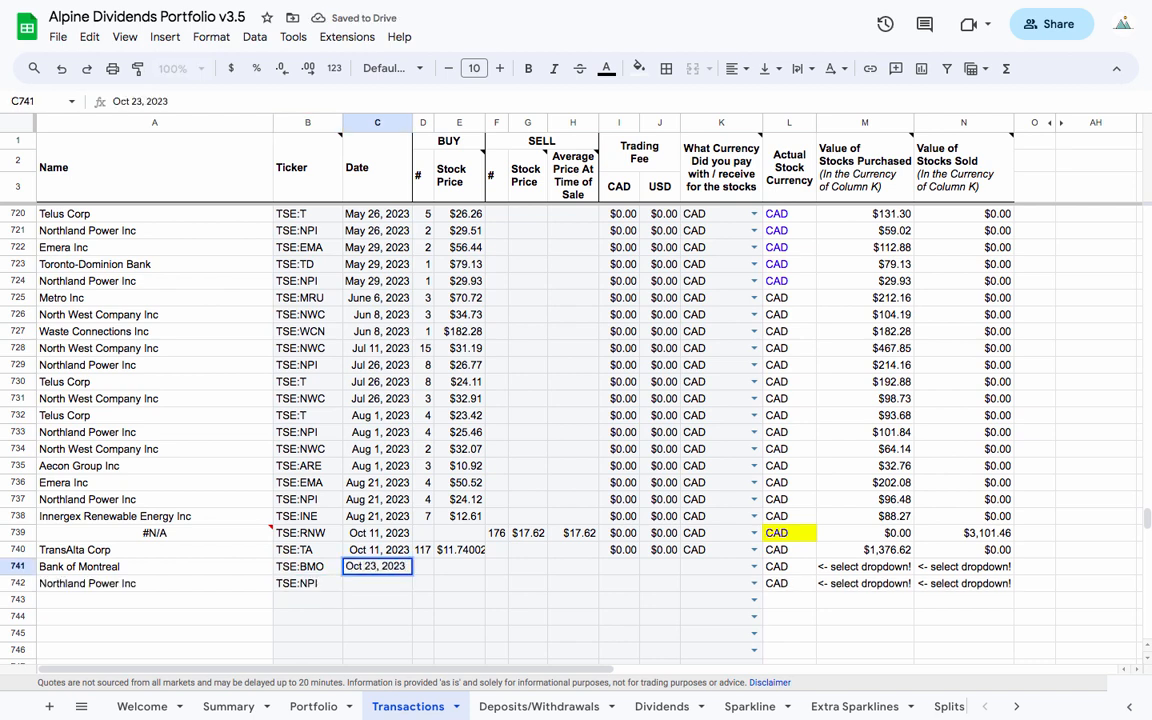
{"action": "left_click", "coordinate": [428, 567]}
{"action": "type", "text": "2"}
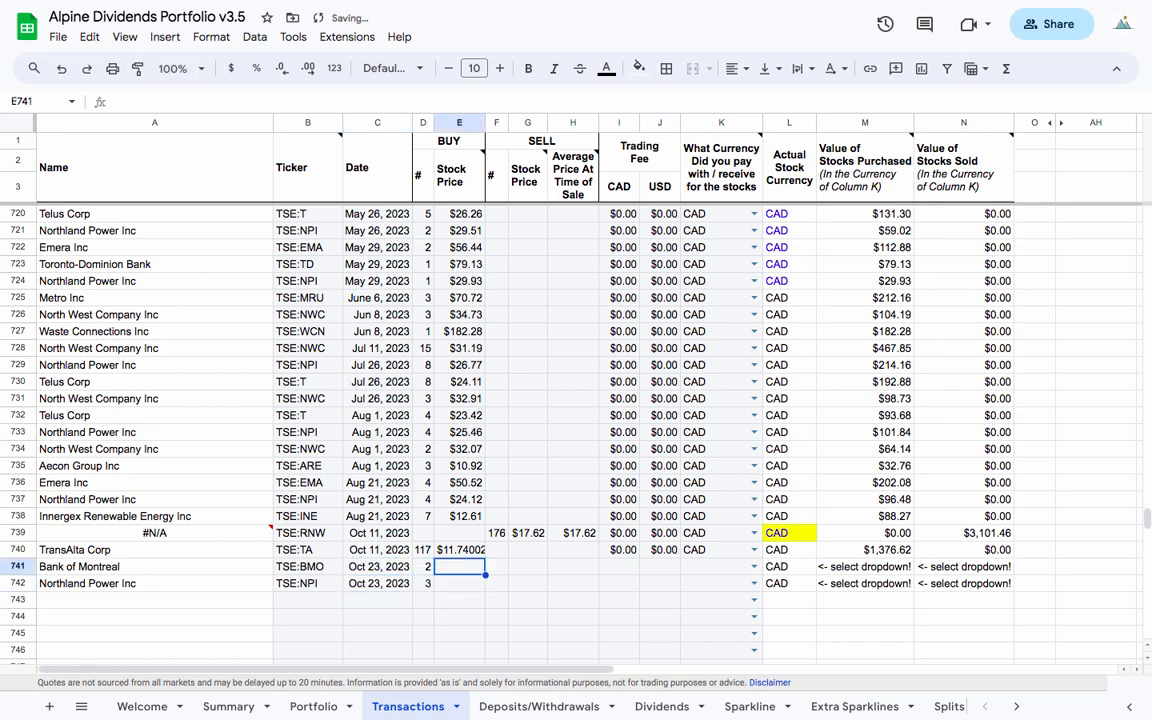
{"action": "type", "text": "10"}
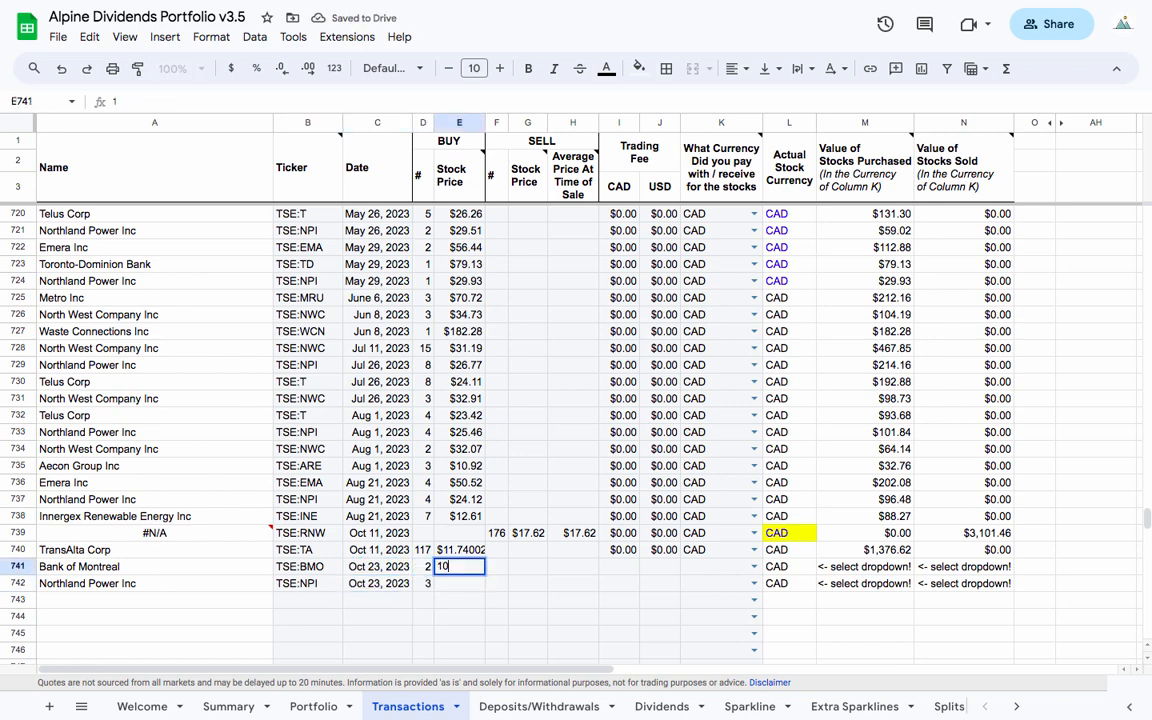
{"action": "type", "text": "106.5"}
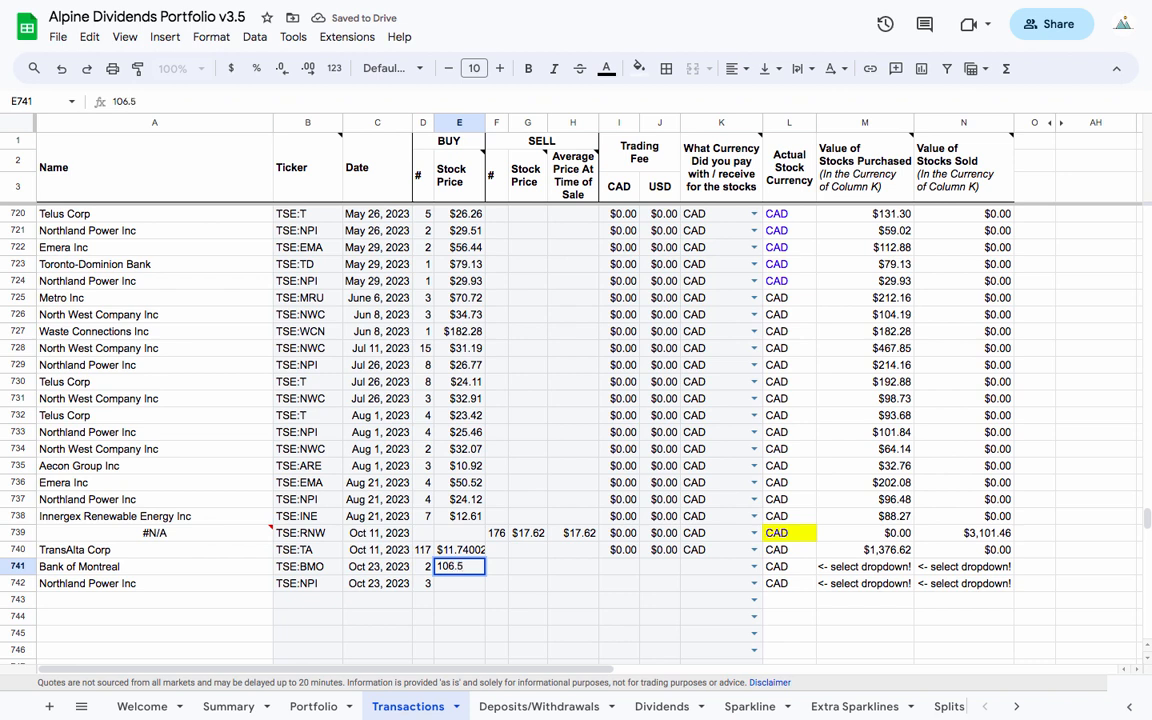
{"action": "type", "text": "20.63"}
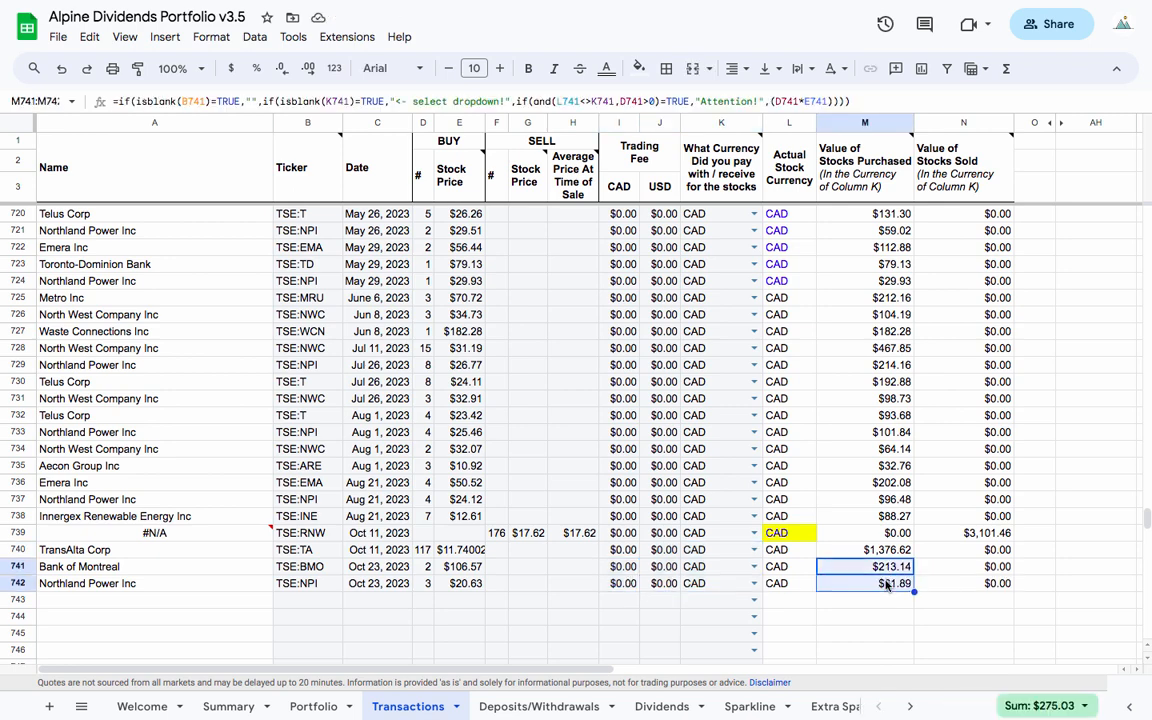
{"action": "left_click", "coordinate": [720, 600]}
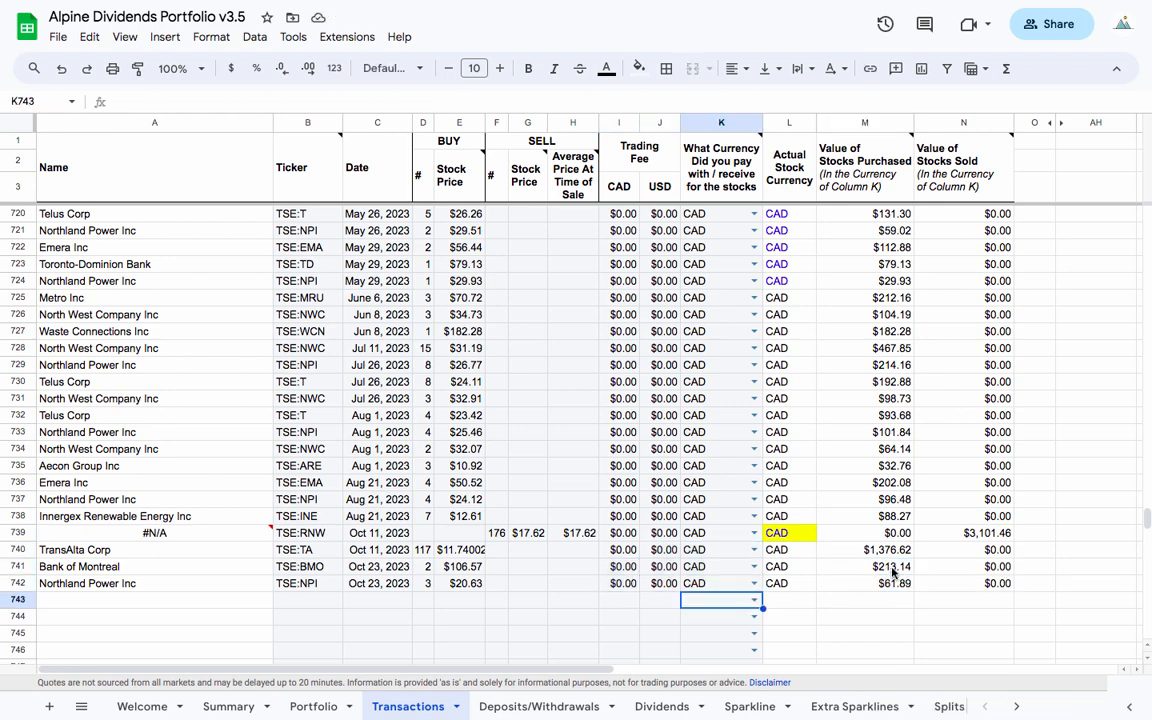
Check the Summary's $3,747.03 annual dividend income, then switch to Portfolio
{"action": "left_click", "coordinate": [228, 706]}
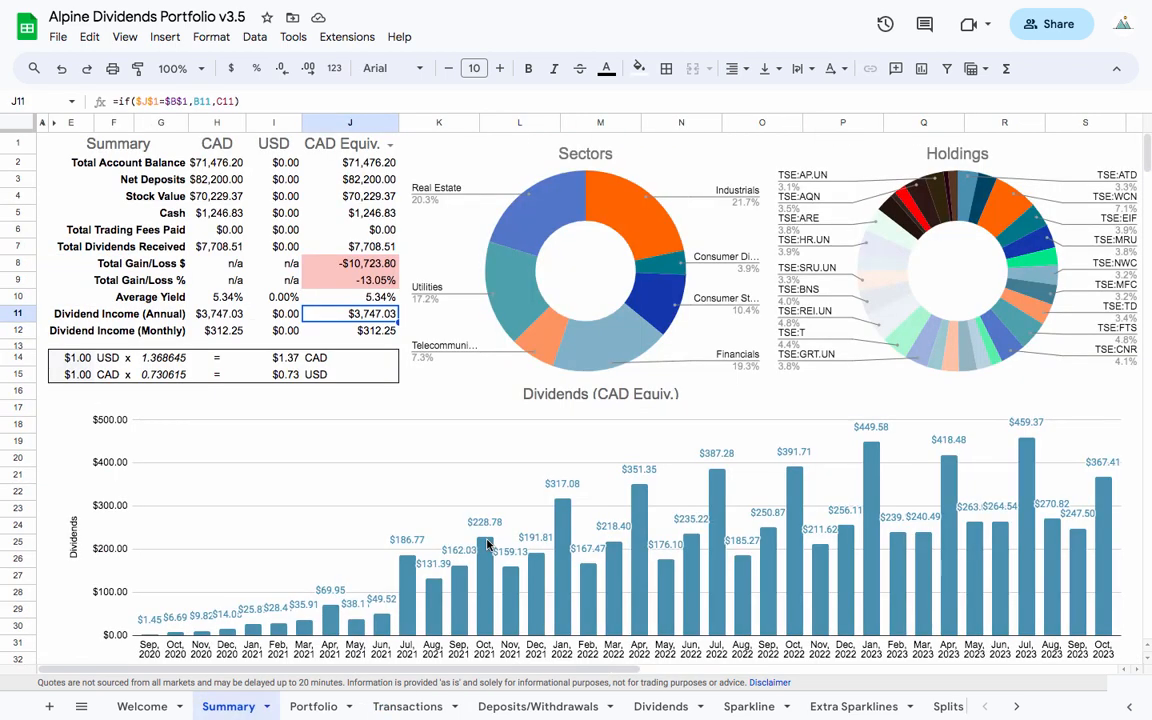
{"action": "mouse_move", "coordinate": [371, 224]}
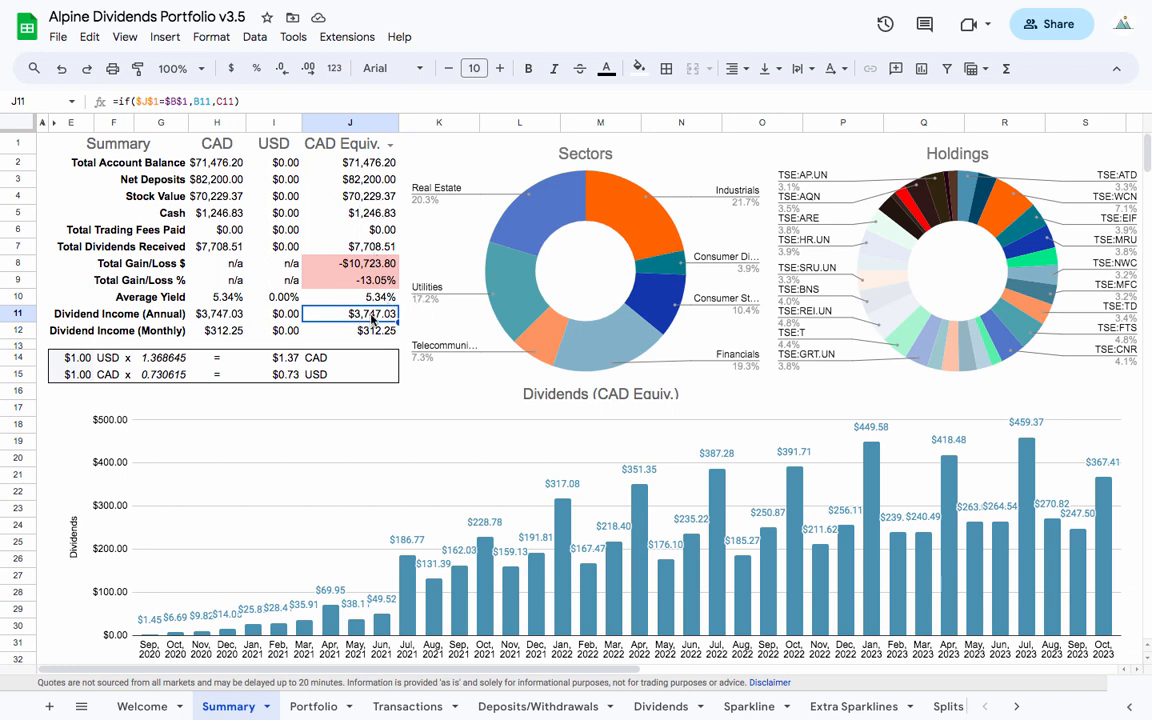
{"action": "mouse_move", "coordinate": [373, 325]}
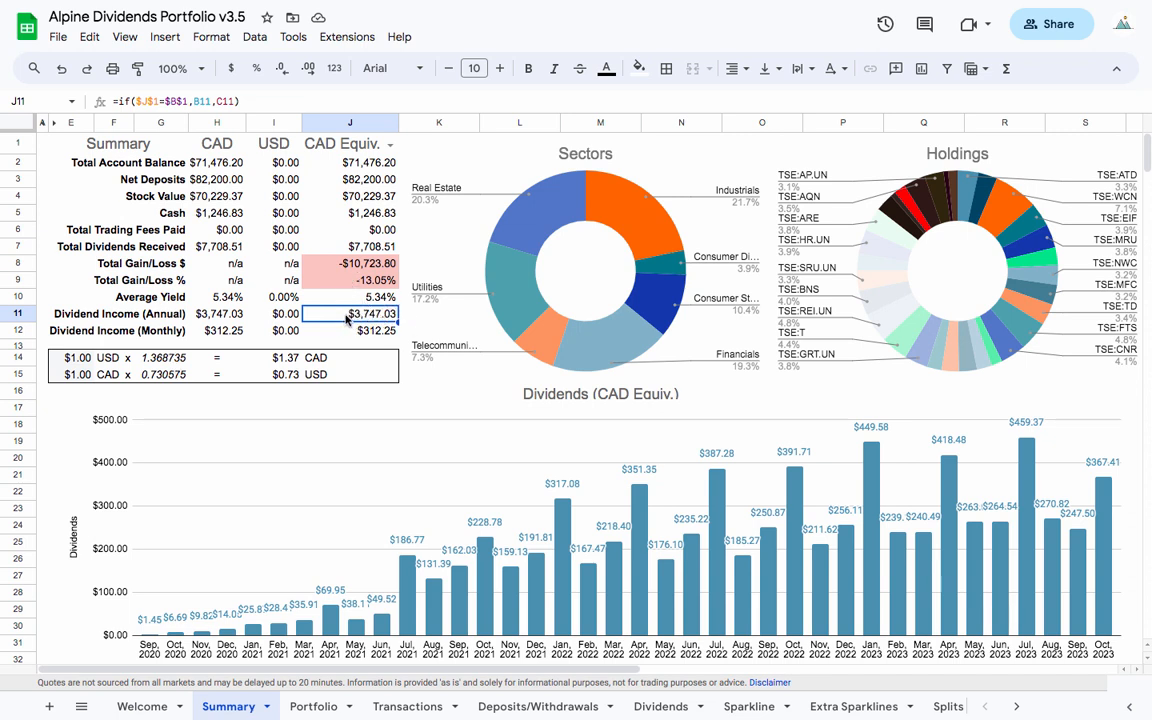
{"action": "mouse_move", "coordinate": [355, 263]}
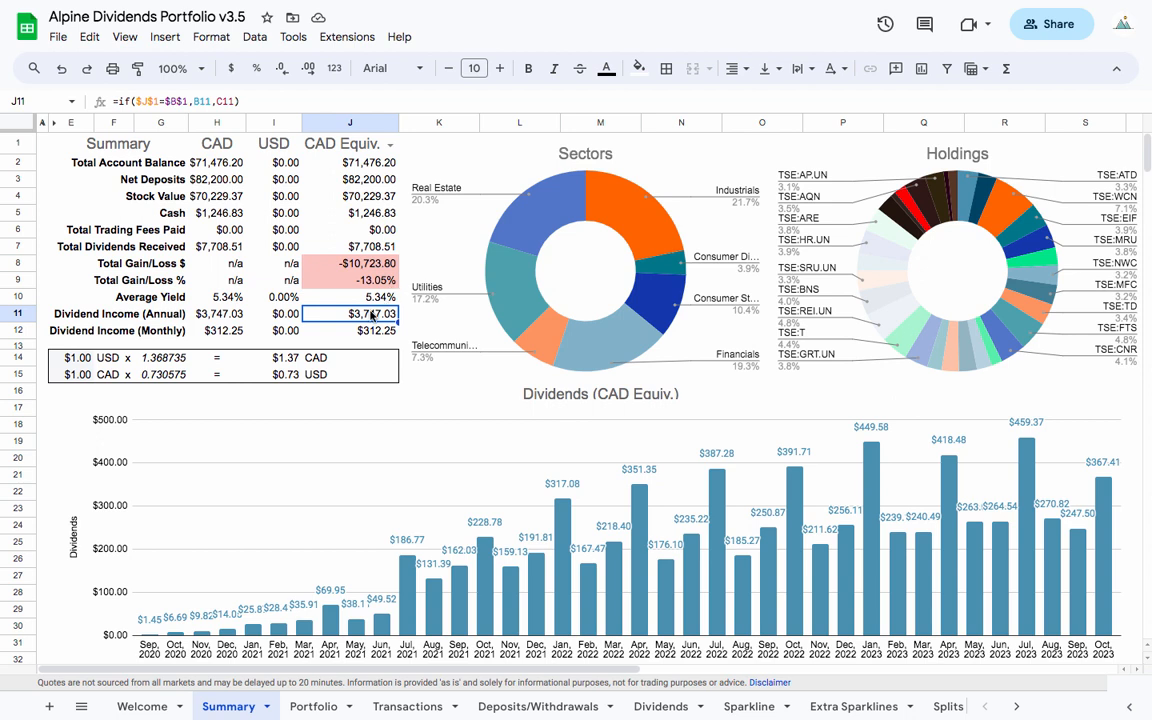
{"action": "mouse_move", "coordinate": [351, 325]}
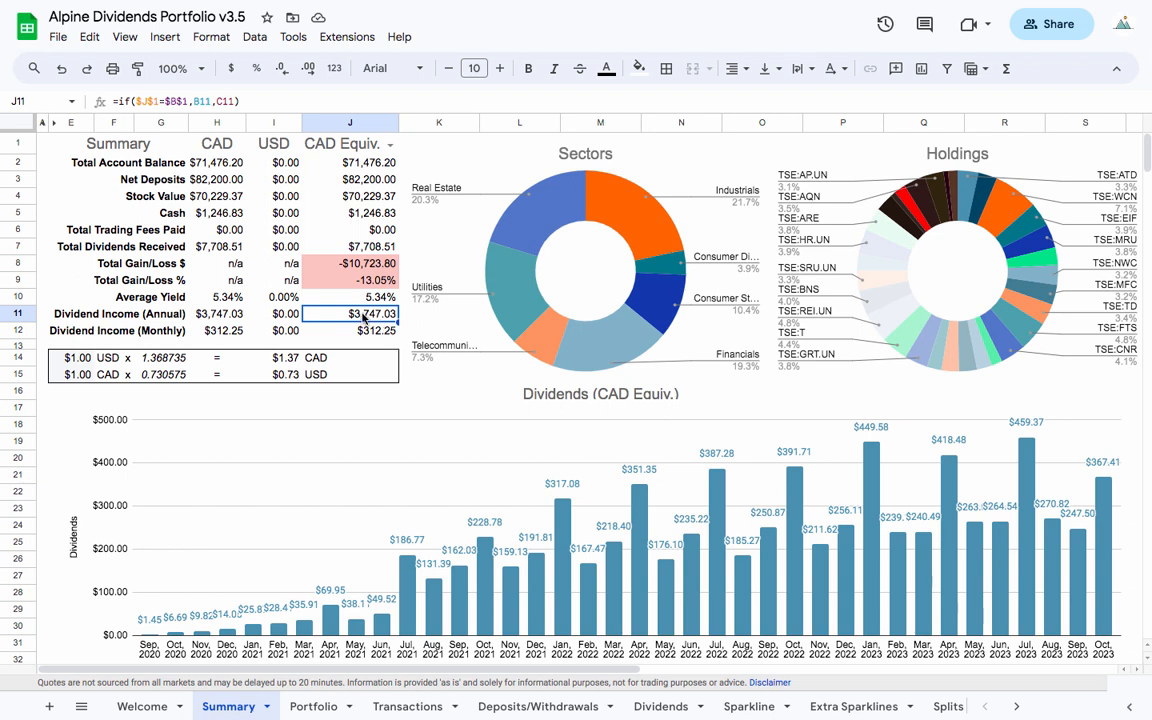
{"action": "mouse_move", "coordinate": [358, 323]}
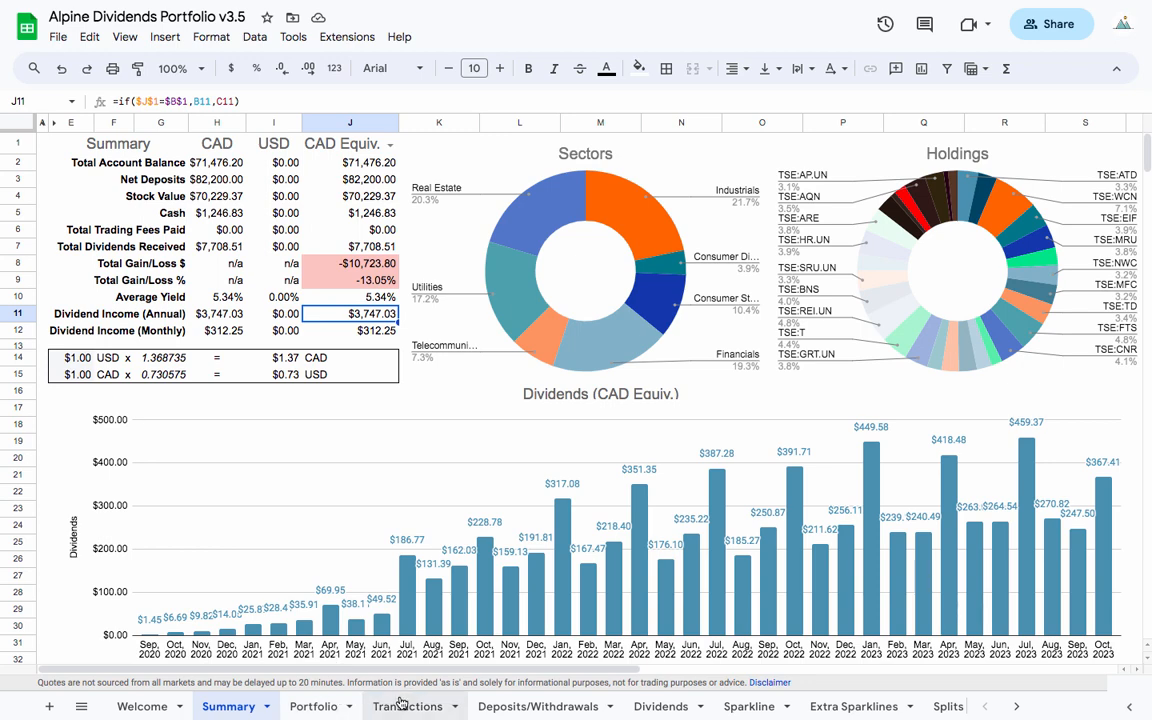
{"action": "left_click", "coordinate": [312, 706]}
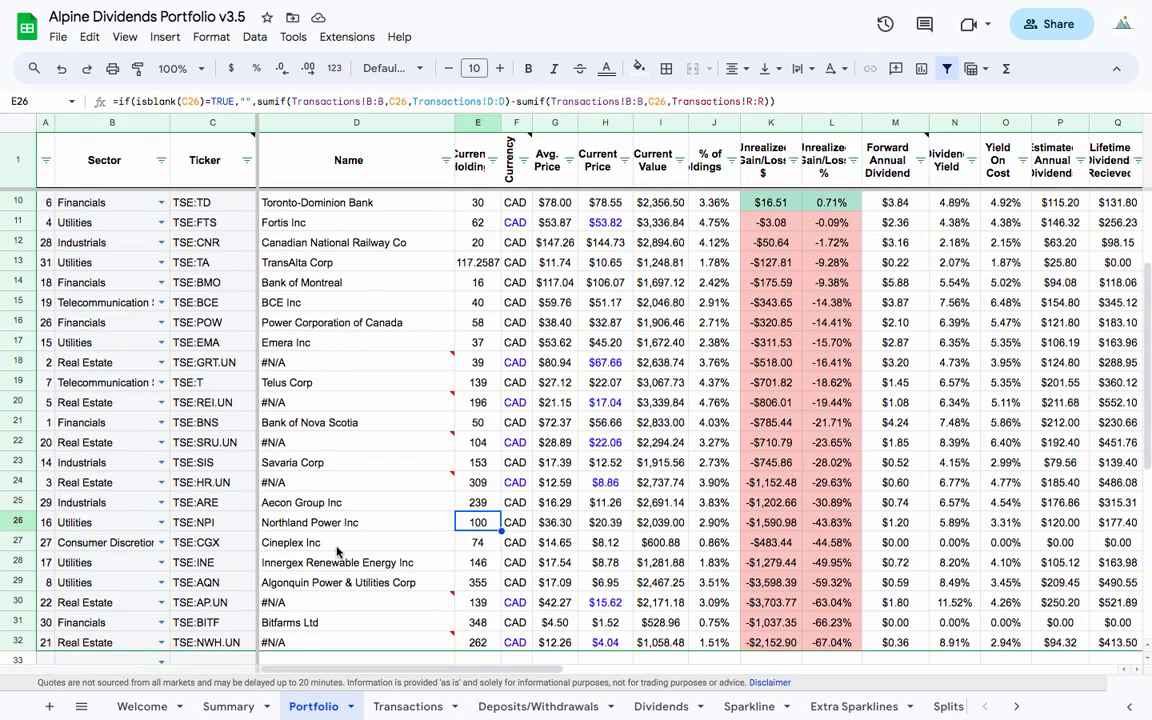
Select the Bank of Montreal holding, then open the Dividends sheet
{"action": "left_click", "coordinate": [200, 282]}
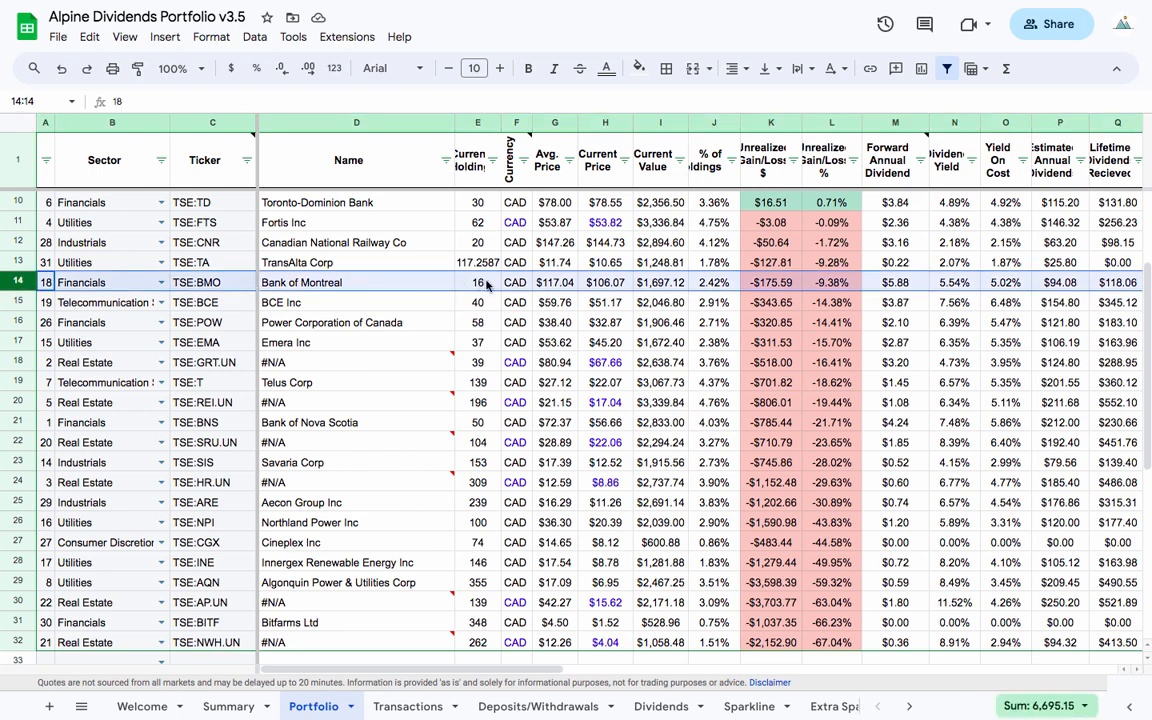
{"action": "mouse_move", "coordinate": [557, 292]}
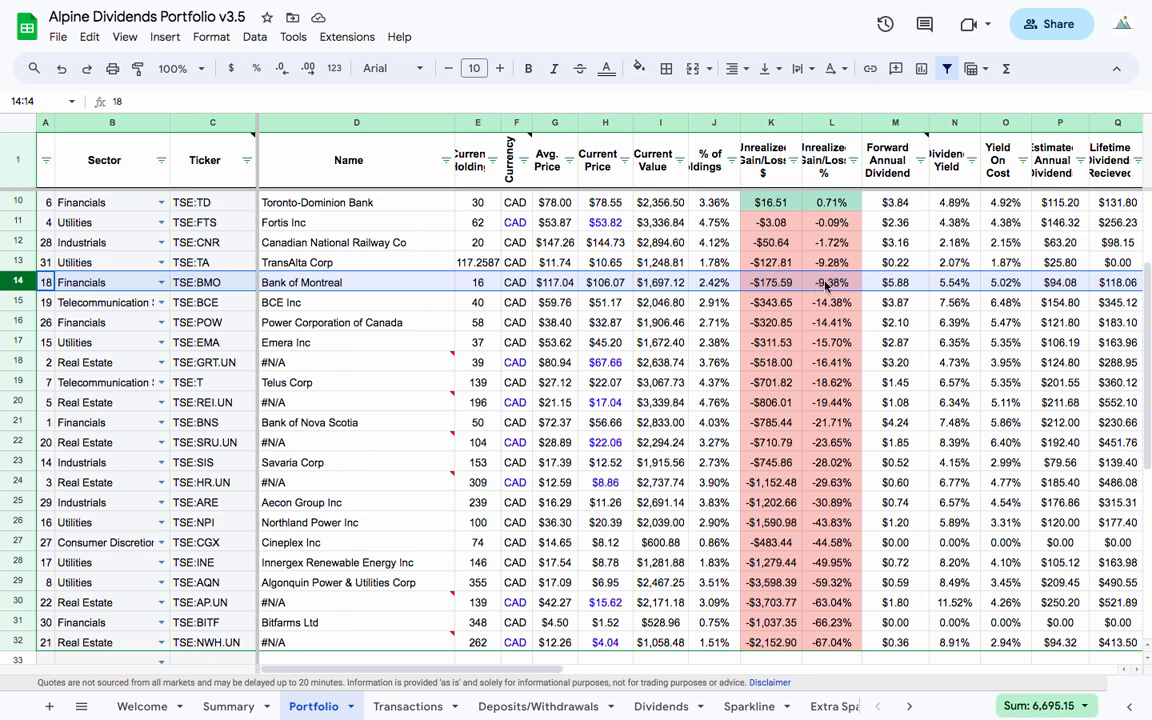
{"action": "mouse_move", "coordinate": [850, 292]}
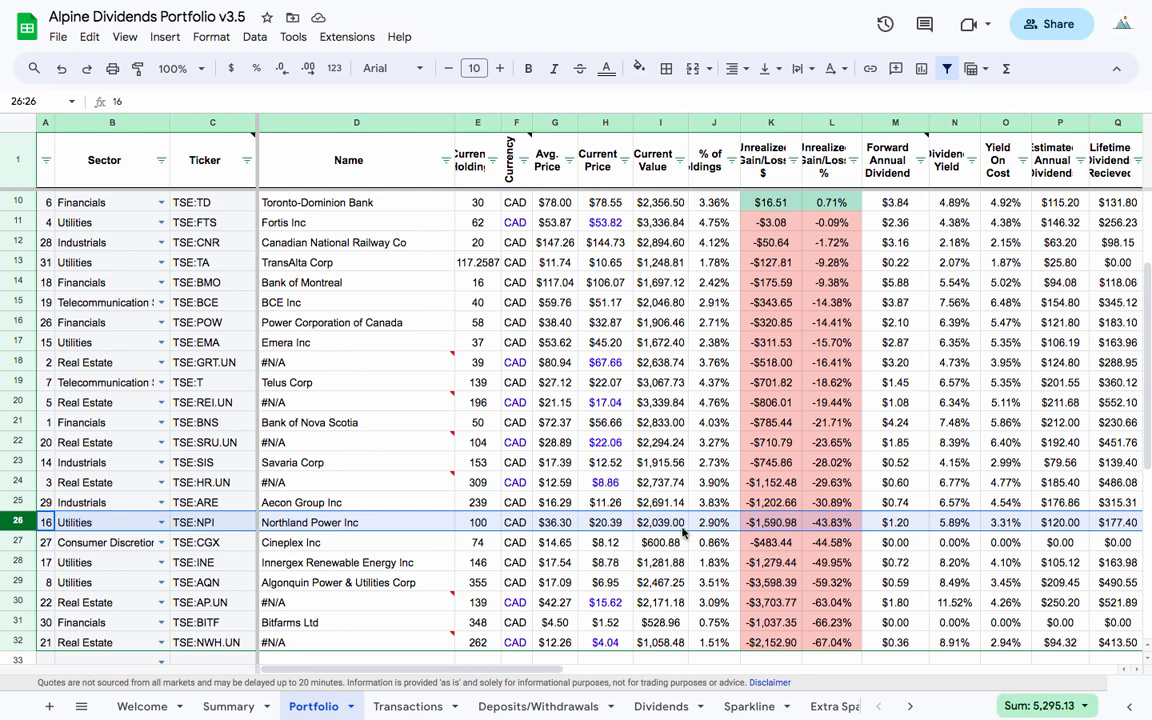
{"action": "mouse_move", "coordinate": [853, 532]}
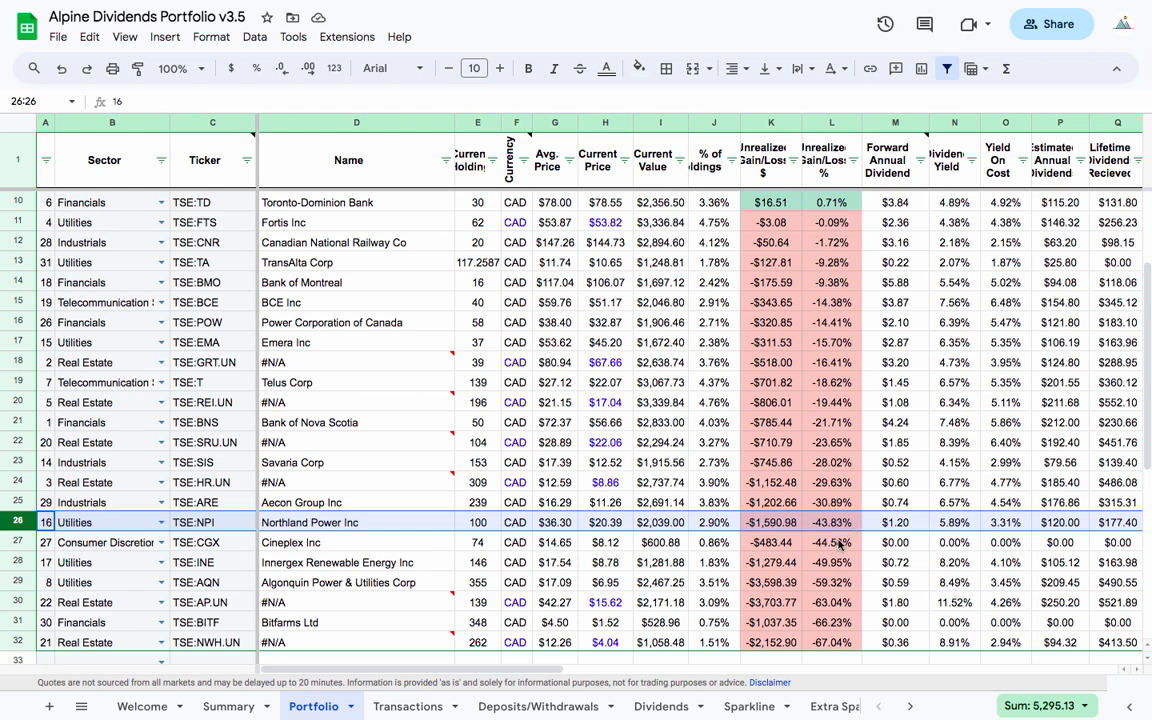
{"action": "mouse_move", "coordinate": [848, 528]}
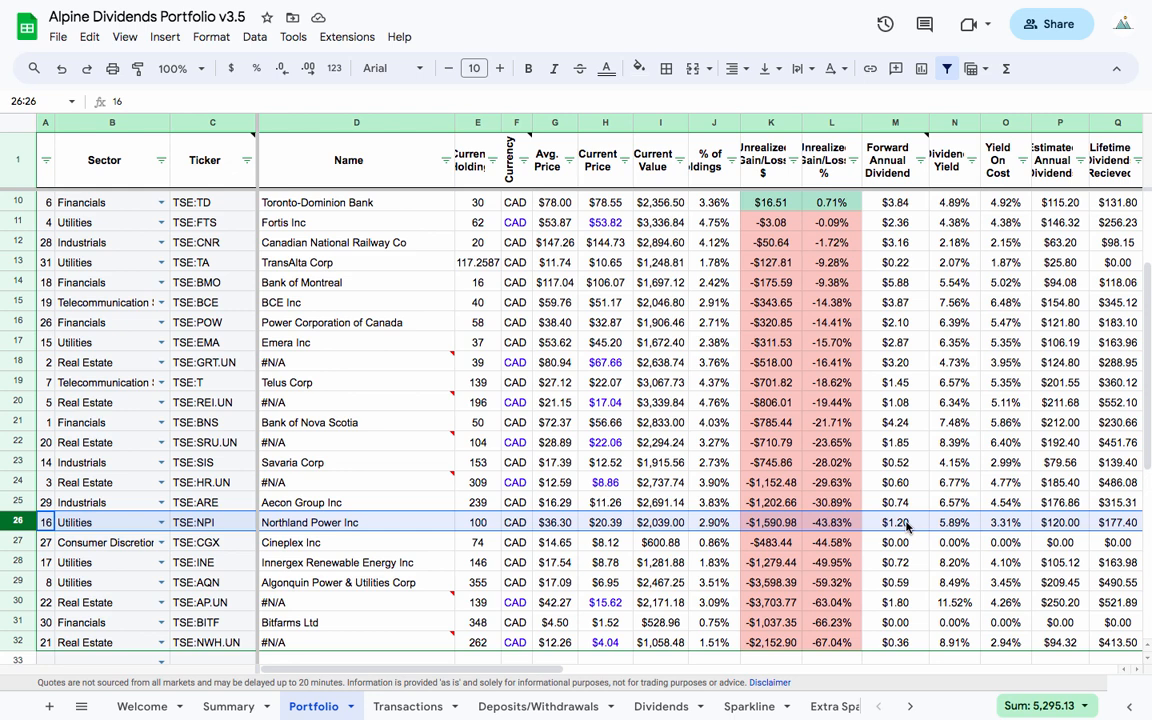
{"action": "mouse_move", "coordinate": [924, 530]}
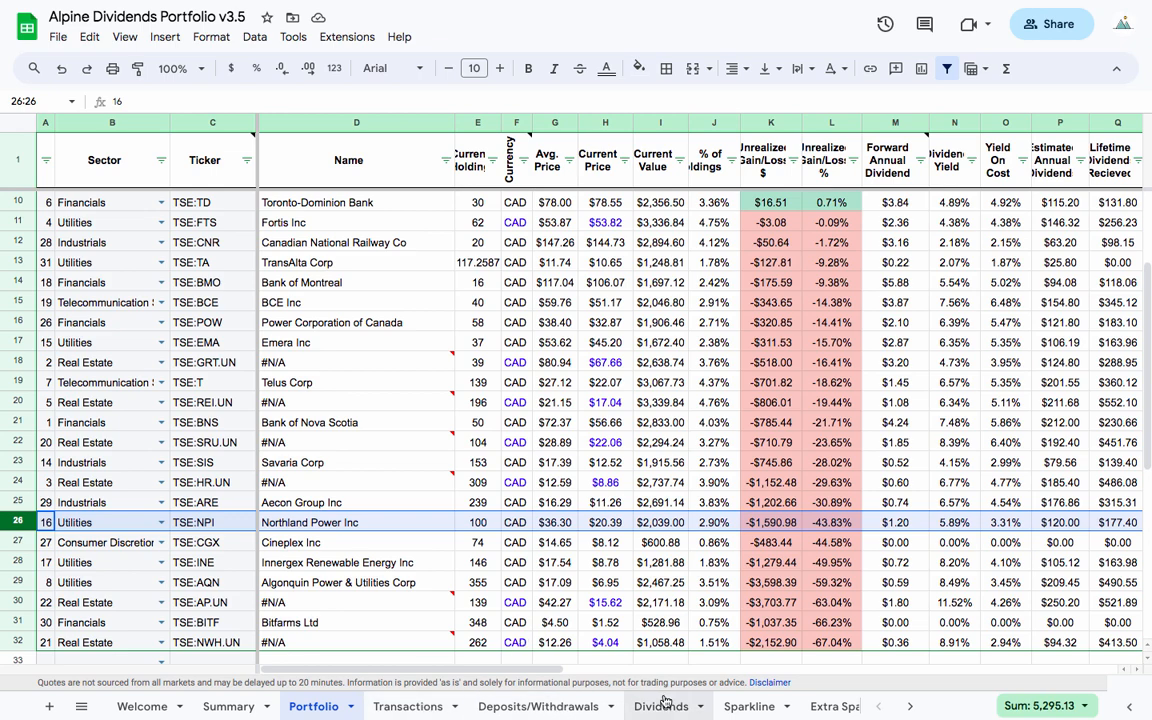
{"action": "left_click", "coordinate": [662, 707]}
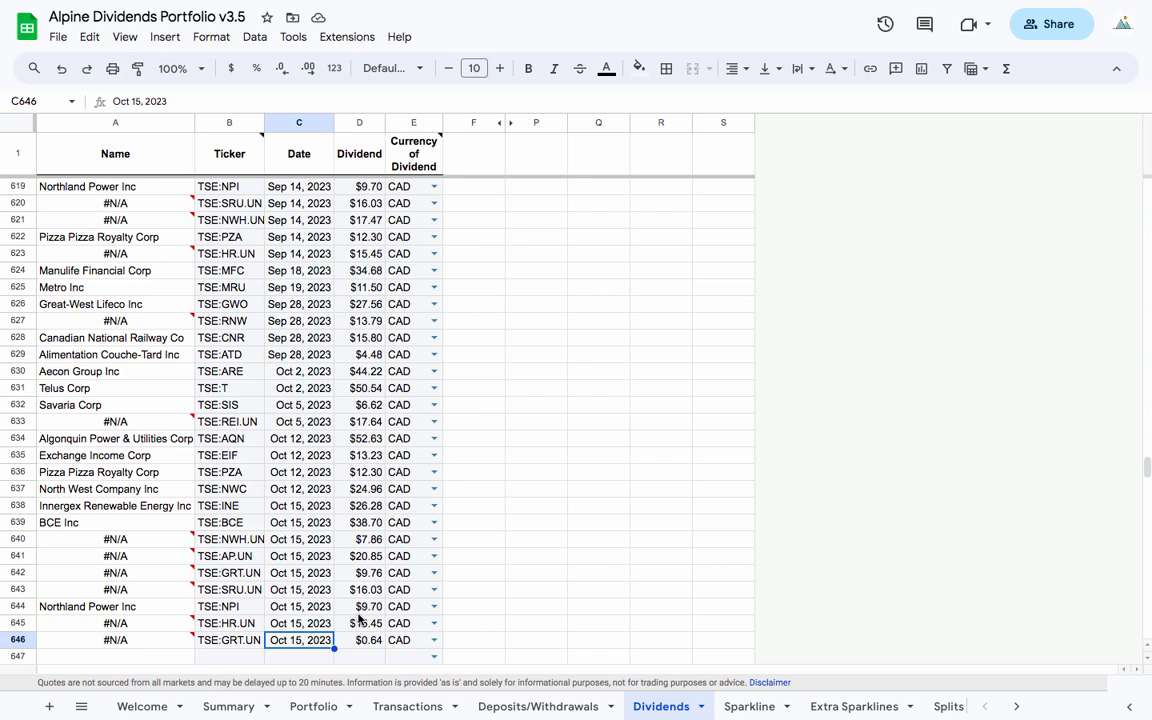
{"action": "mouse_move", "coordinate": [370, 607]}
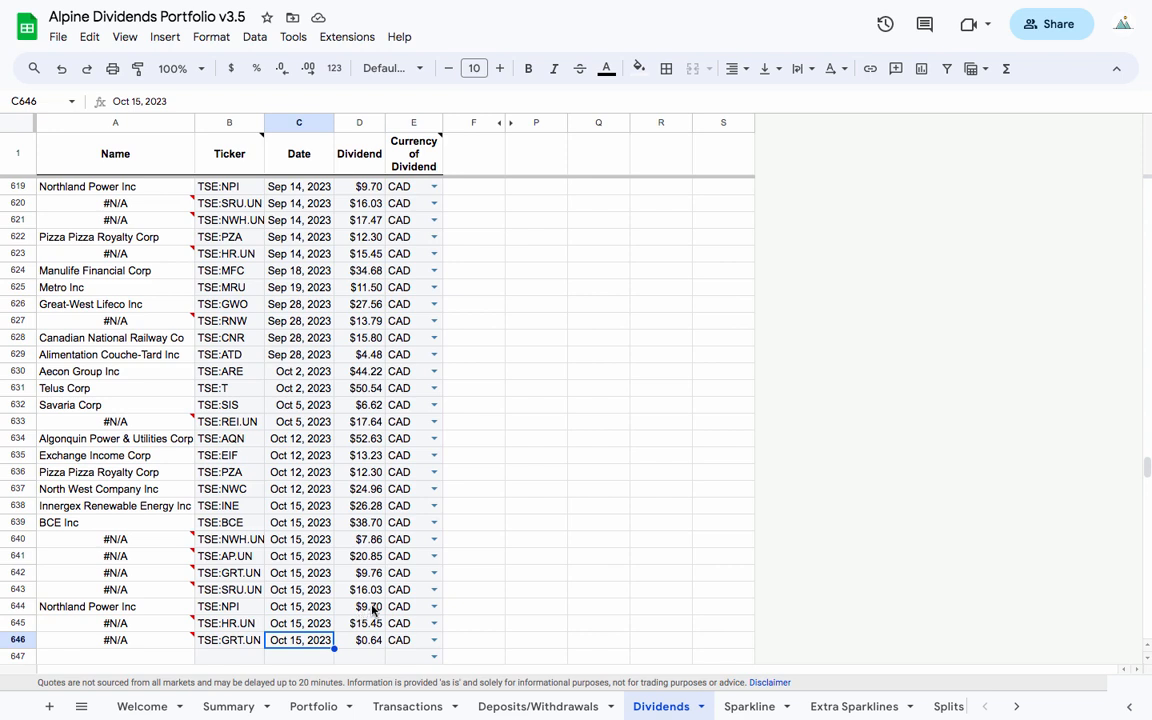
{"action": "mouse_move", "coordinate": [357, 618]}
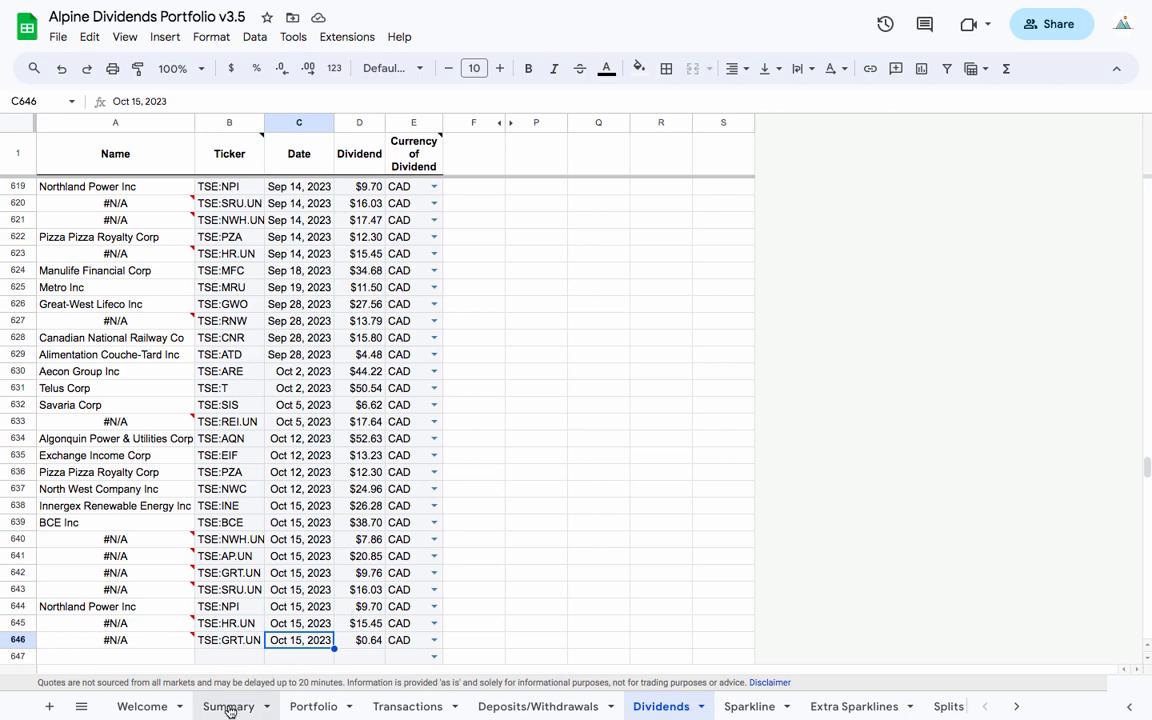
Go back to the Summary sheet showing the Oct 2023 dividends chart
{"action": "left_click", "coordinate": [228, 707]}
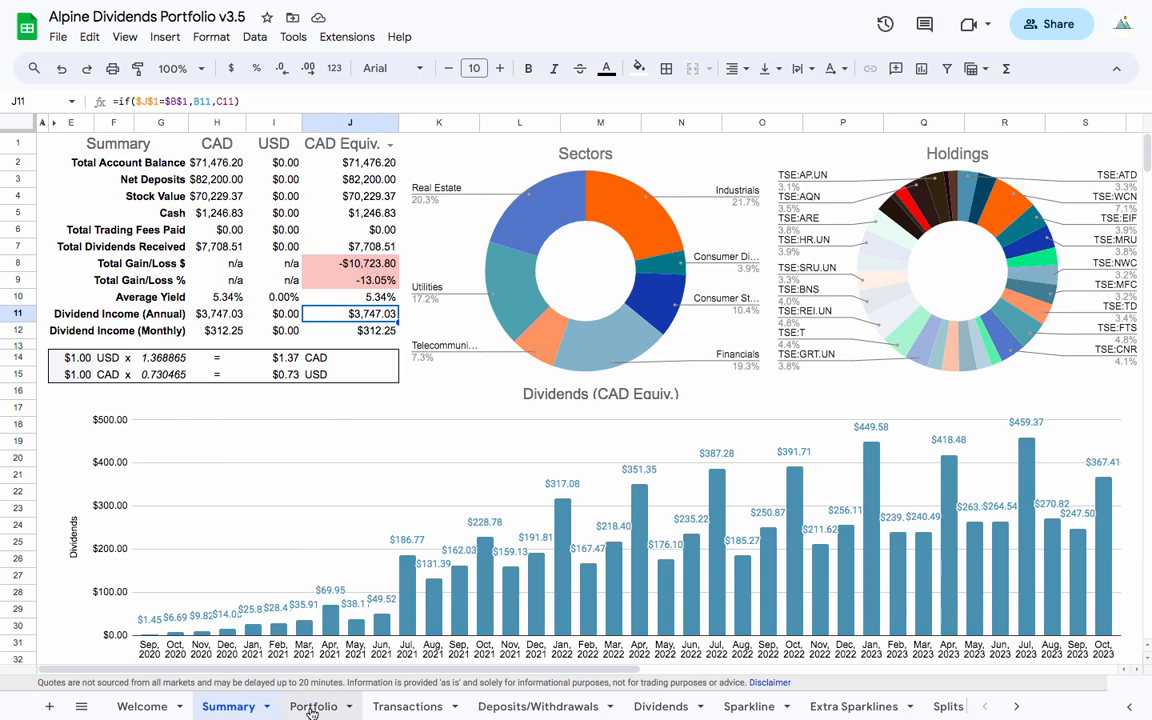
{"action": "left_click", "coordinate": [312, 706]}
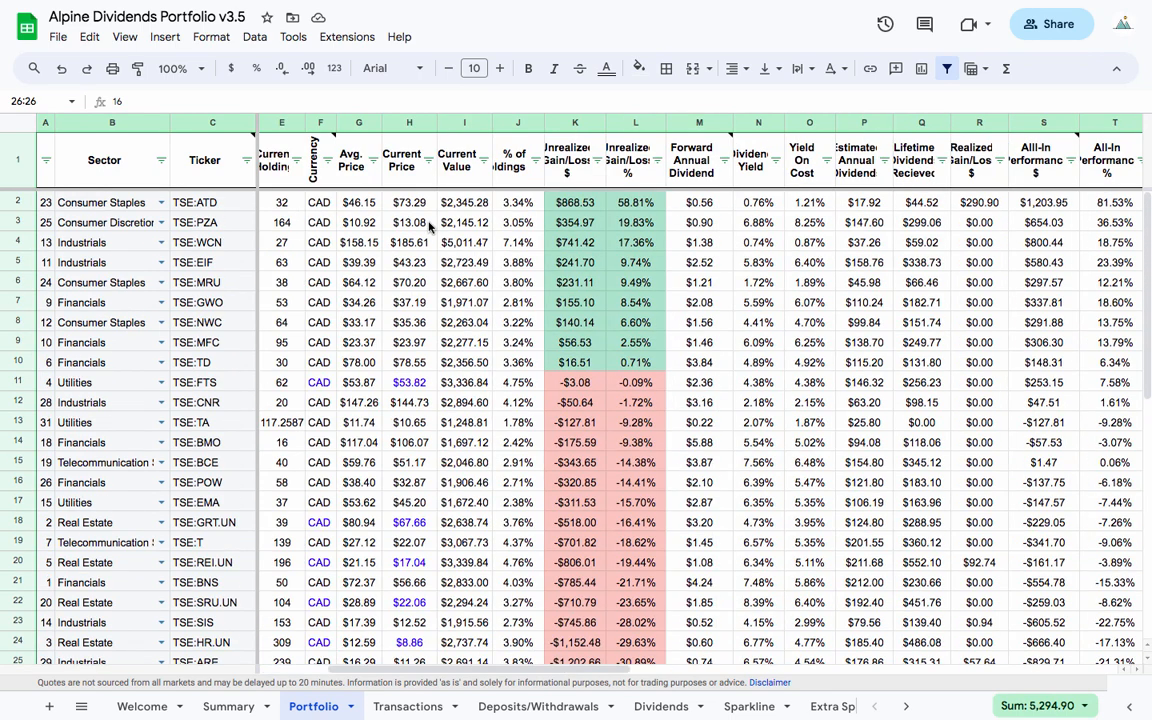
{"action": "left_click", "coordinate": [227, 707]}
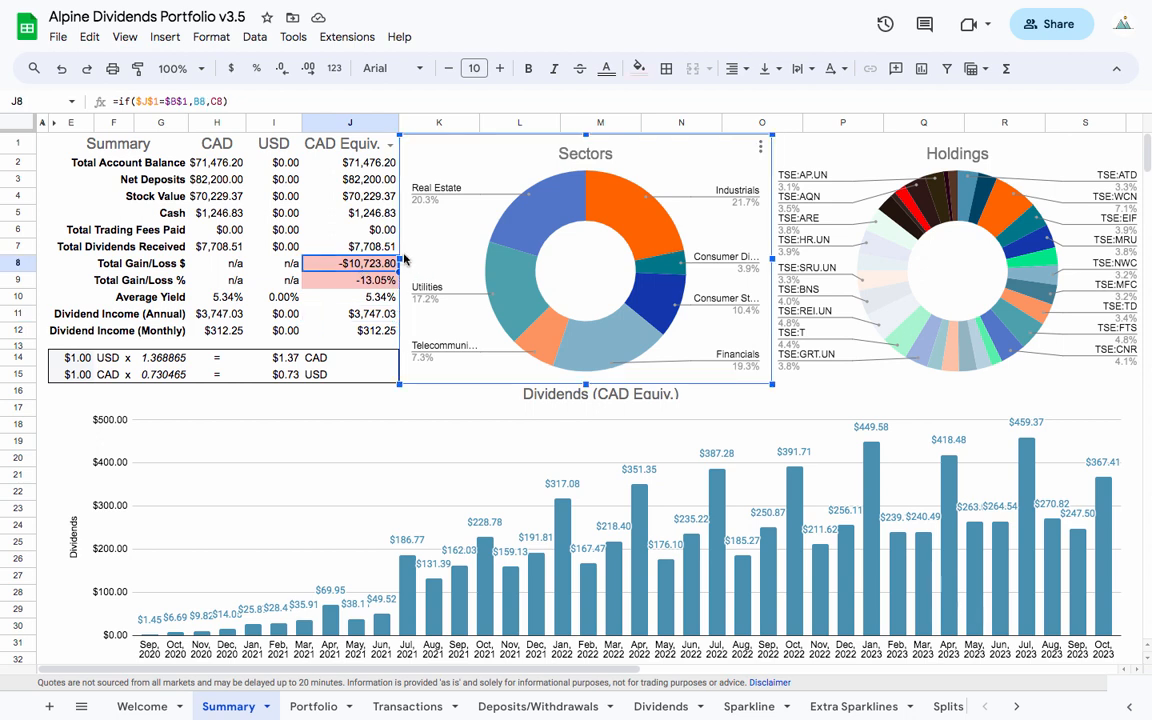
{"action": "left_click", "coordinate": [349, 391]}
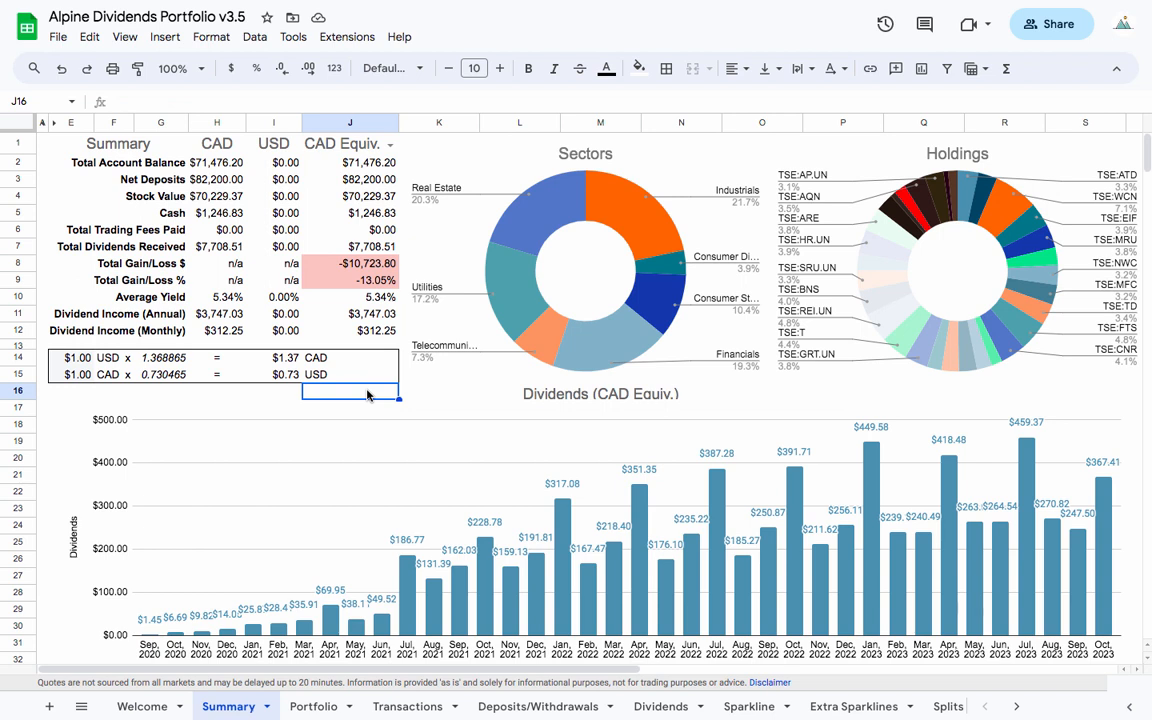